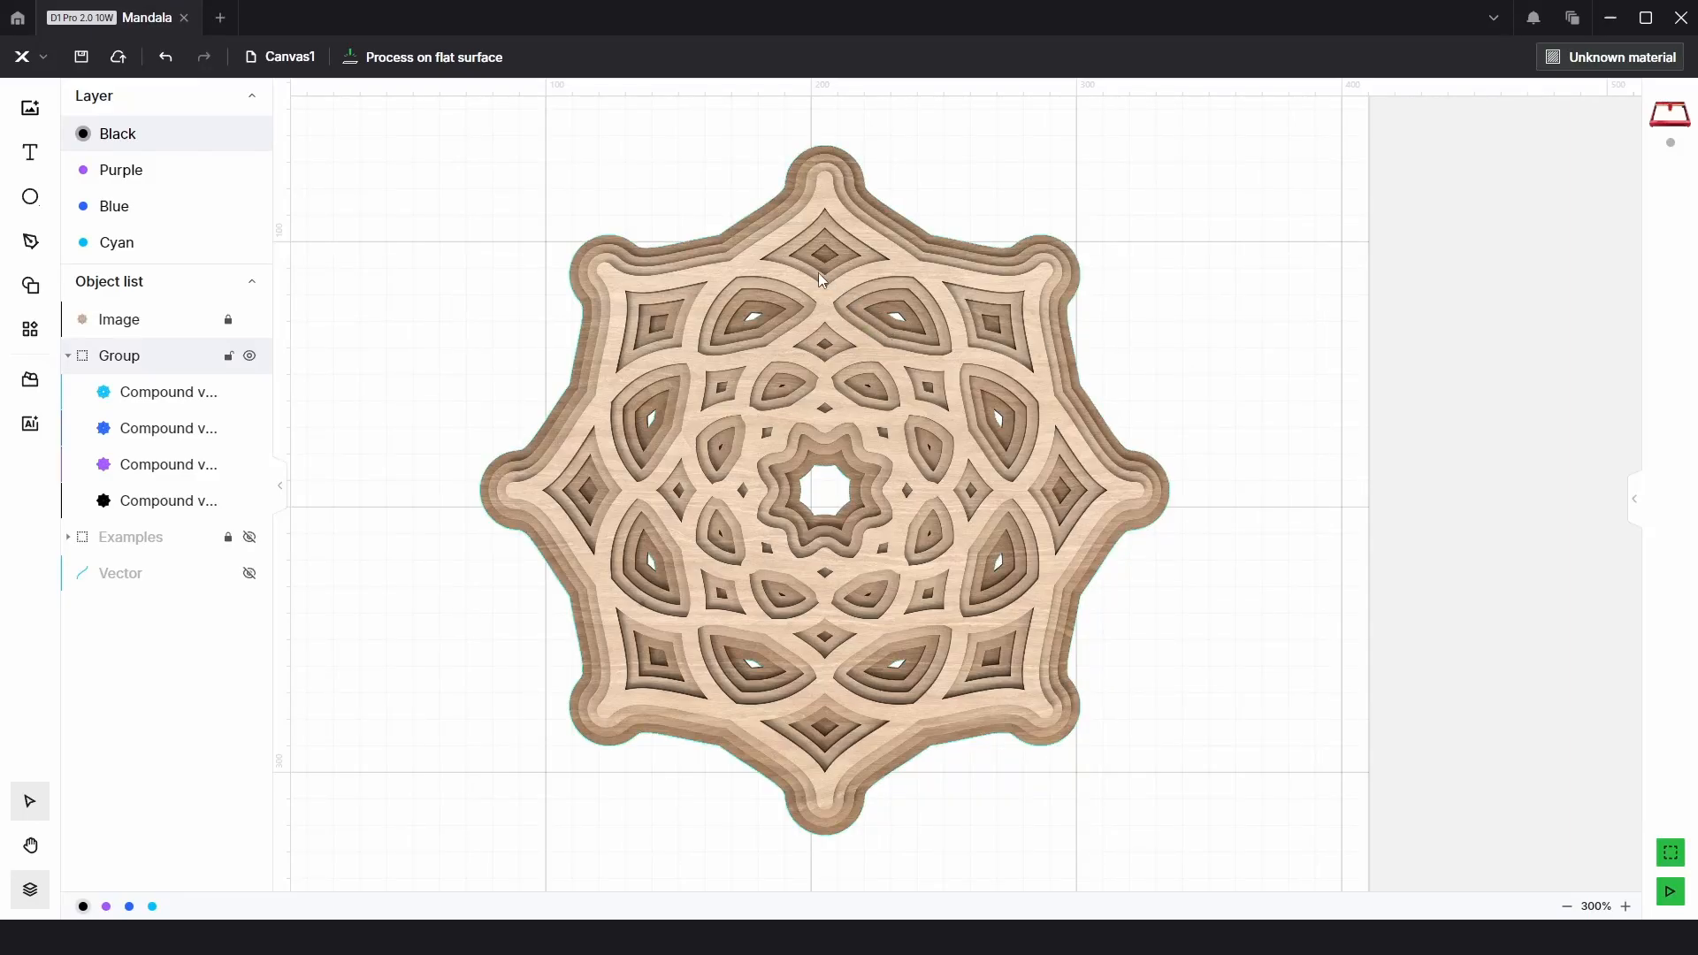
pyautogui.moveTo(826, 182)
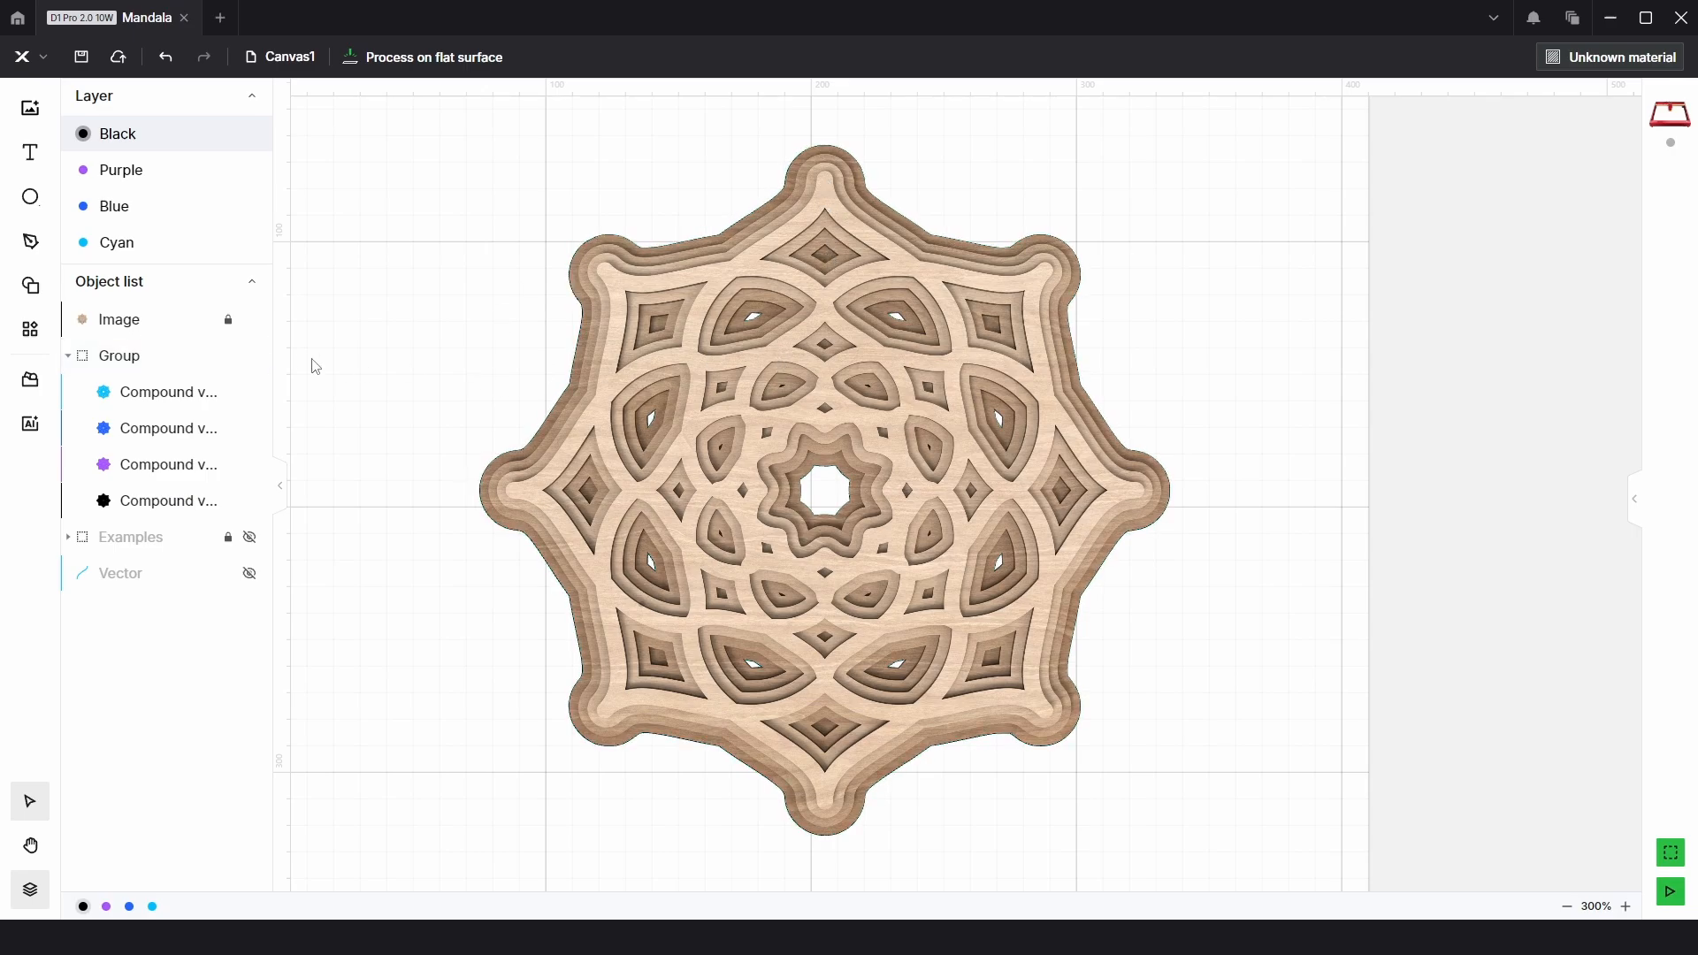
# - Hide the wood-texture image, the cyan compound layer and then the whole mandala group
pyautogui.click(249, 318)
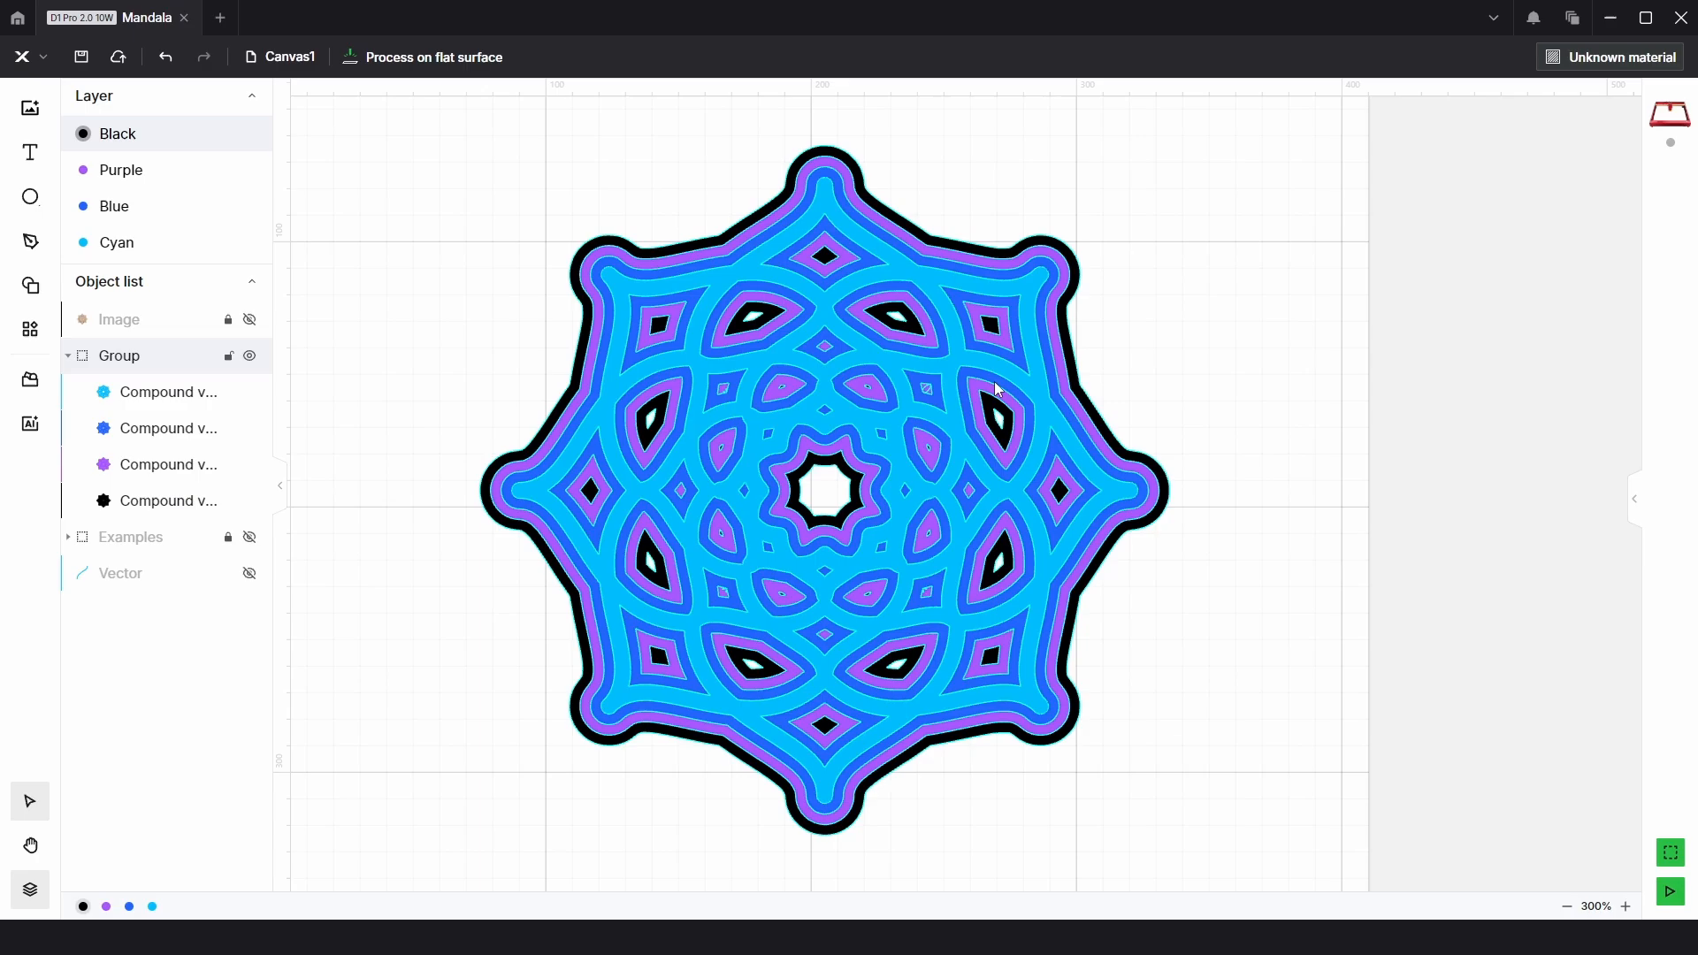
pyautogui.click(250, 391)
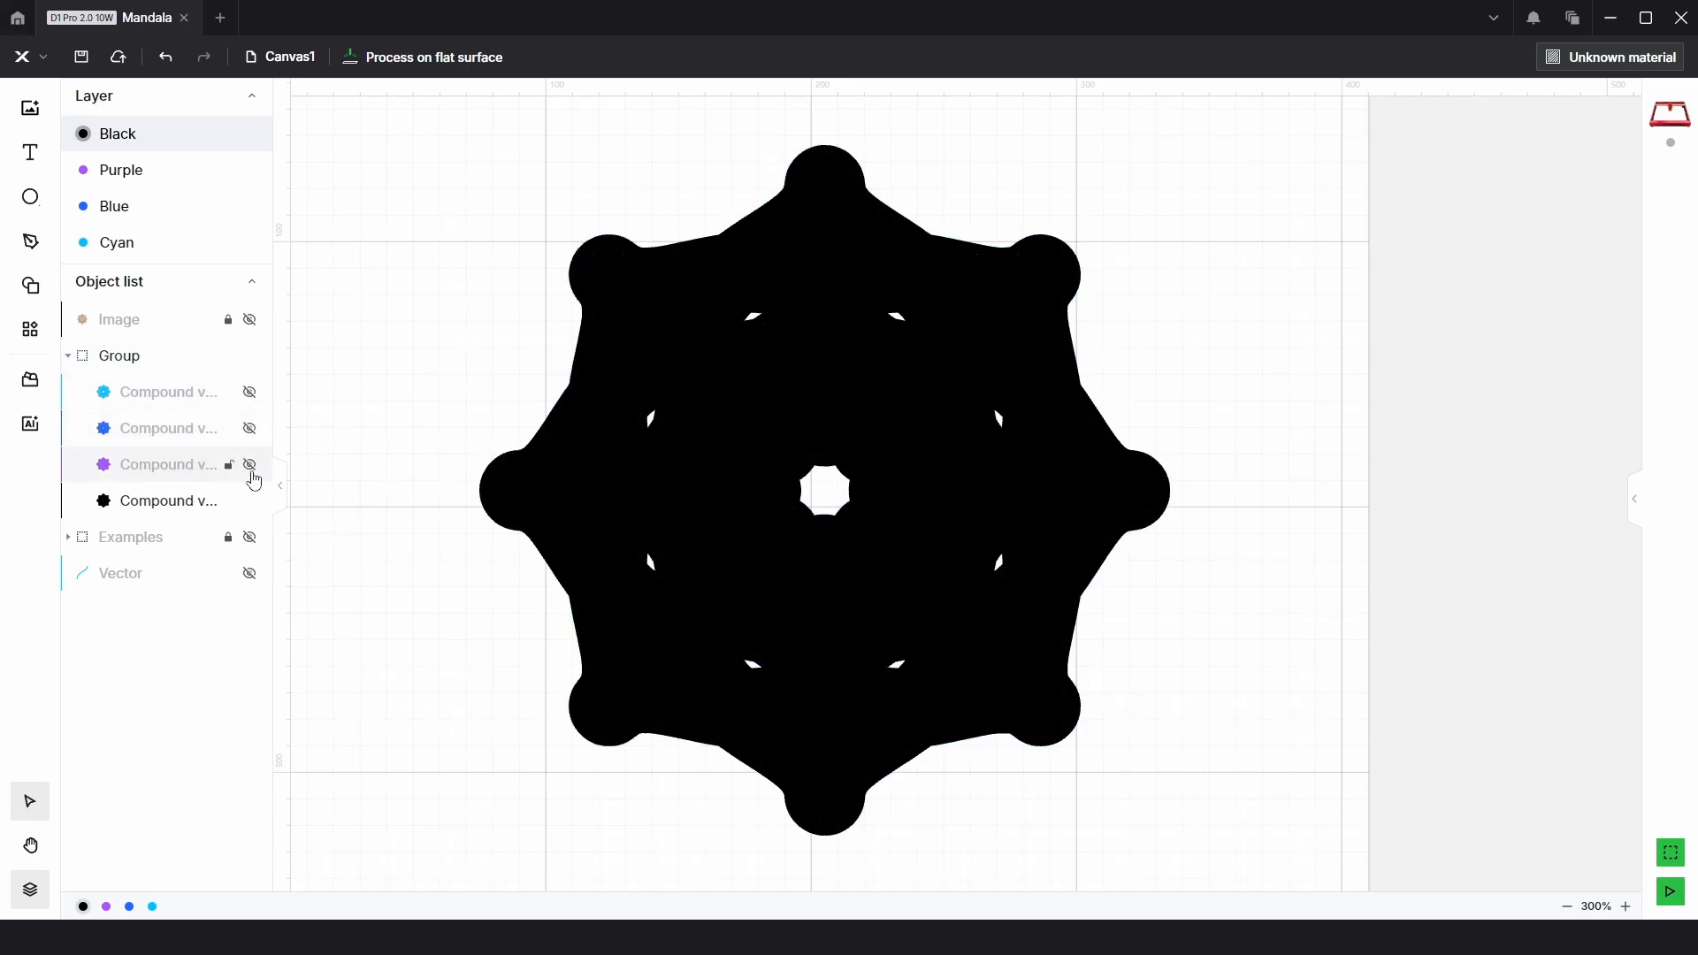
pyautogui.click(249, 464)
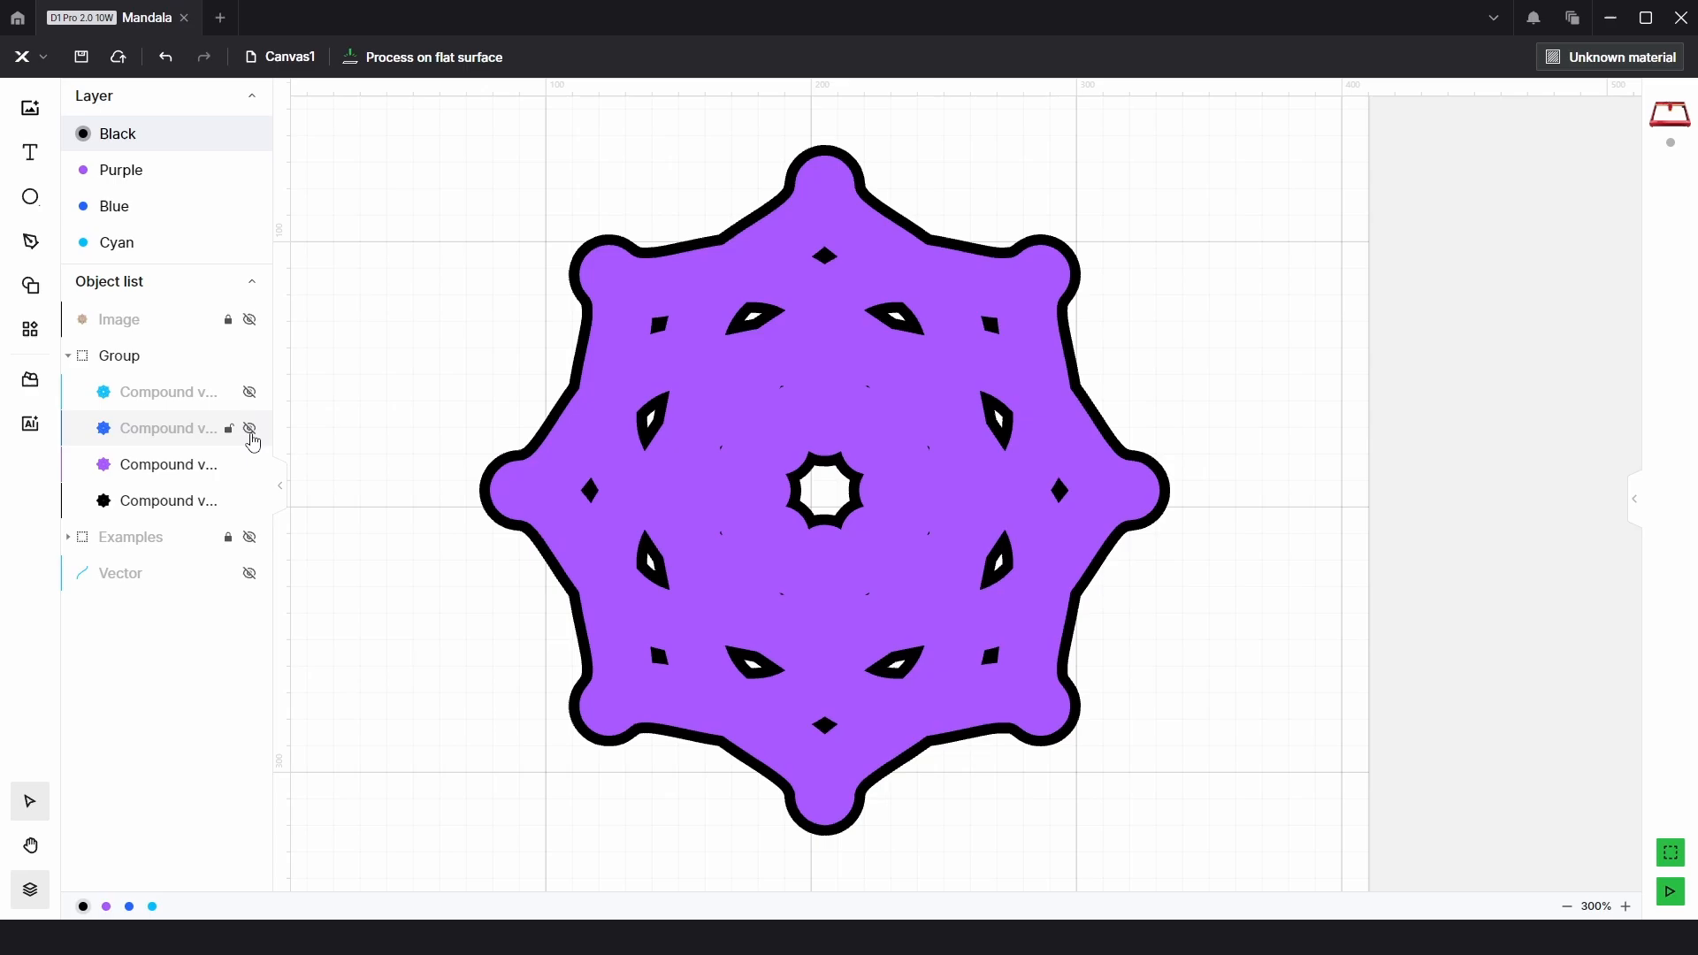
pyautogui.click(249, 318)
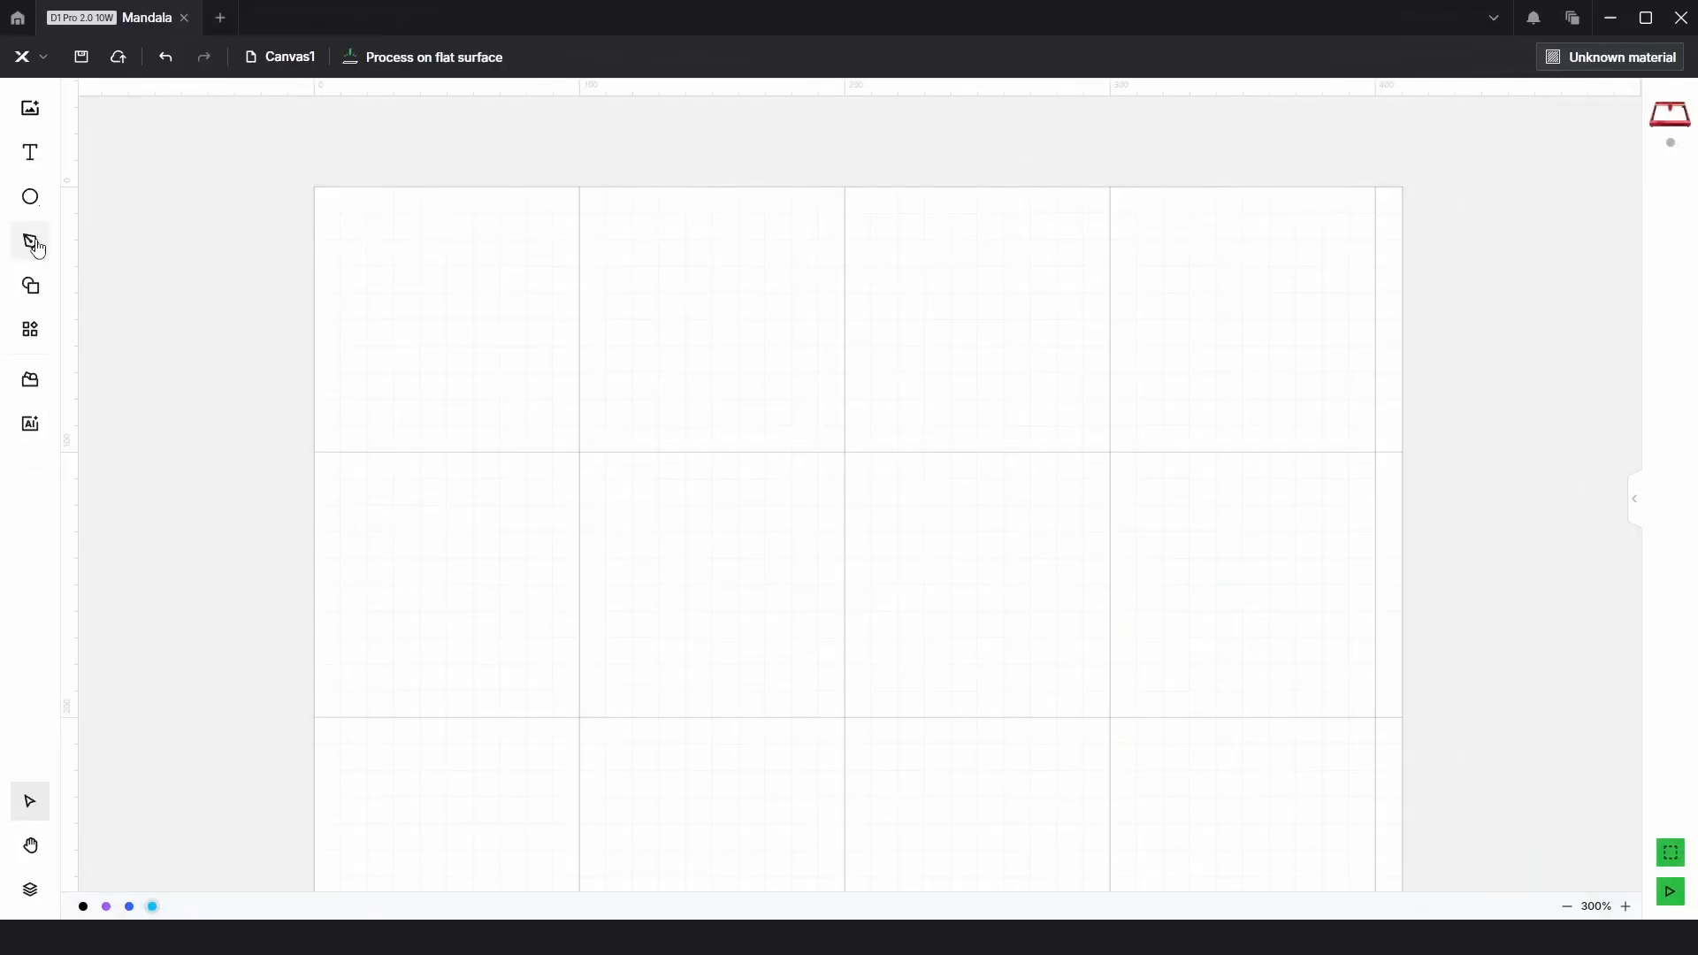
# - Draw a two-node Pen curve: upper endpoint at x 200, lower end at (150, 100)
pyautogui.click(29, 241)
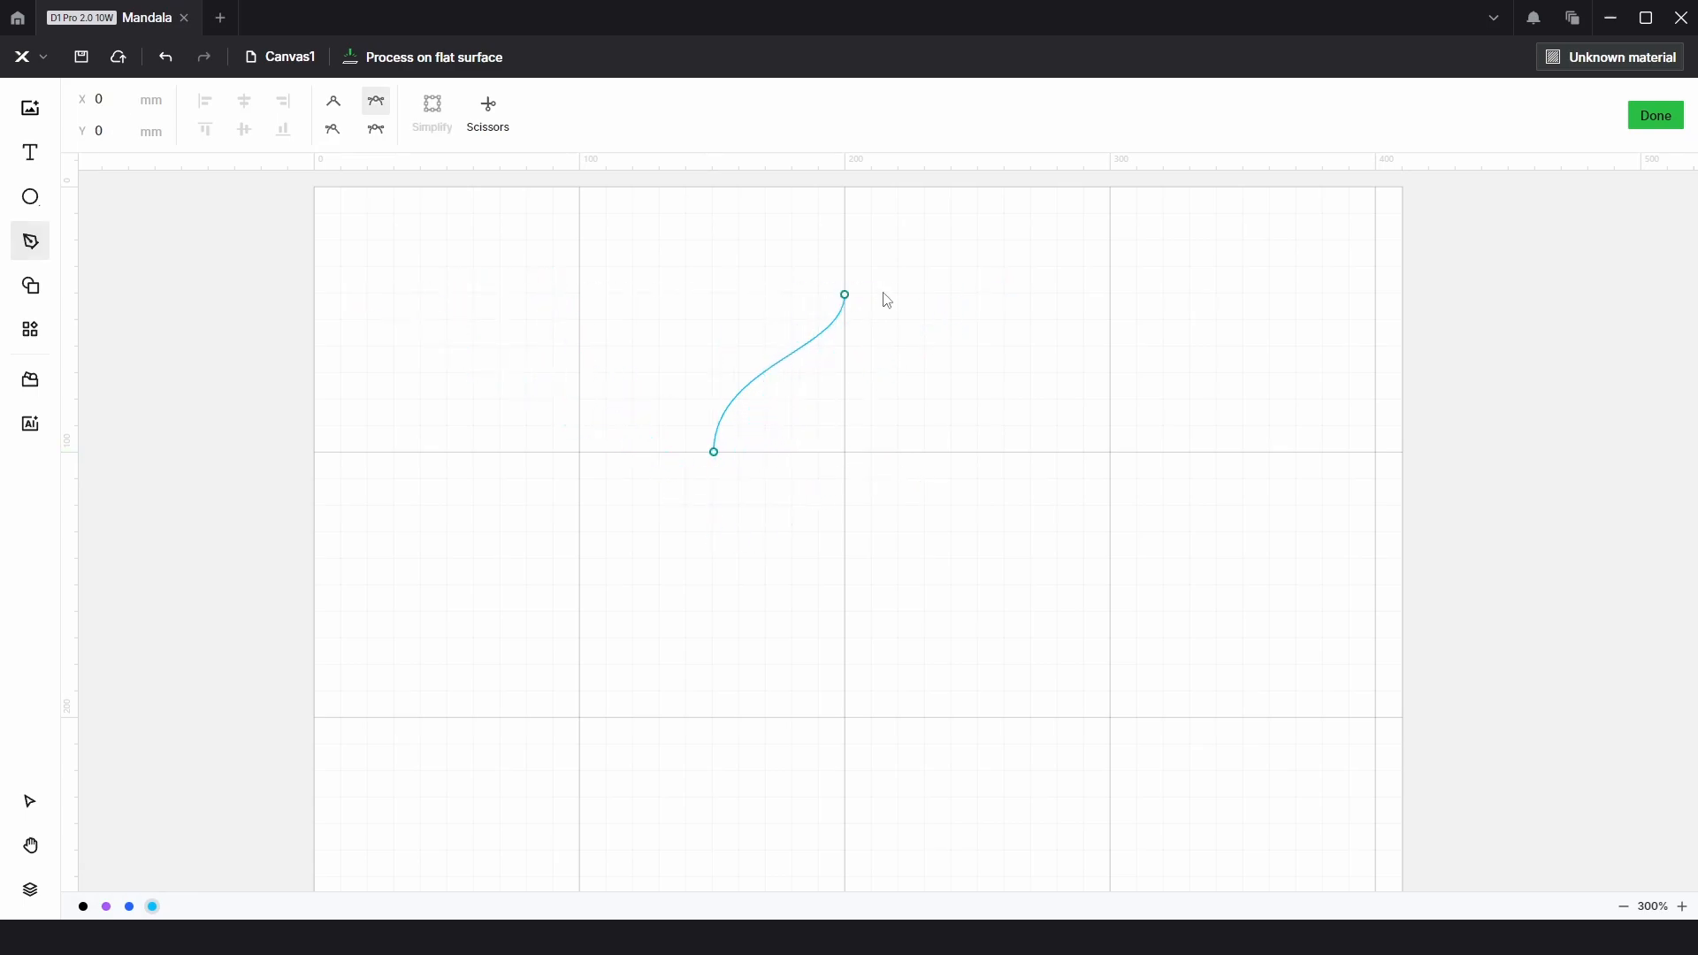
pyautogui.click(844, 296)
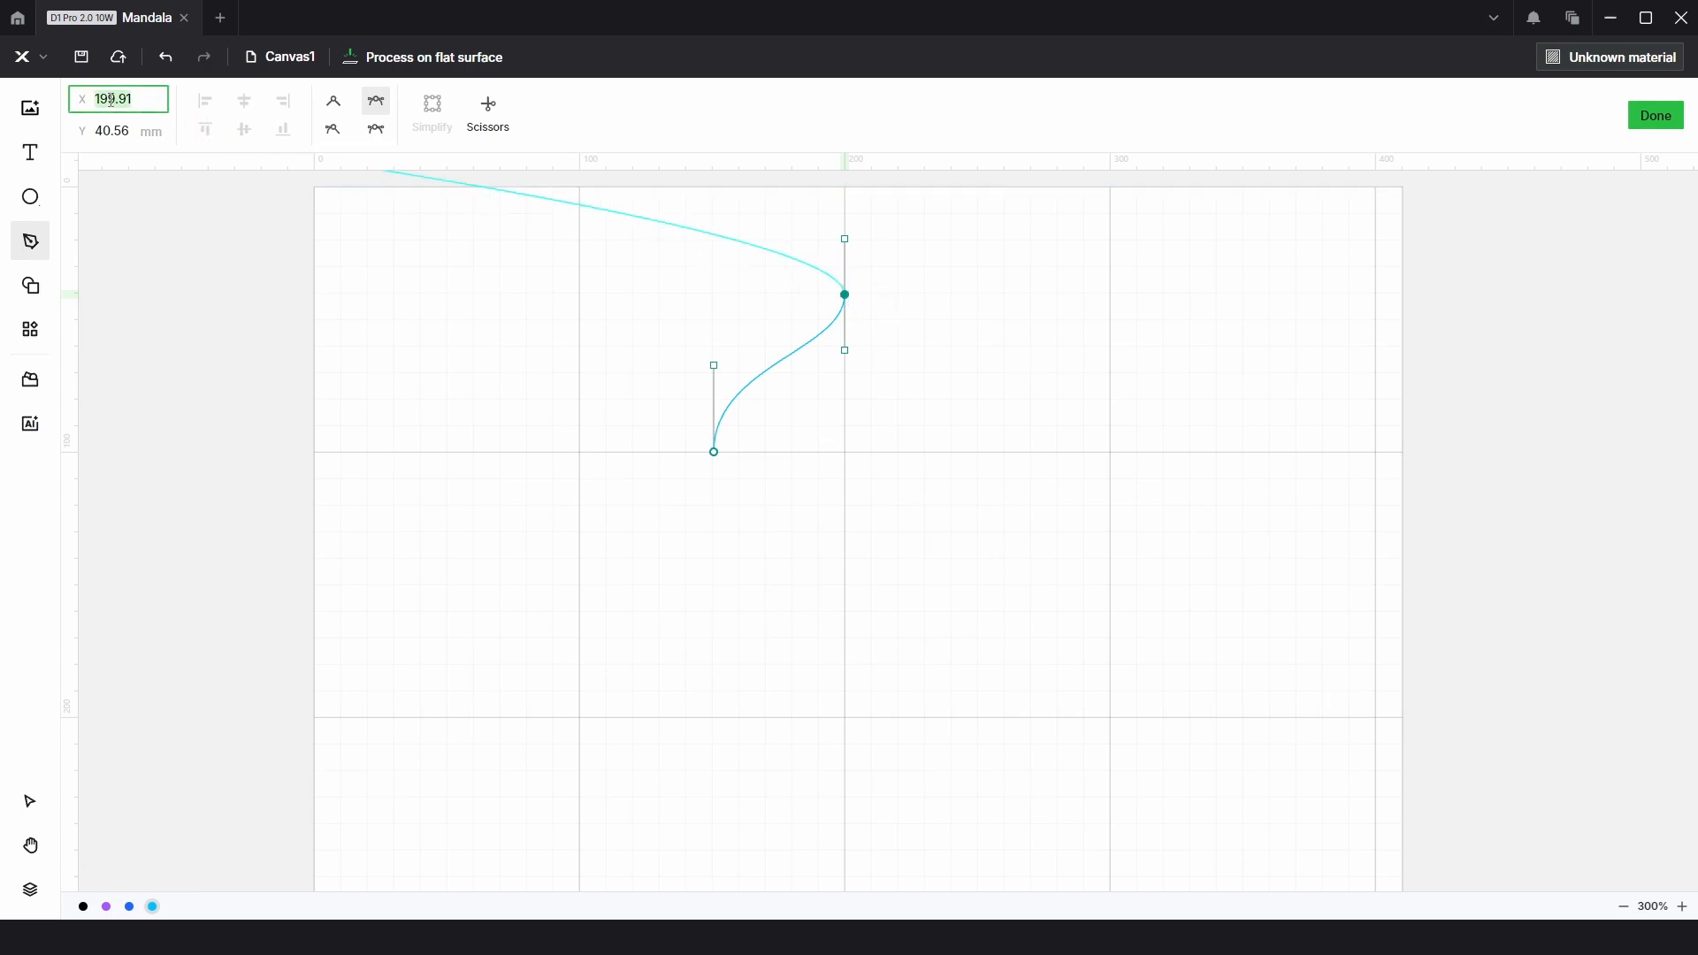
pyautogui.write('200')
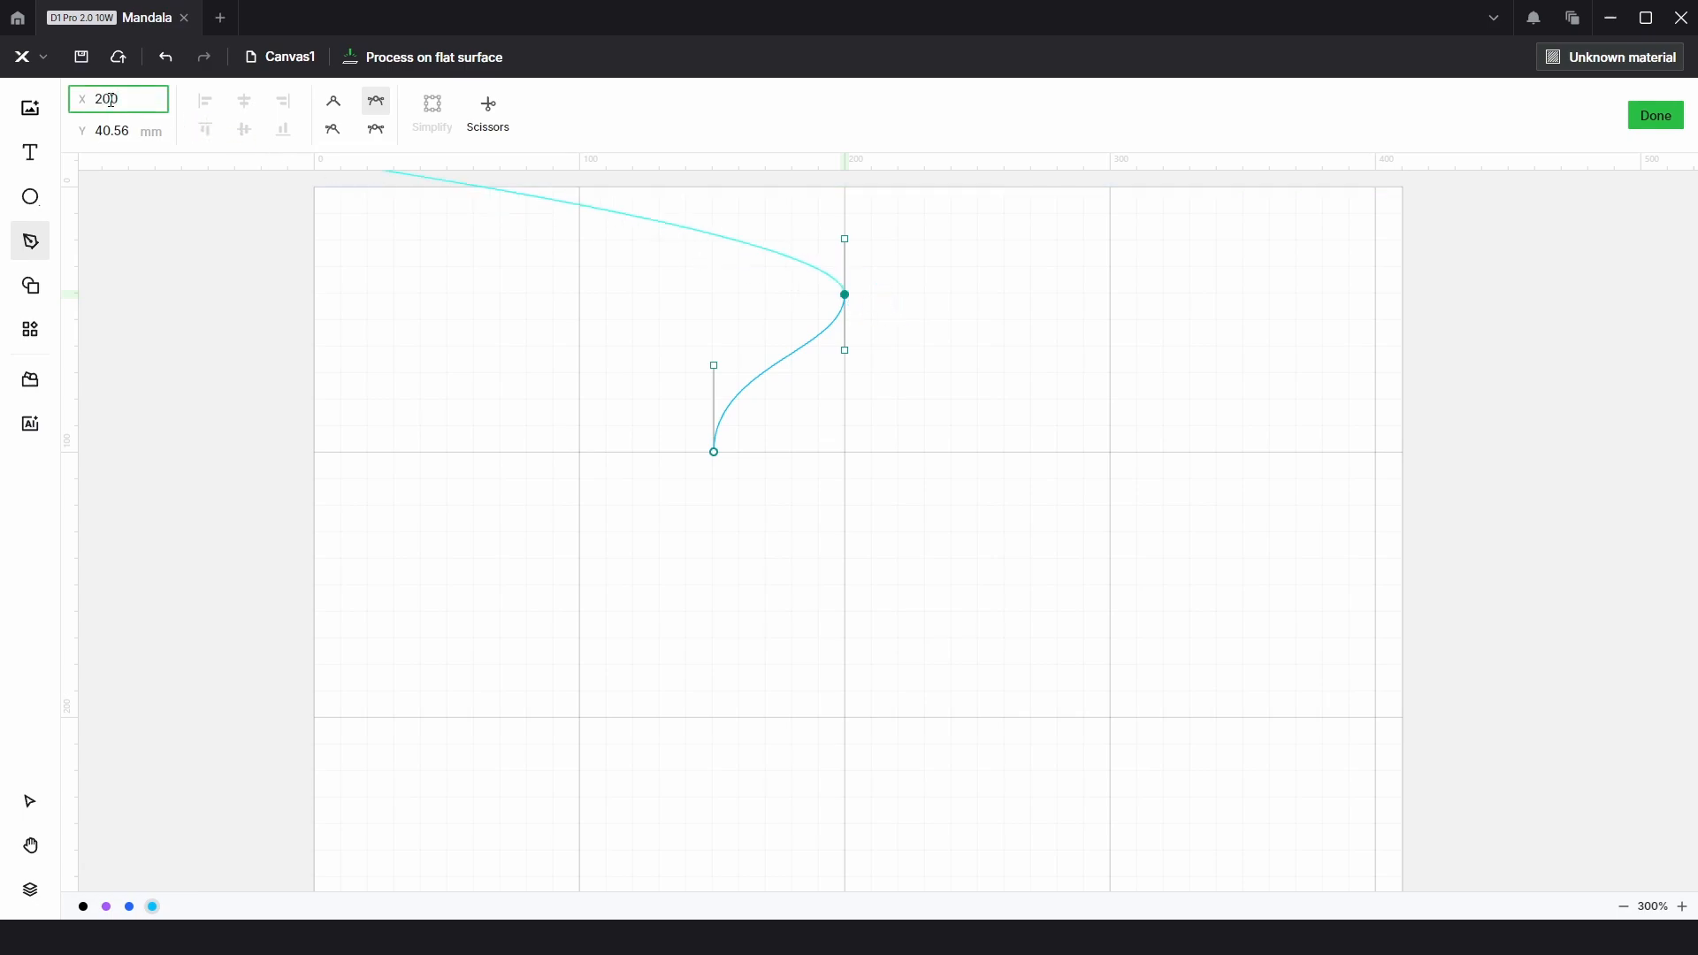
pyautogui.click(118, 131)
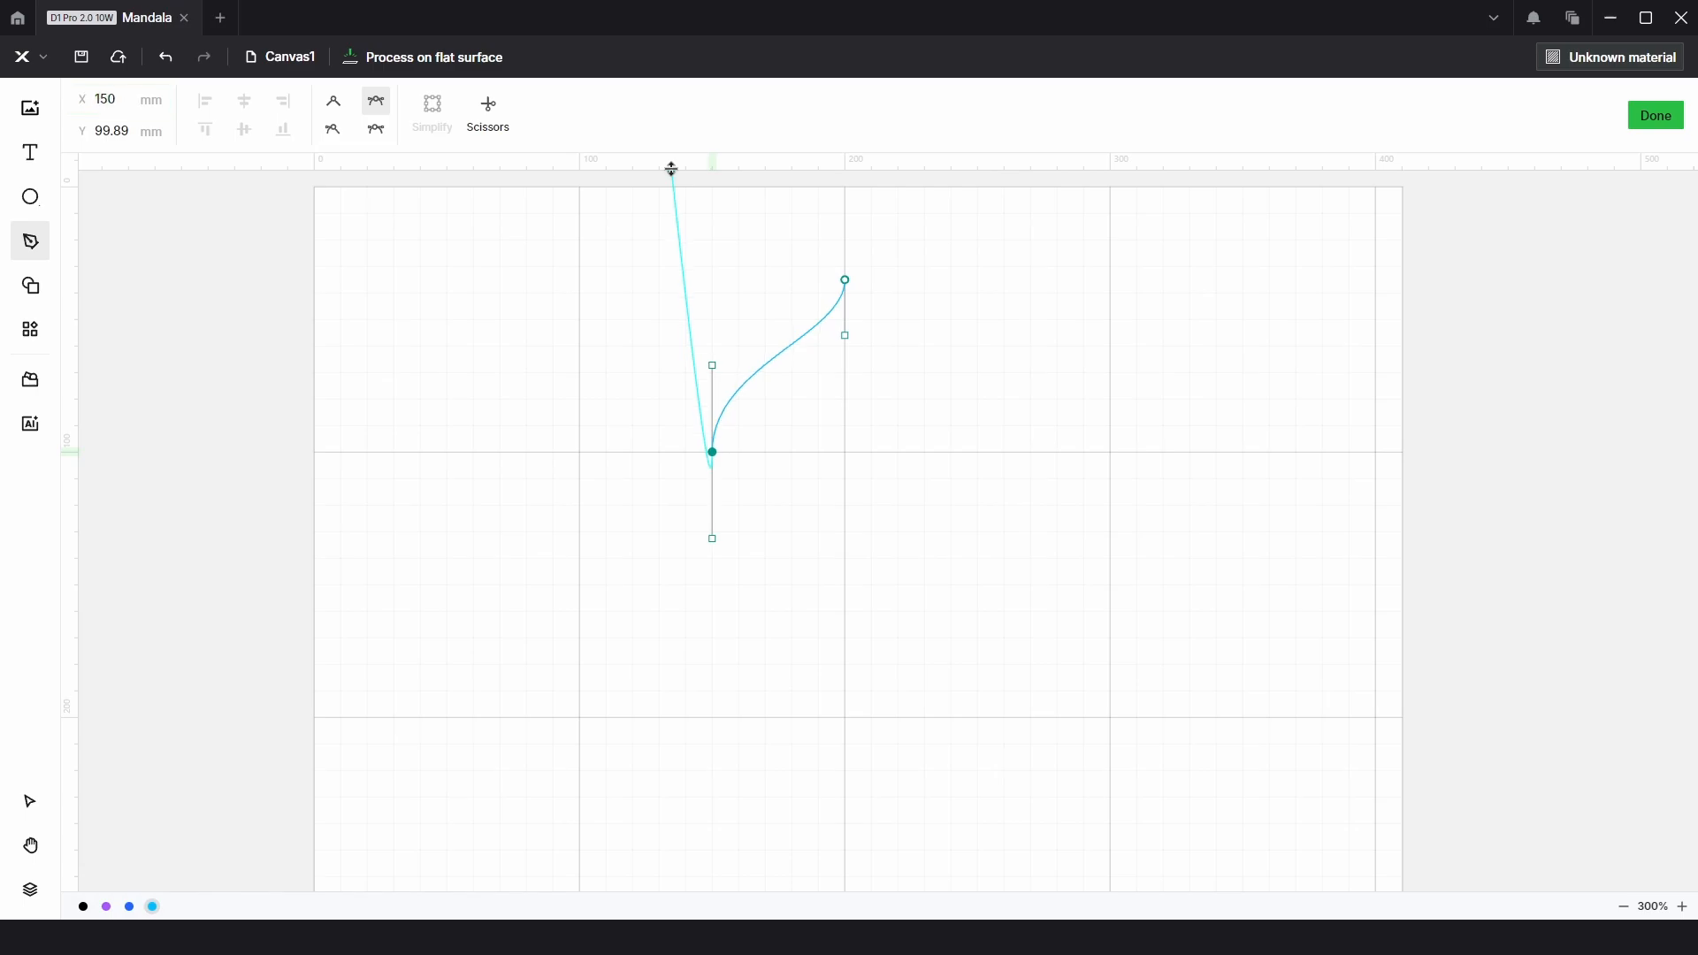
pyautogui.moveTo(671, 169); pyautogui.dragTo(213, 173)
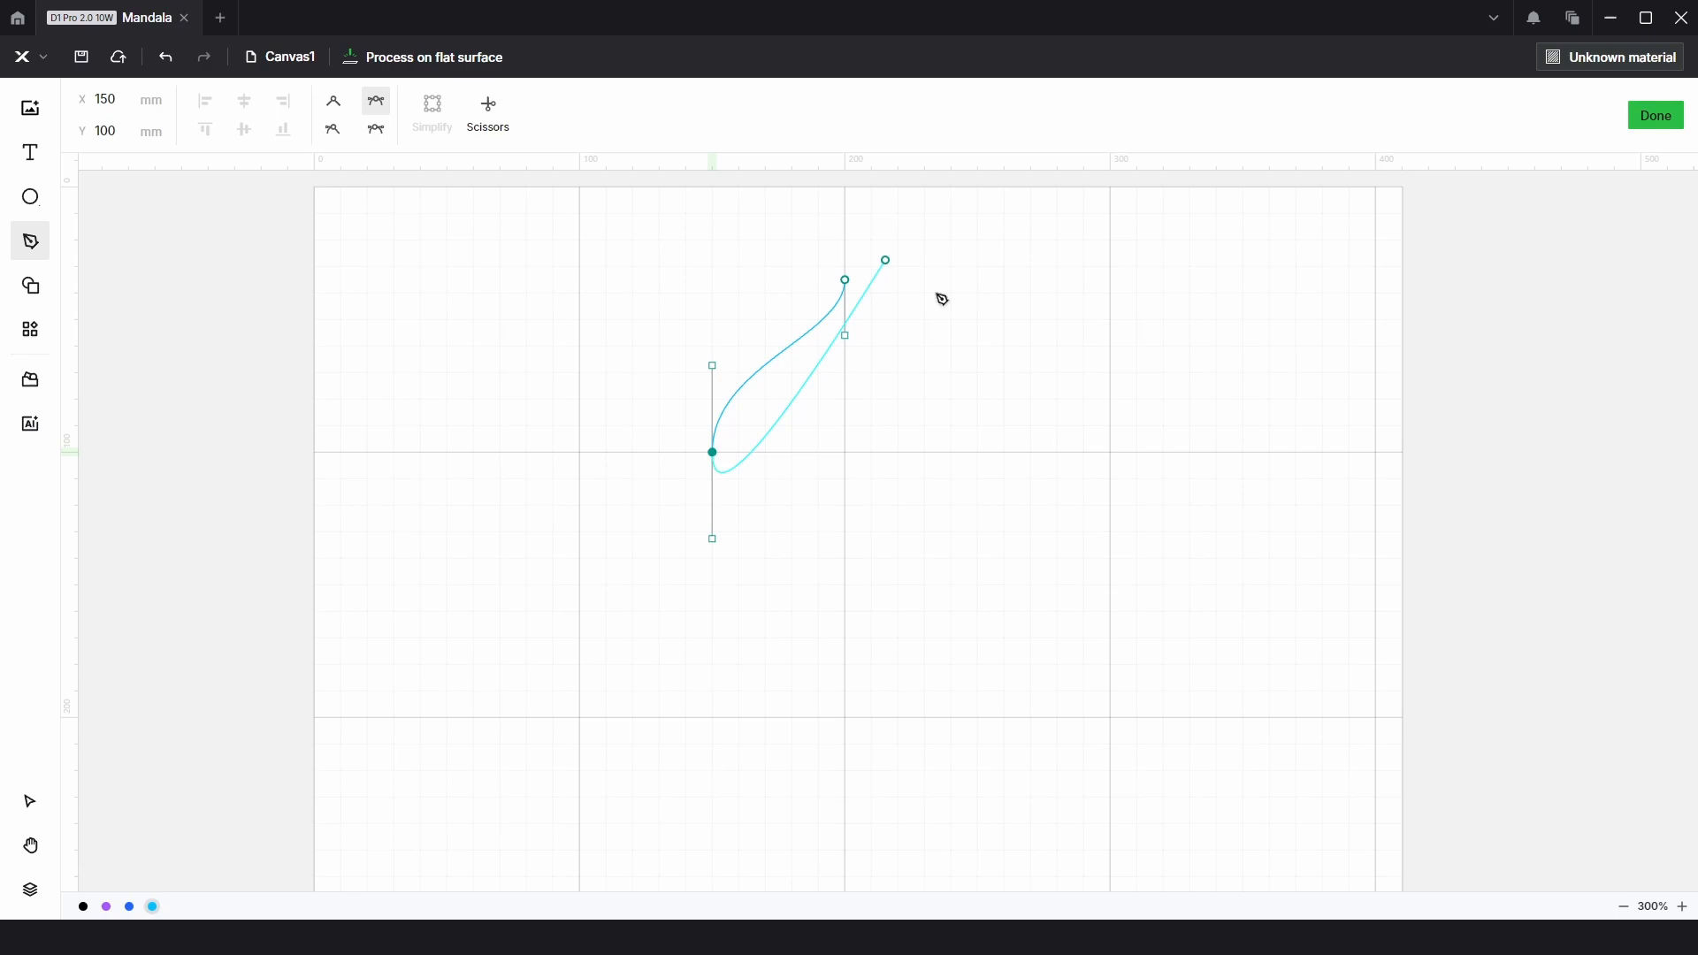
pyautogui.click(1655, 116)
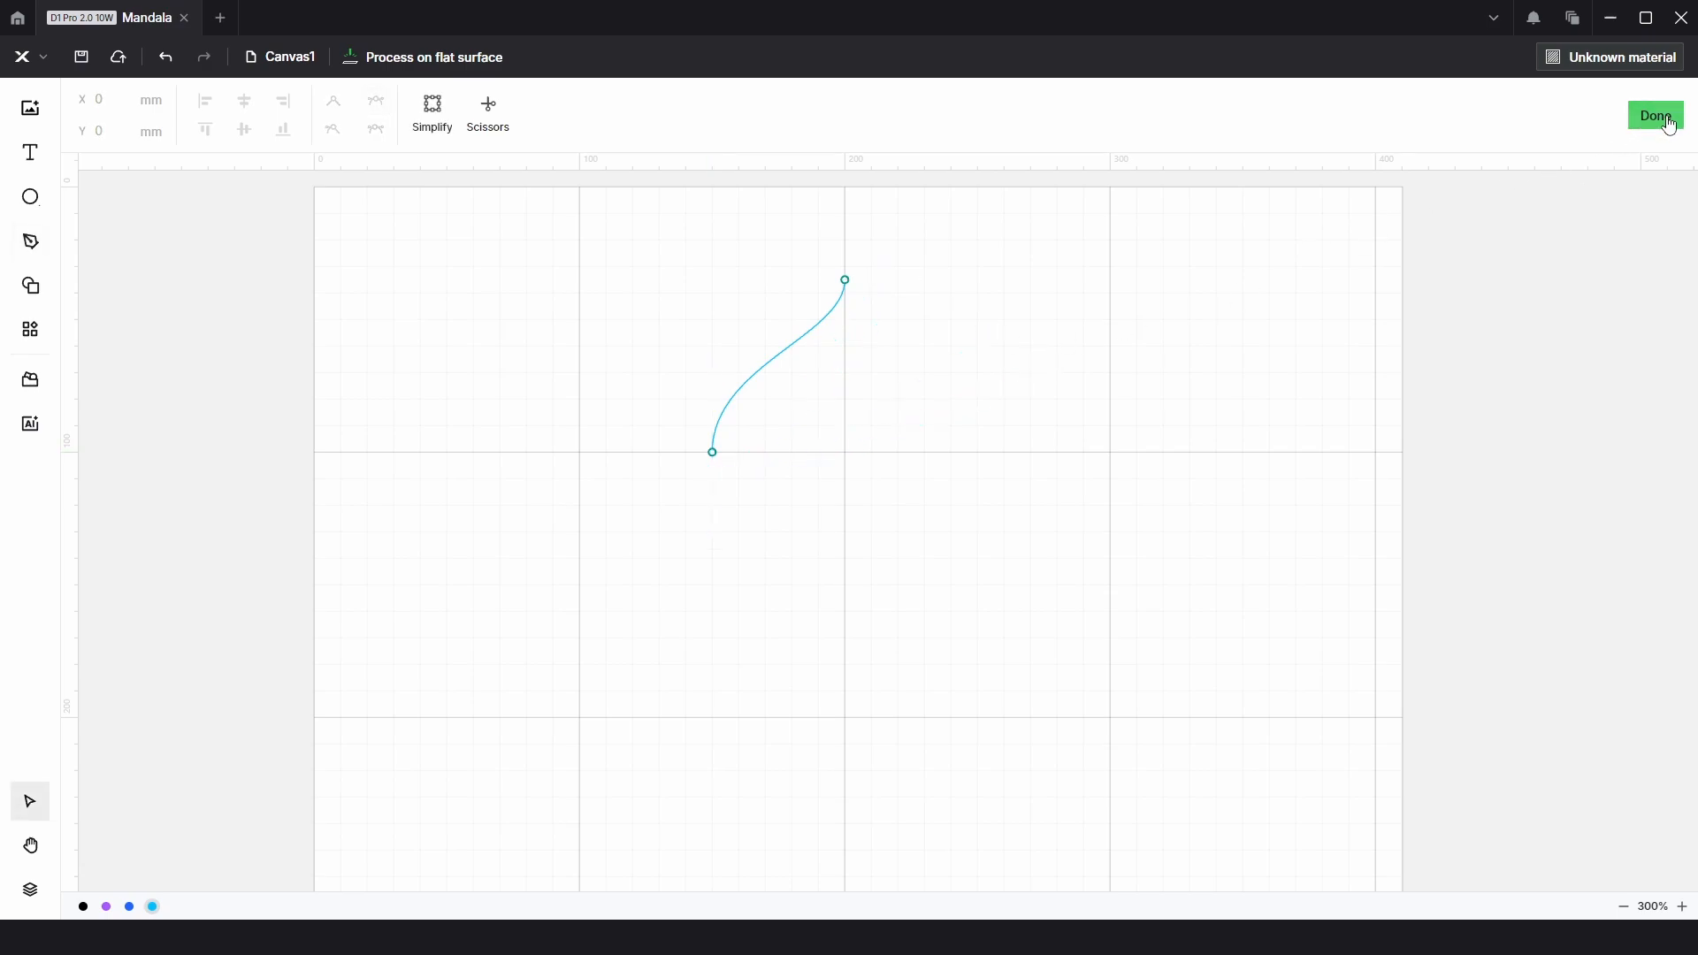
# - Mirror a copy of the curve horizontally and join it to the original's top
pyautogui.click(1655, 116)
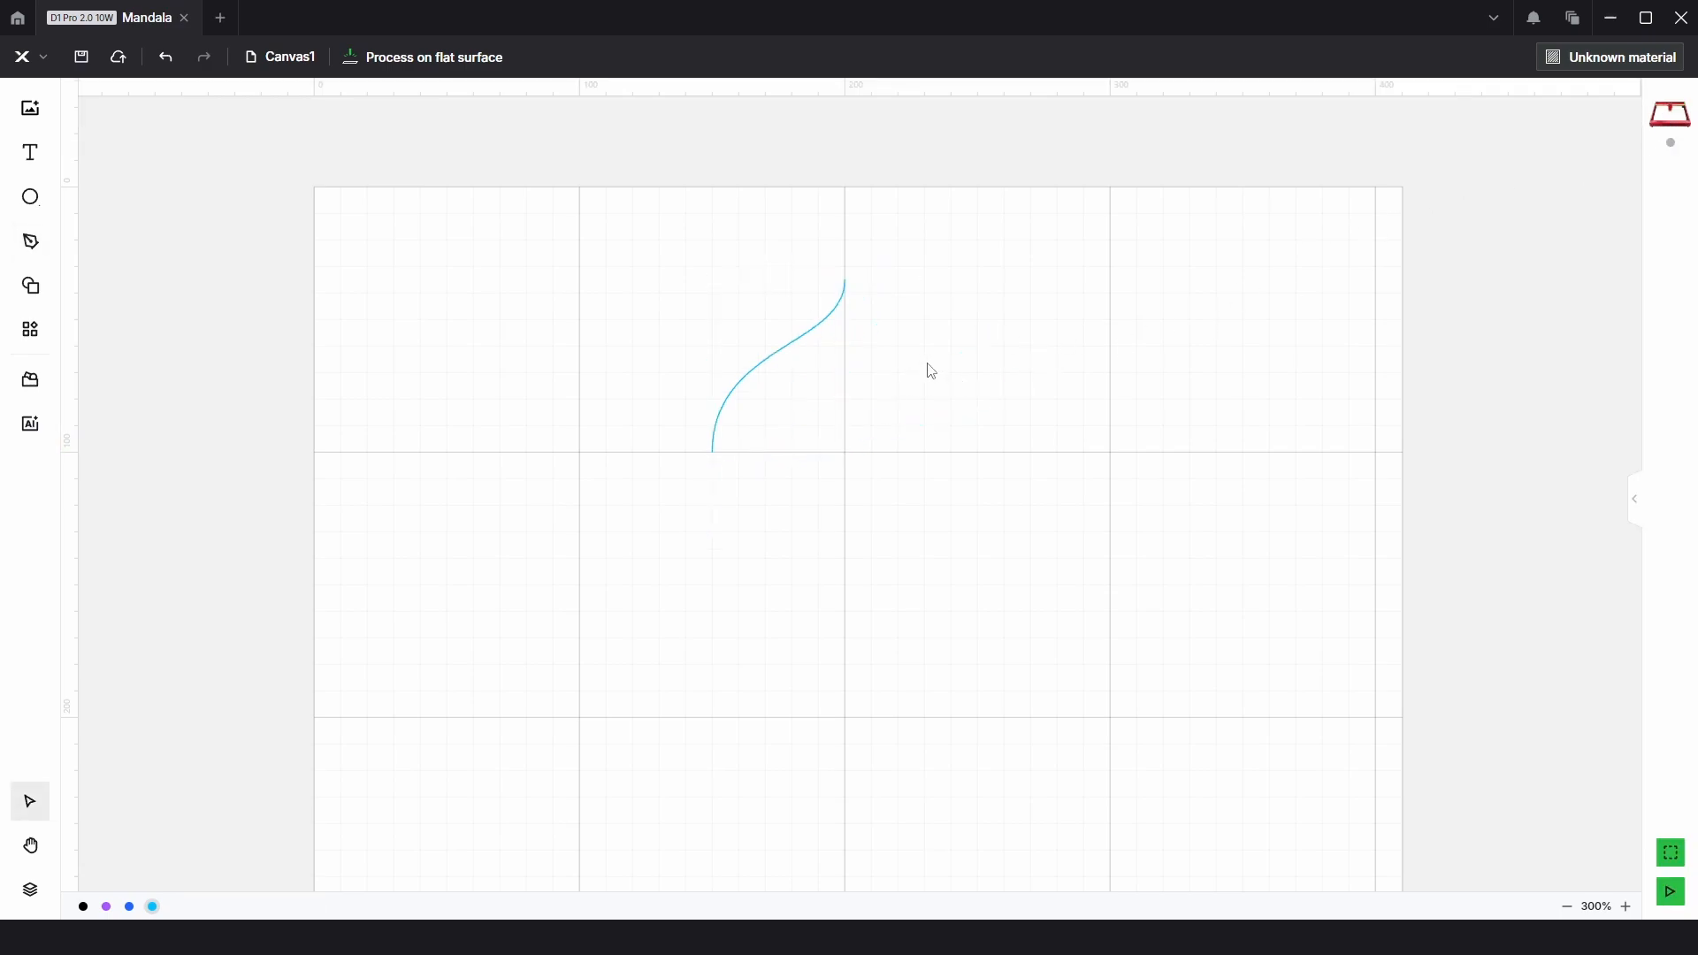
pyautogui.click(778, 363)
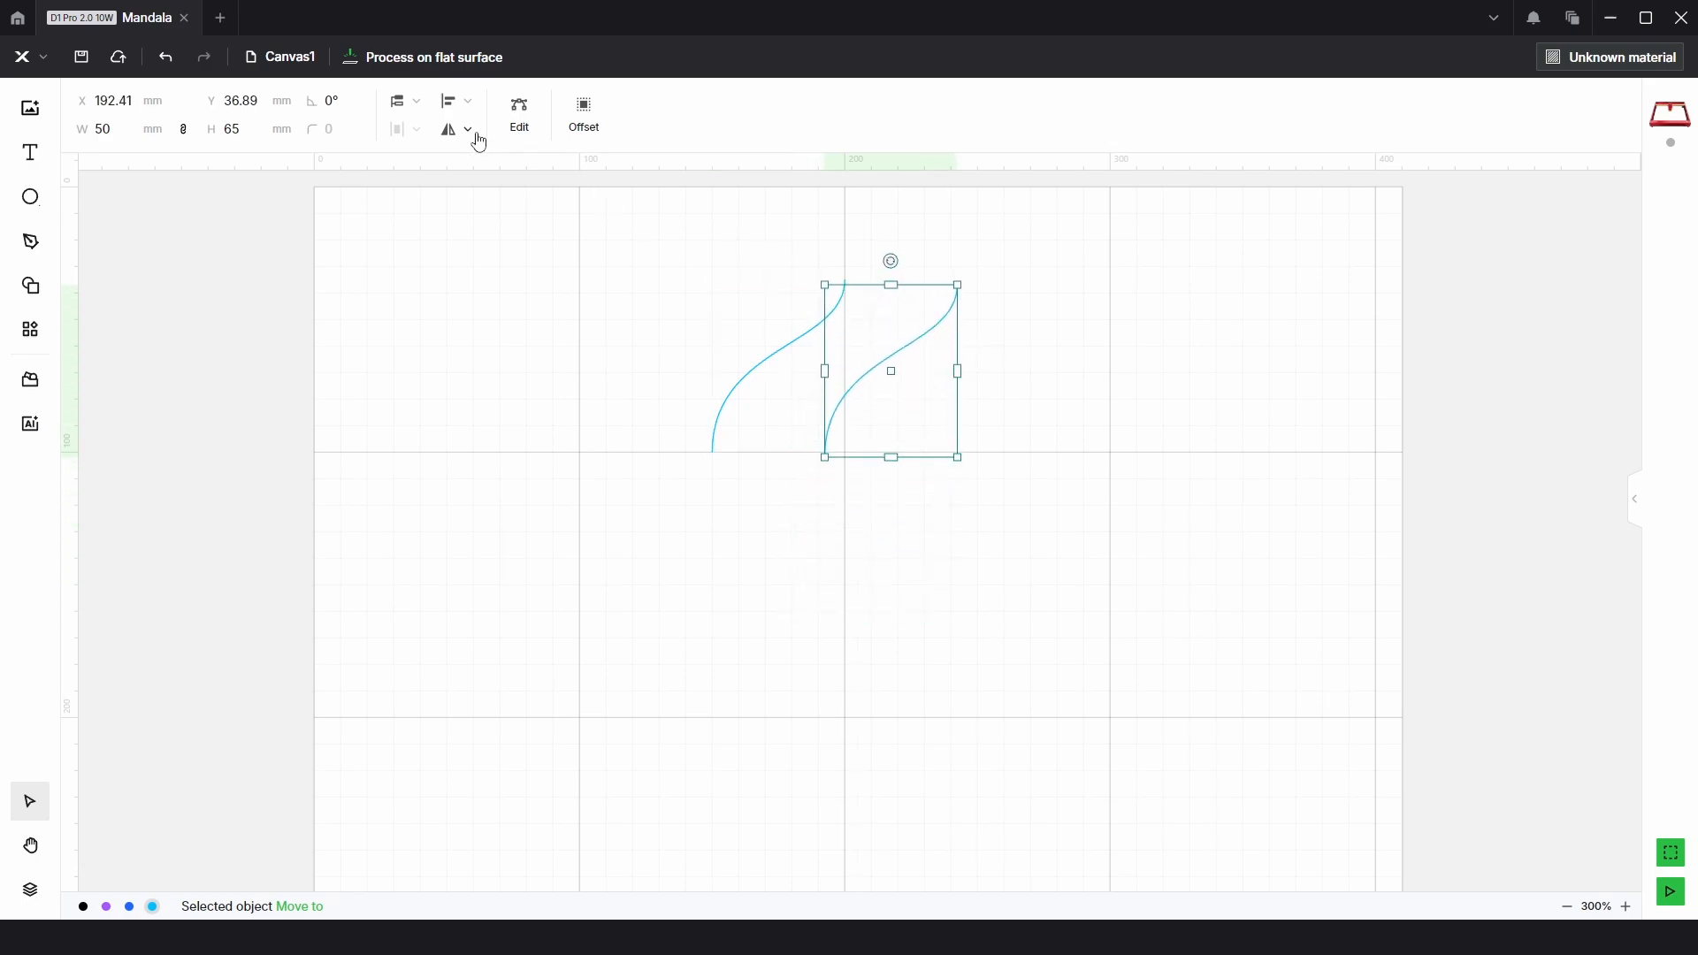
pyautogui.click(448, 129)
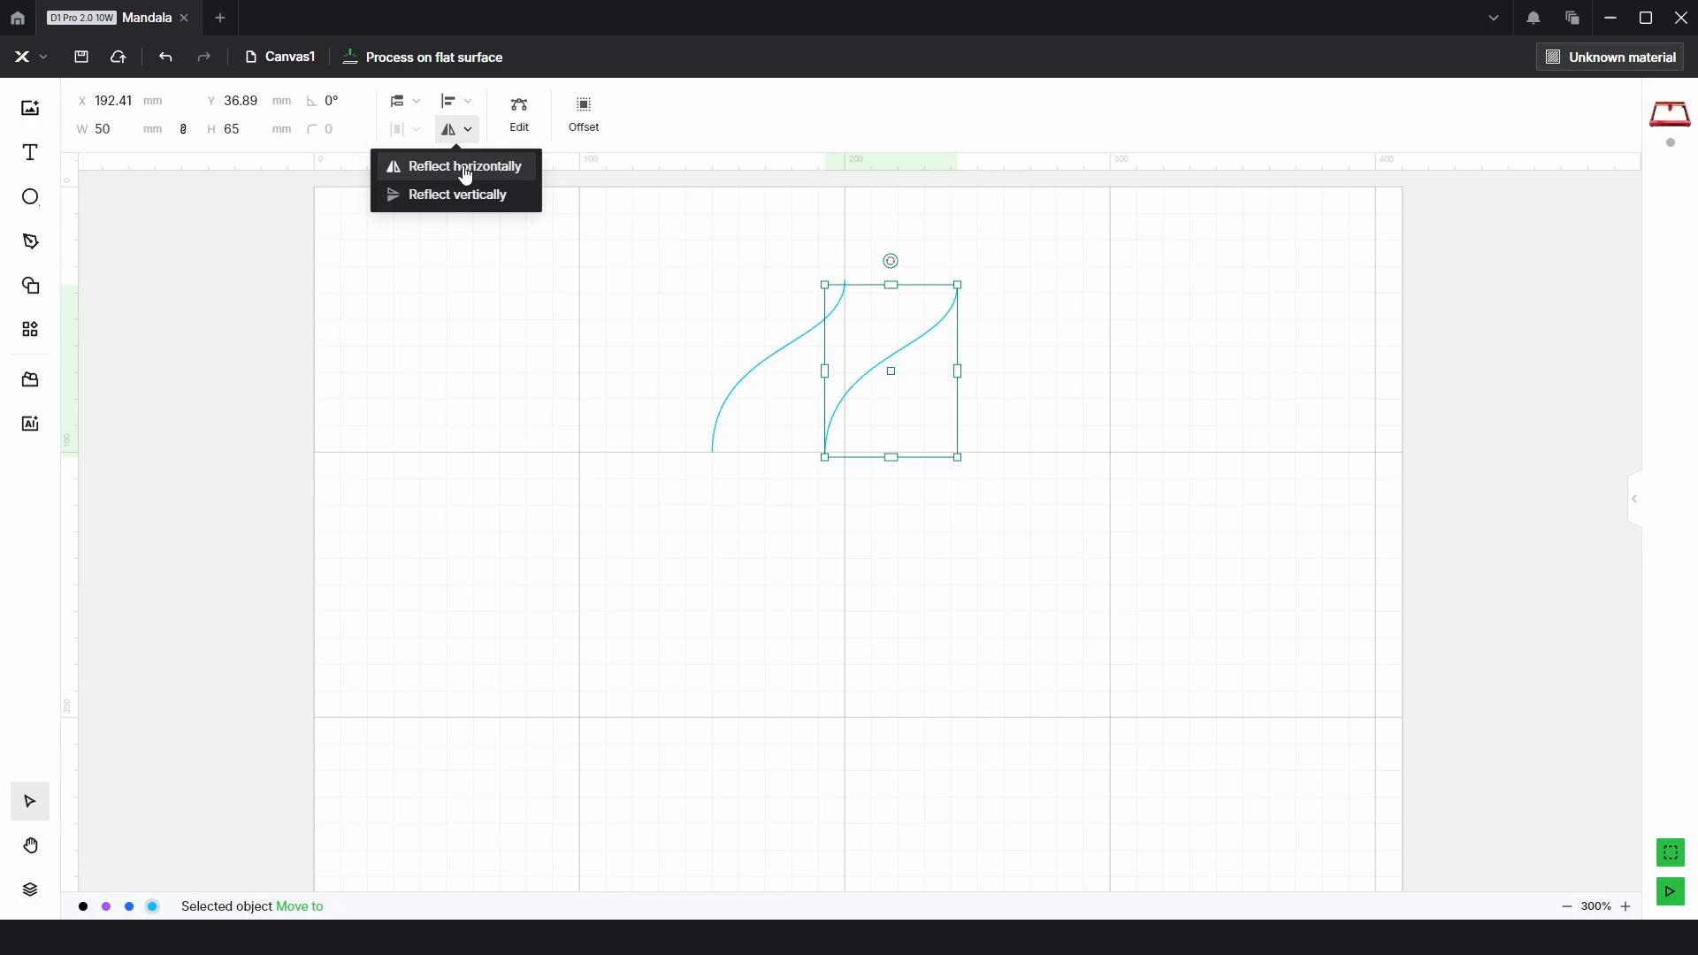
pyautogui.click(465, 166)
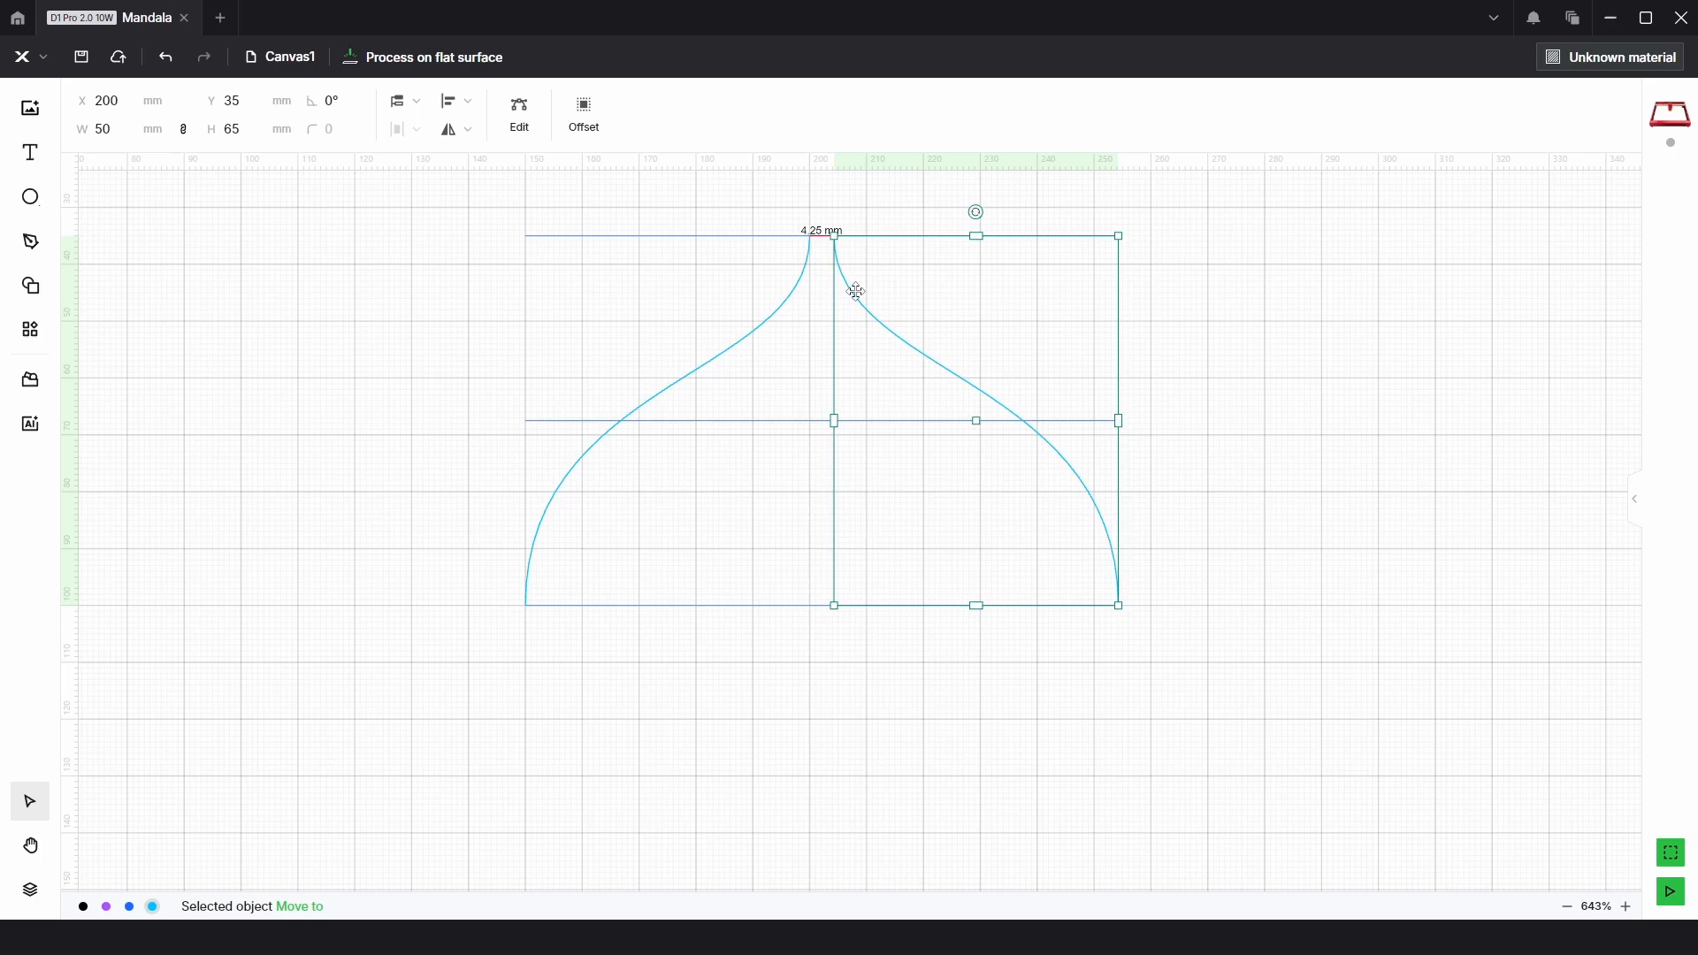
pyautogui.click(116, 100)
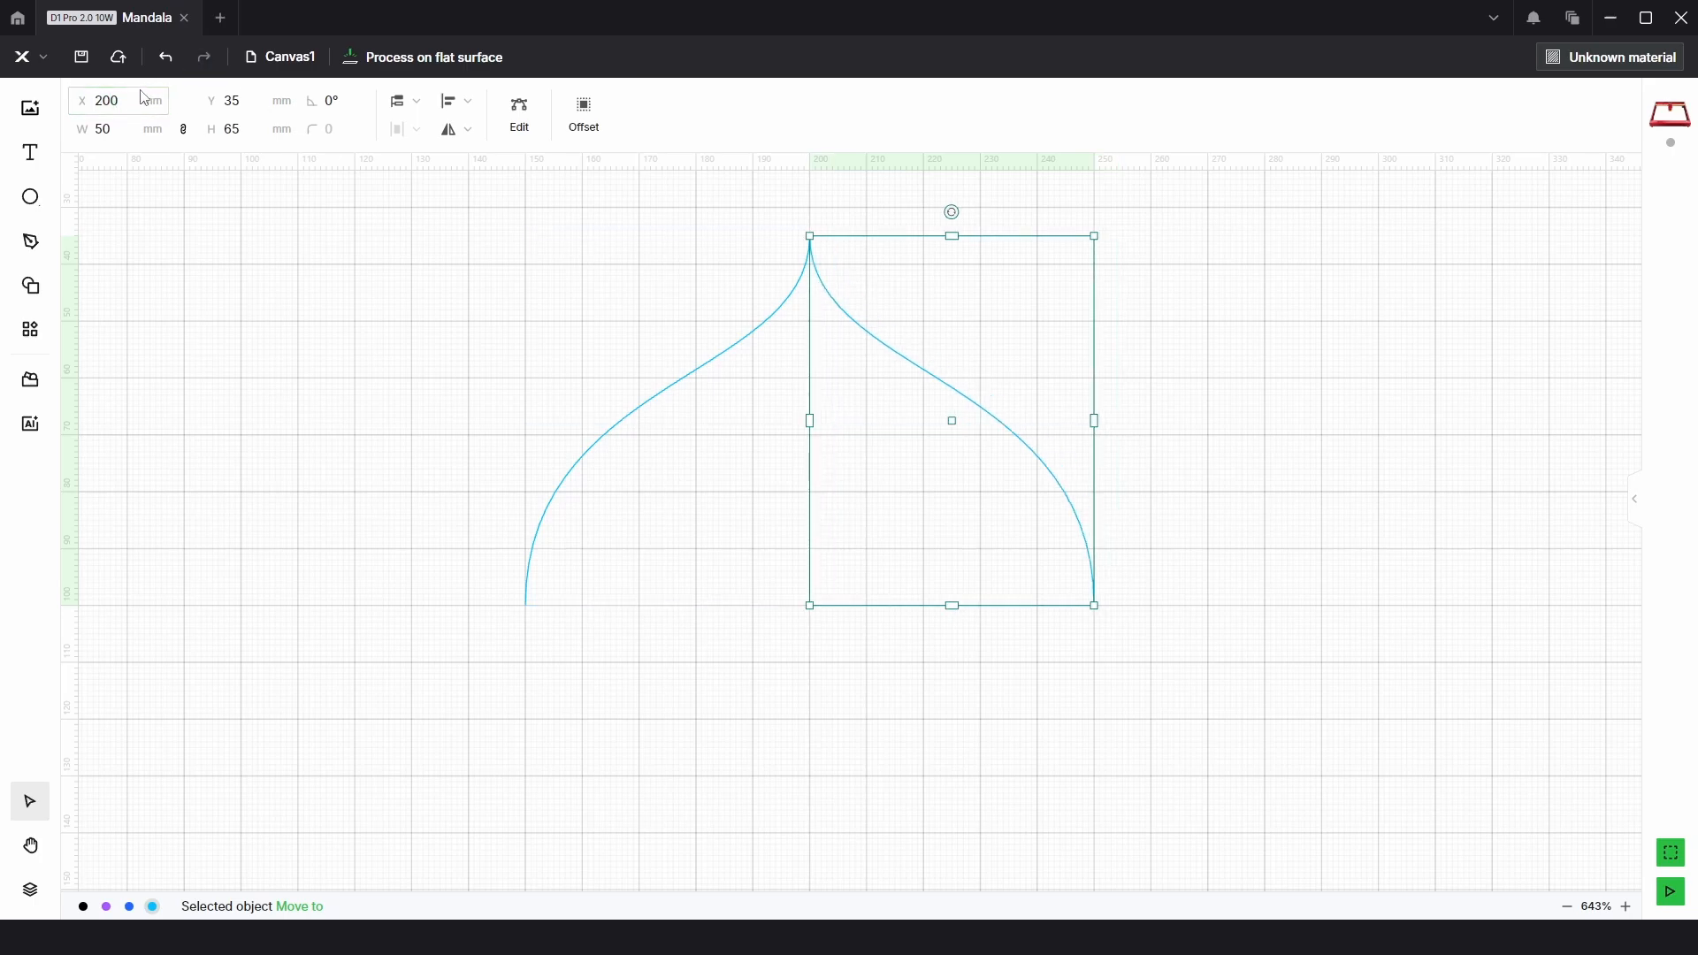
# - Offset both curves outward by 3 mm, then hide the original centre curves
pyautogui.scroll(-3)
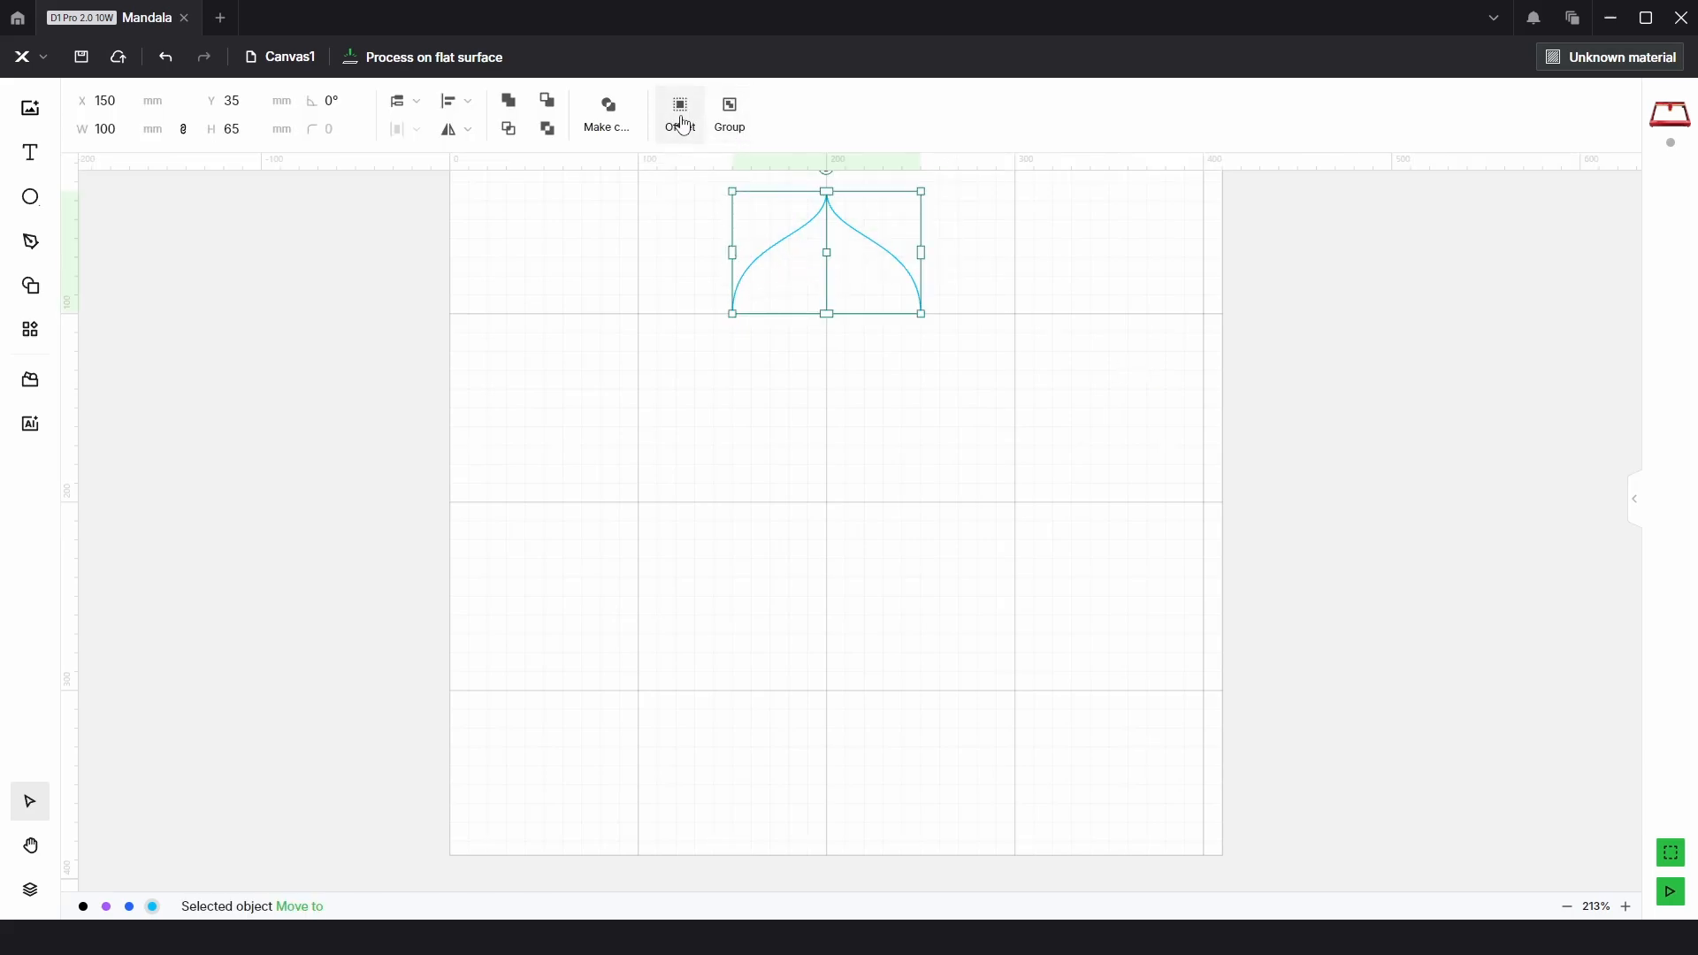
pyautogui.click(679, 113)
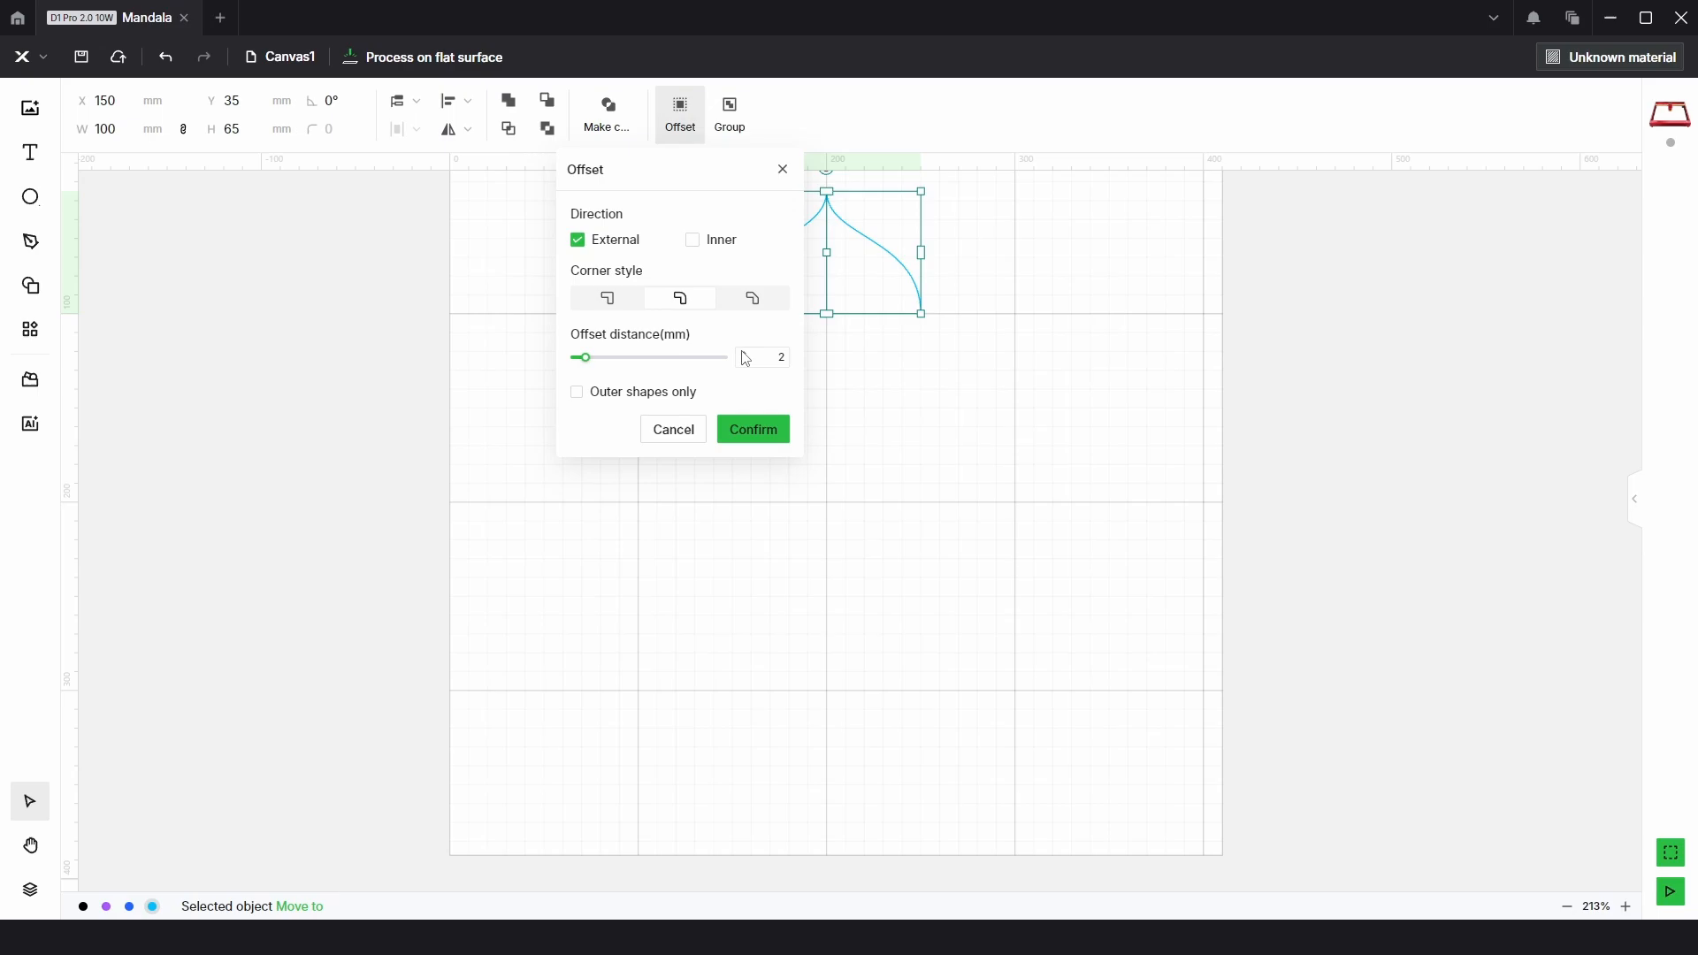
pyautogui.click(752, 429)
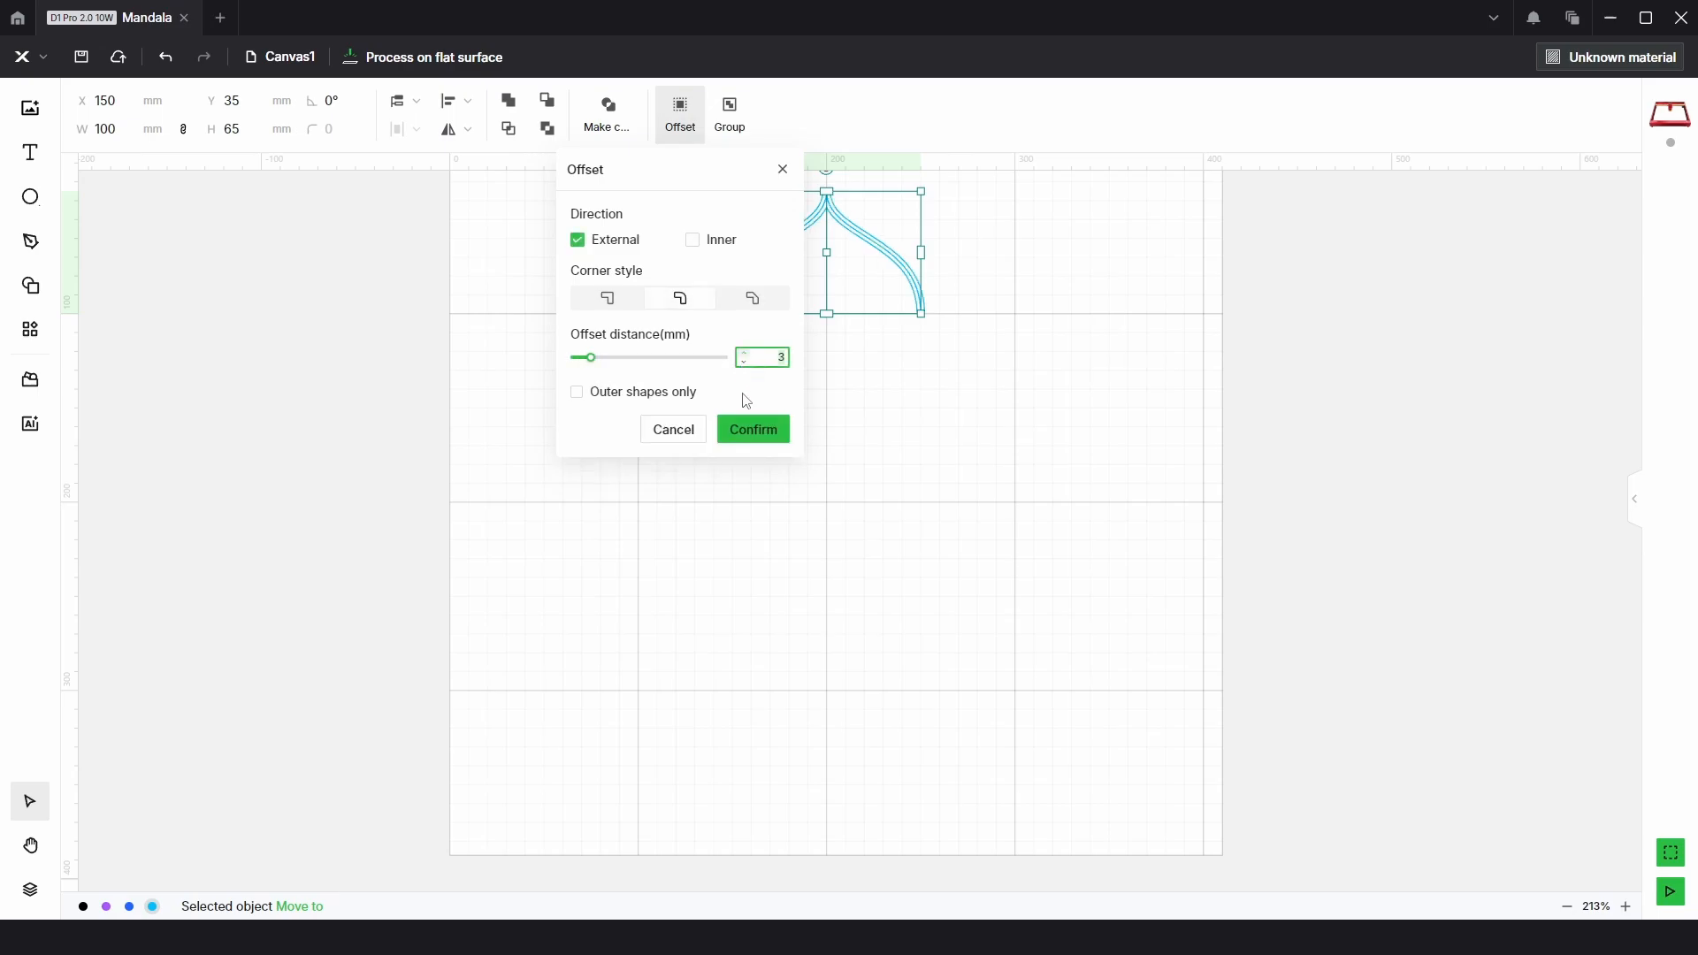
pyautogui.moveTo(759, 435)
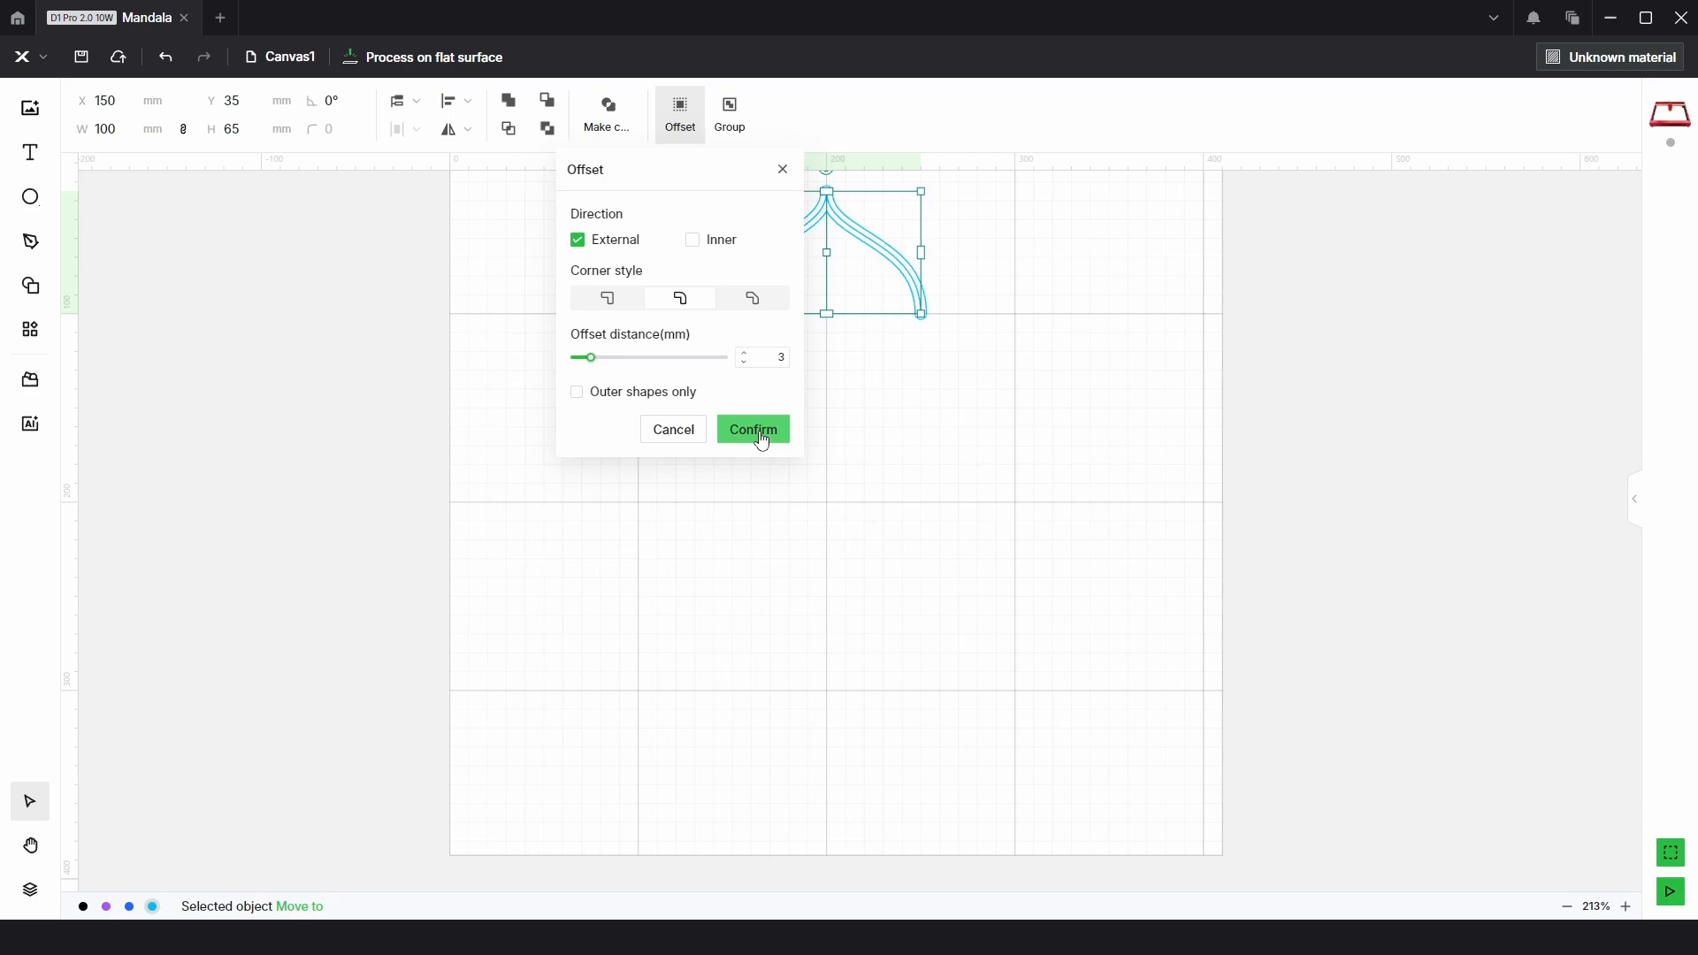
pyautogui.click(752, 429)
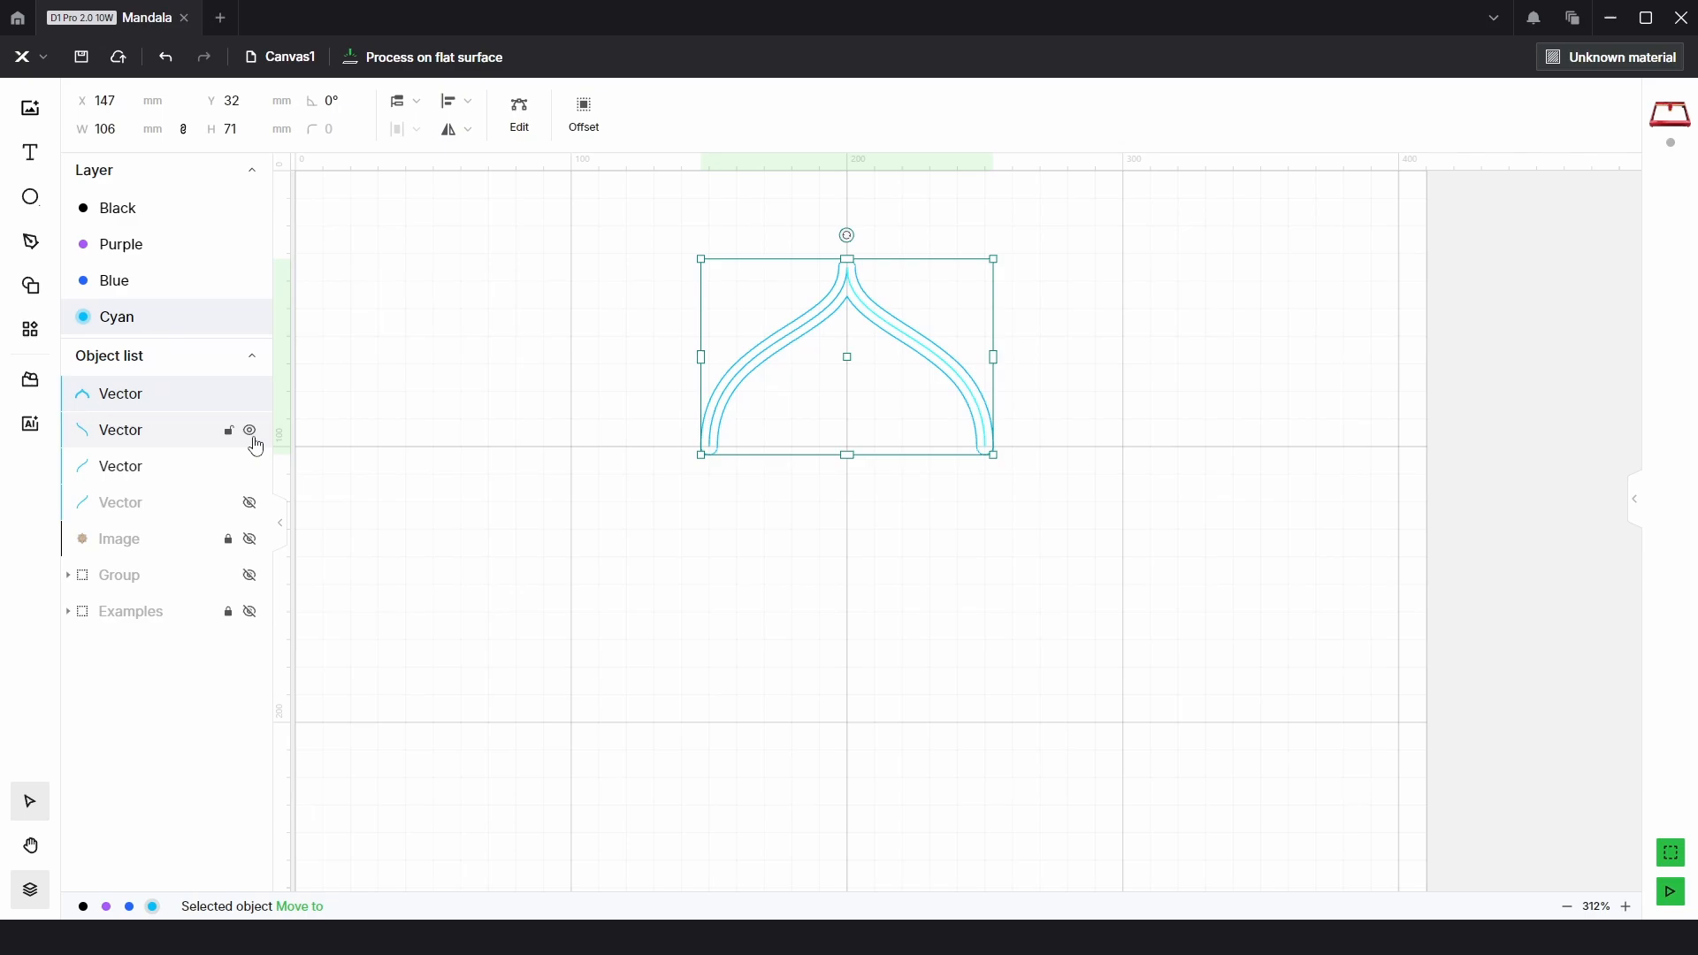
pyautogui.click(247, 429)
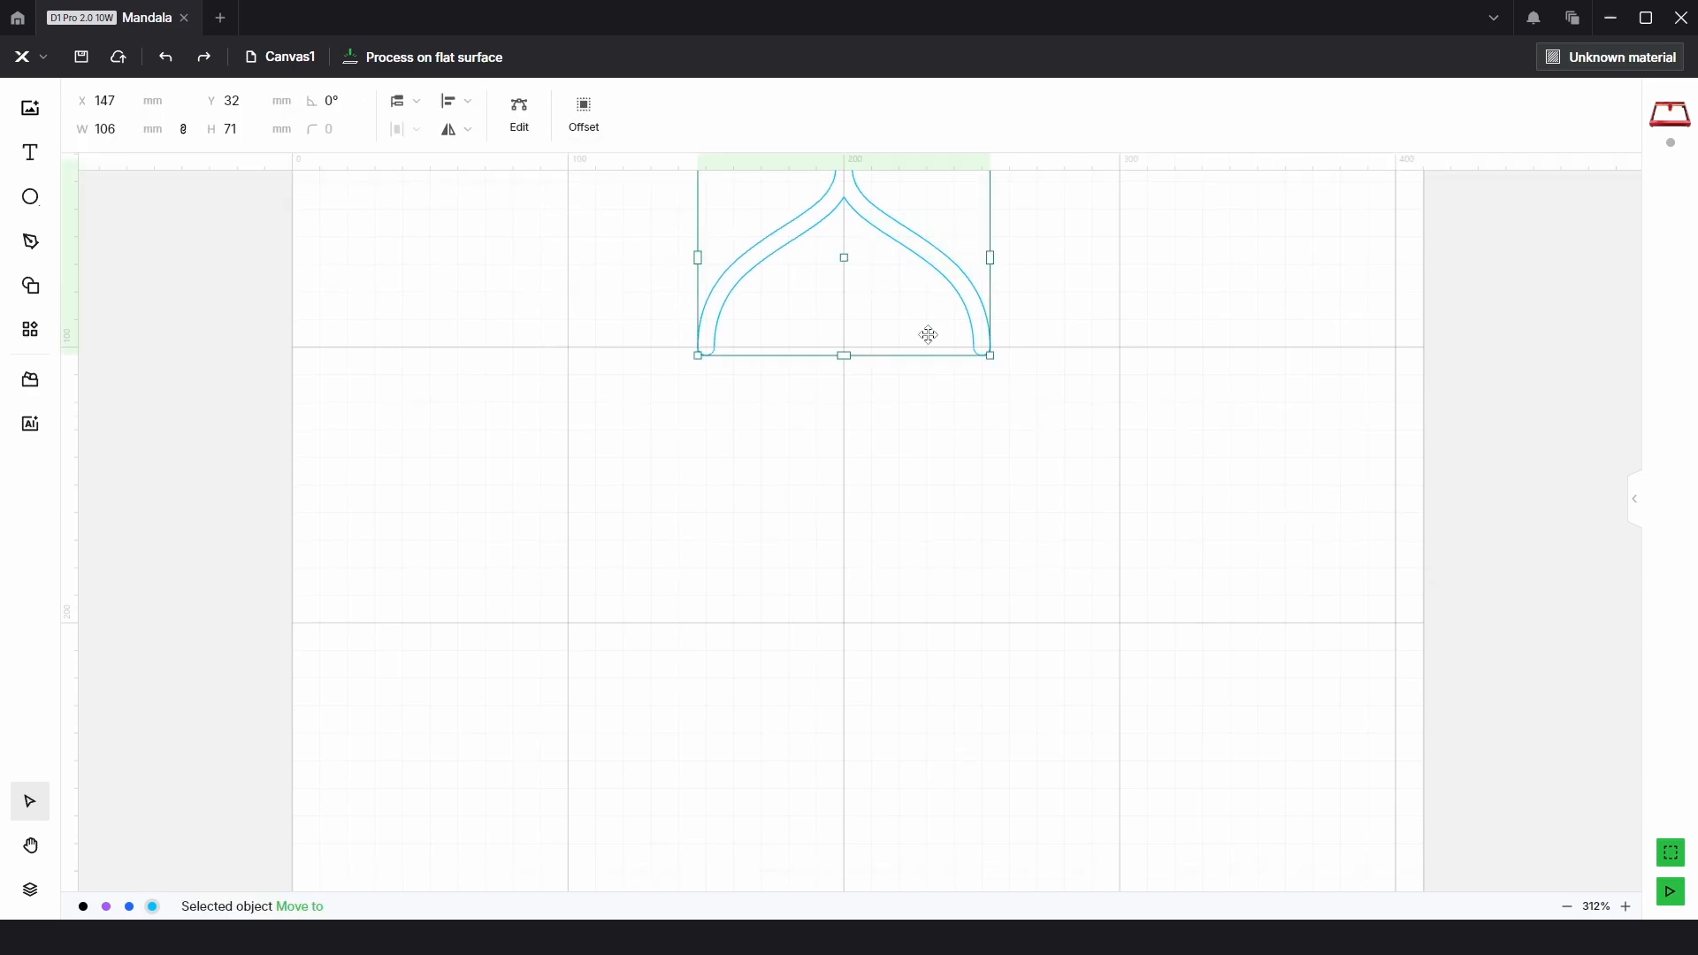
# - Circular-array the arch into 8 rotated copies, 45° apart, around centre (200, 150)
pyautogui.click(29, 329)
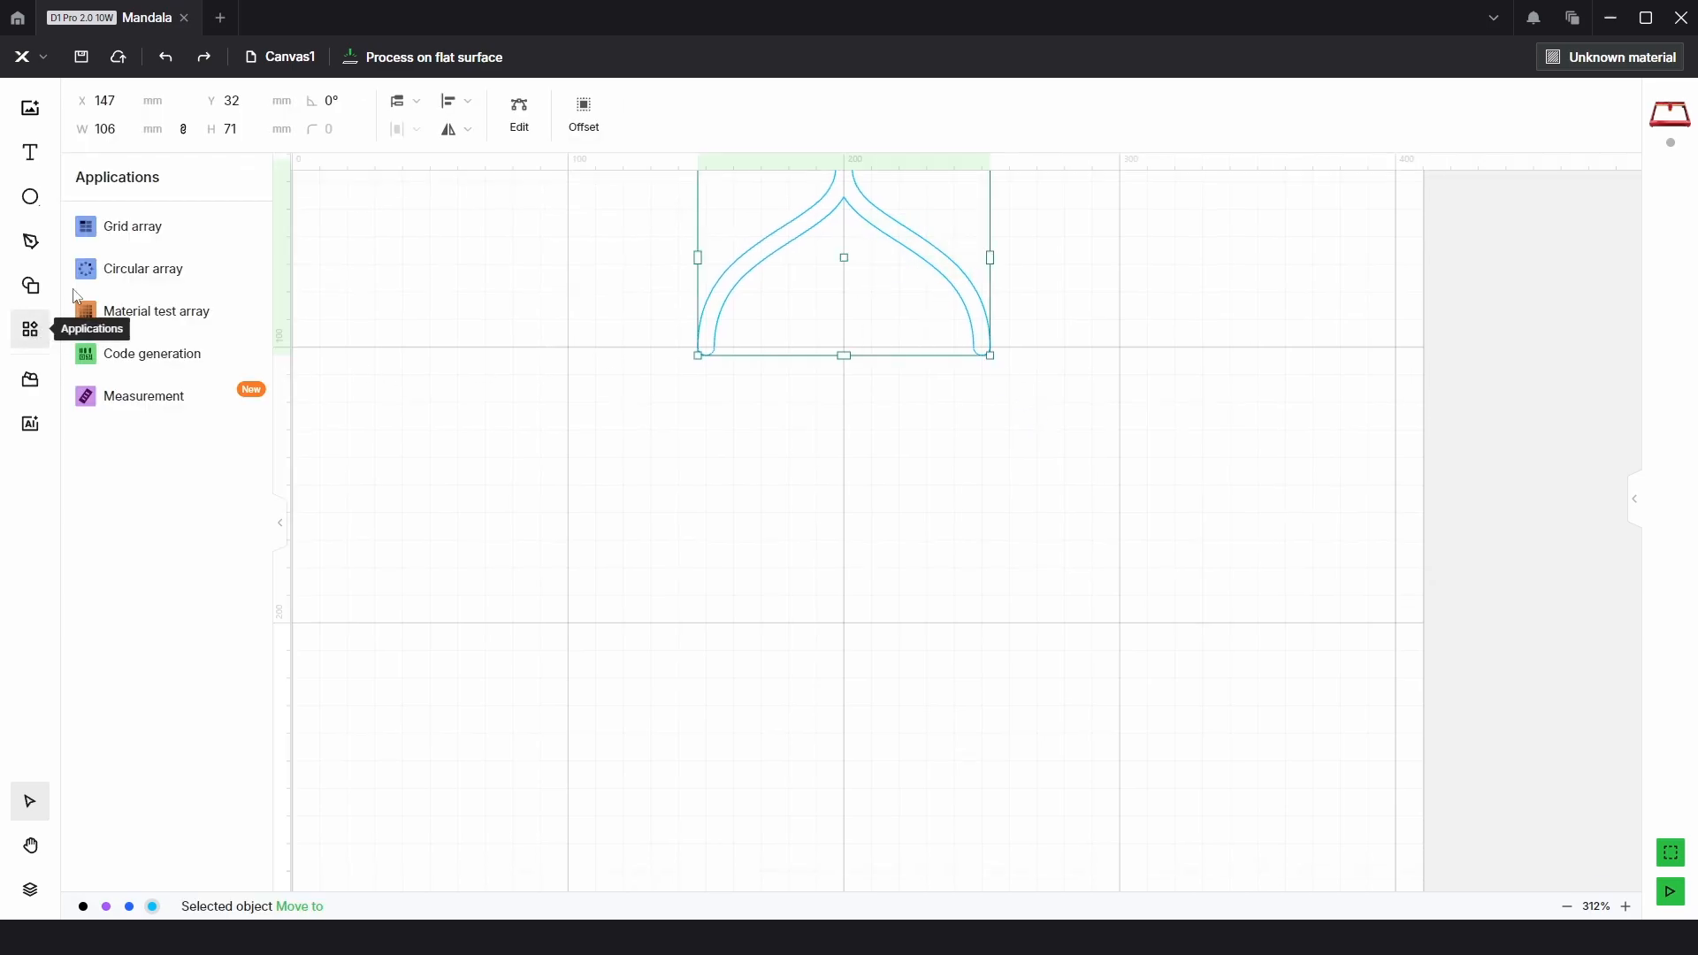
pyautogui.click(141, 268)
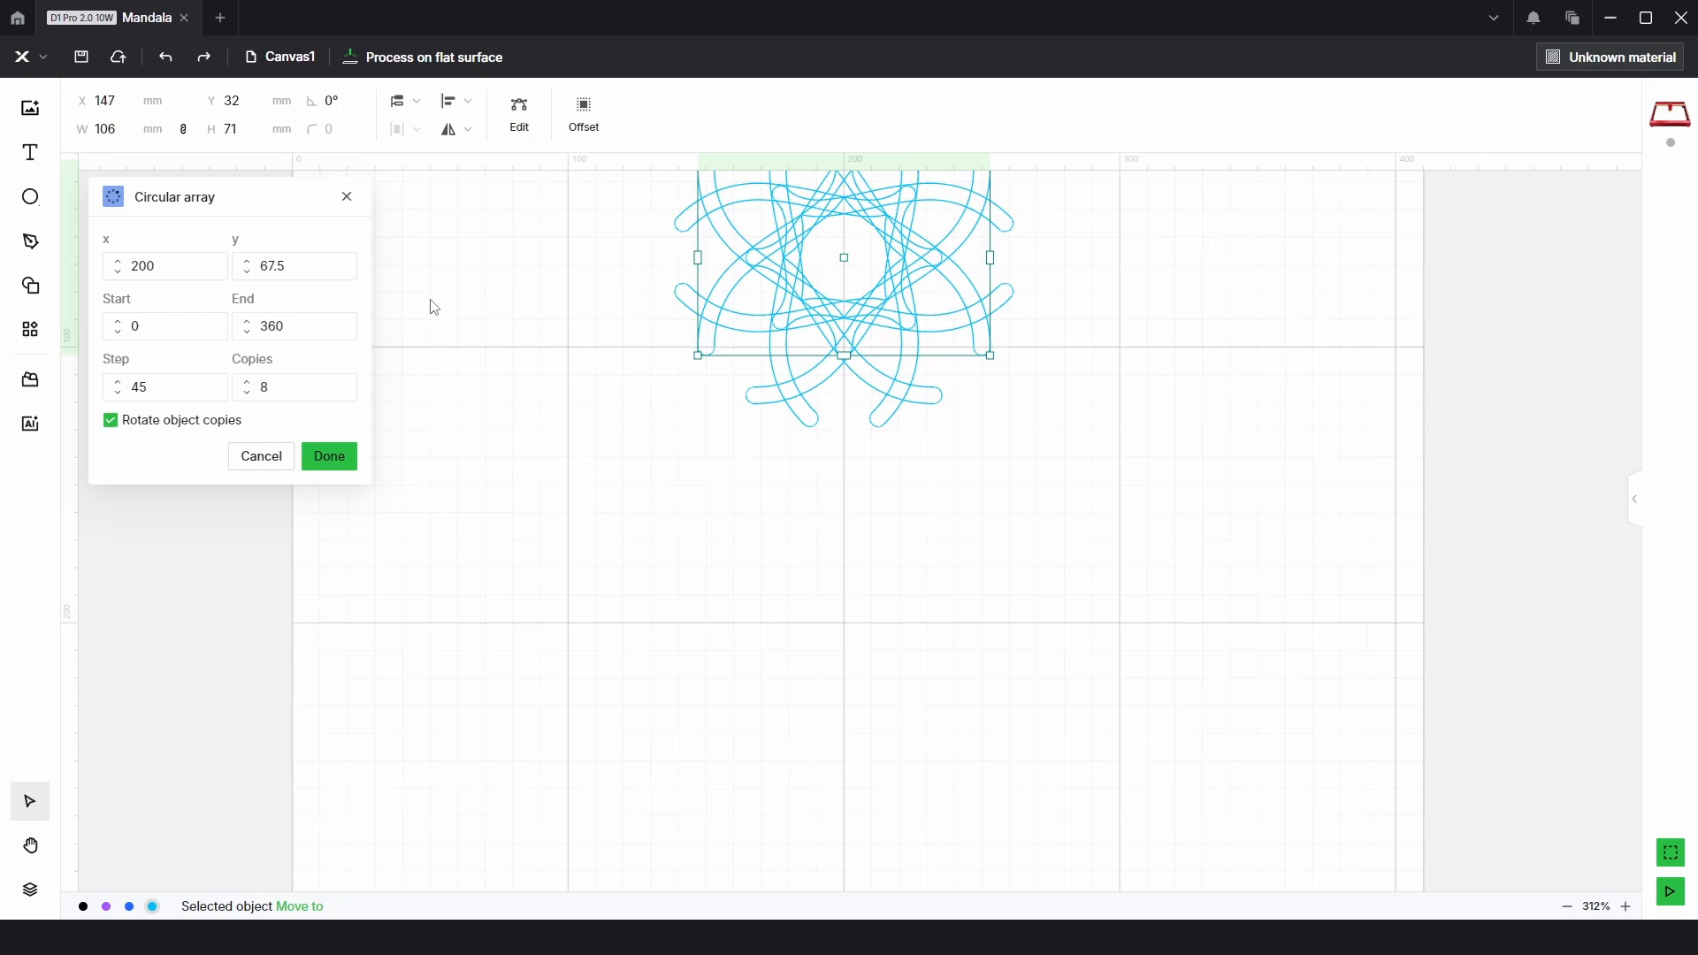
pyautogui.click(293, 265)
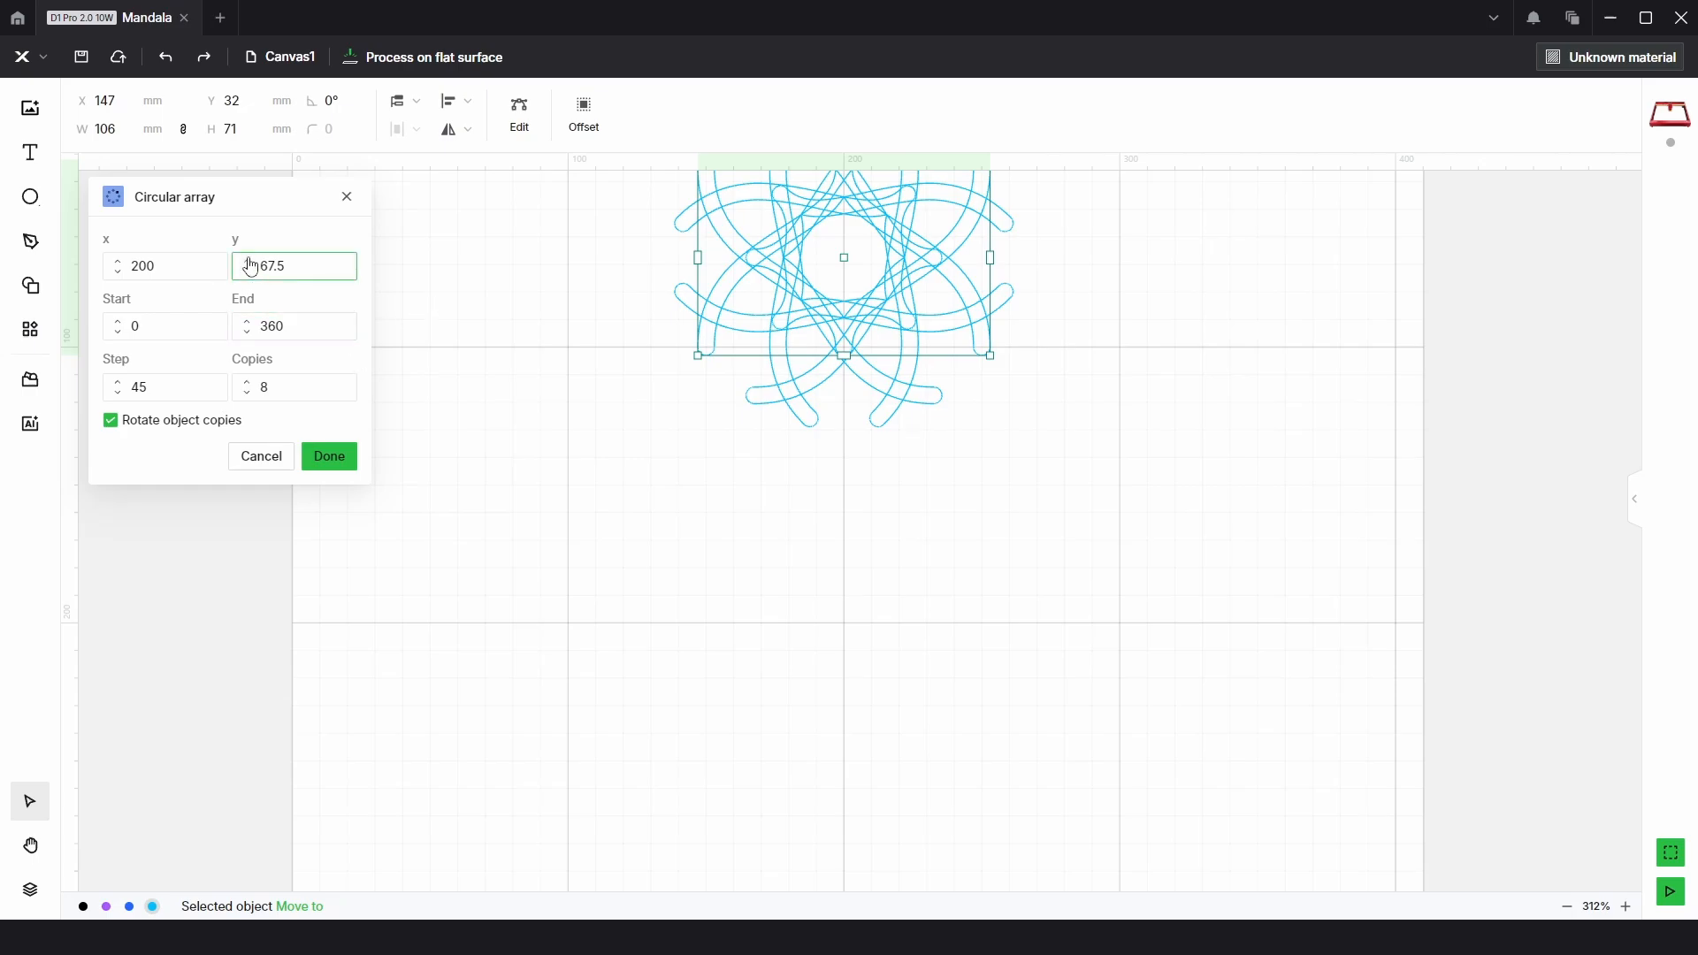
pyautogui.click(247, 261)
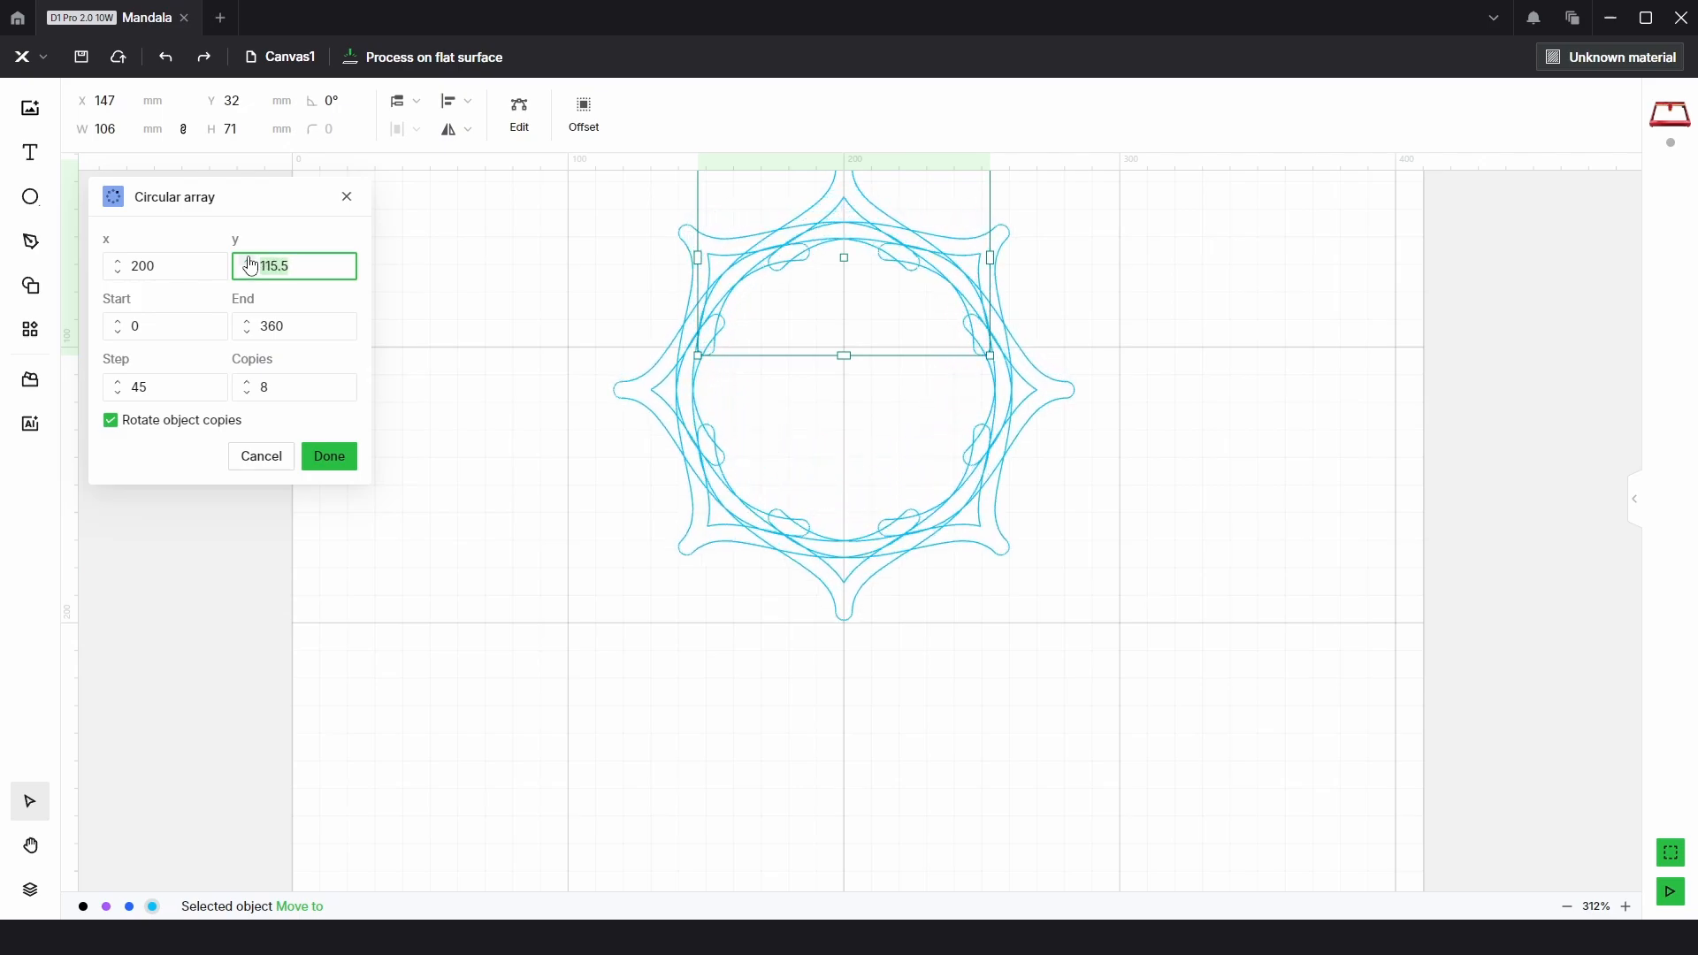
pyautogui.write('135.5')
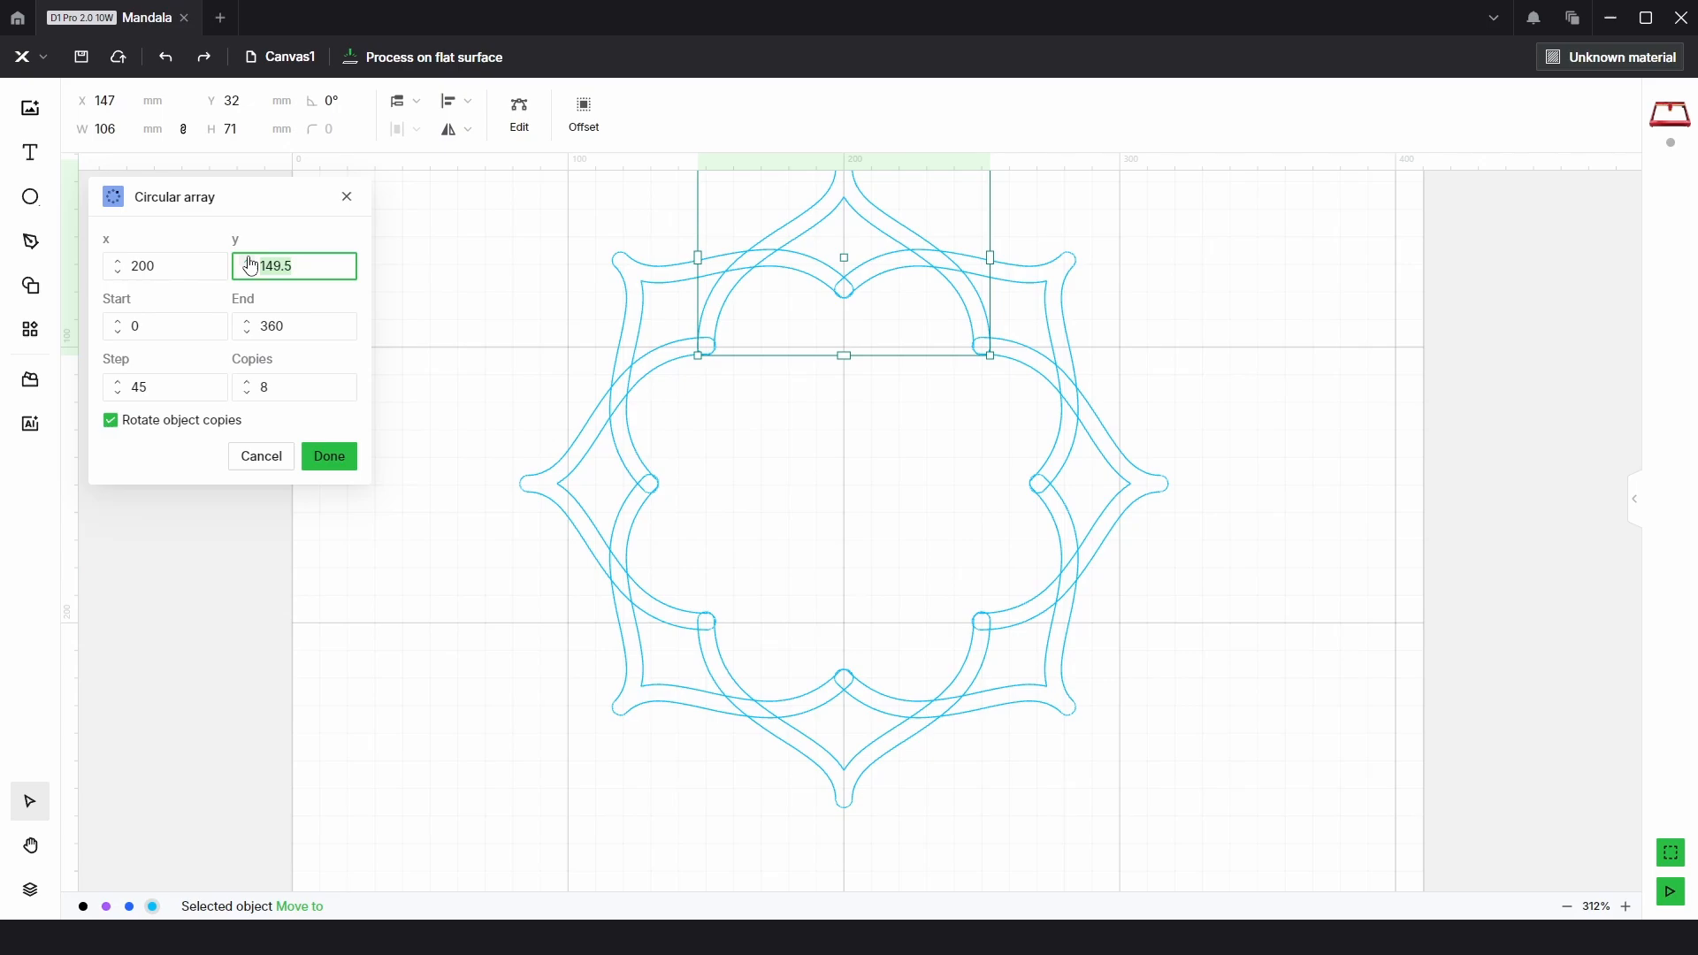
pyautogui.click(247, 261)
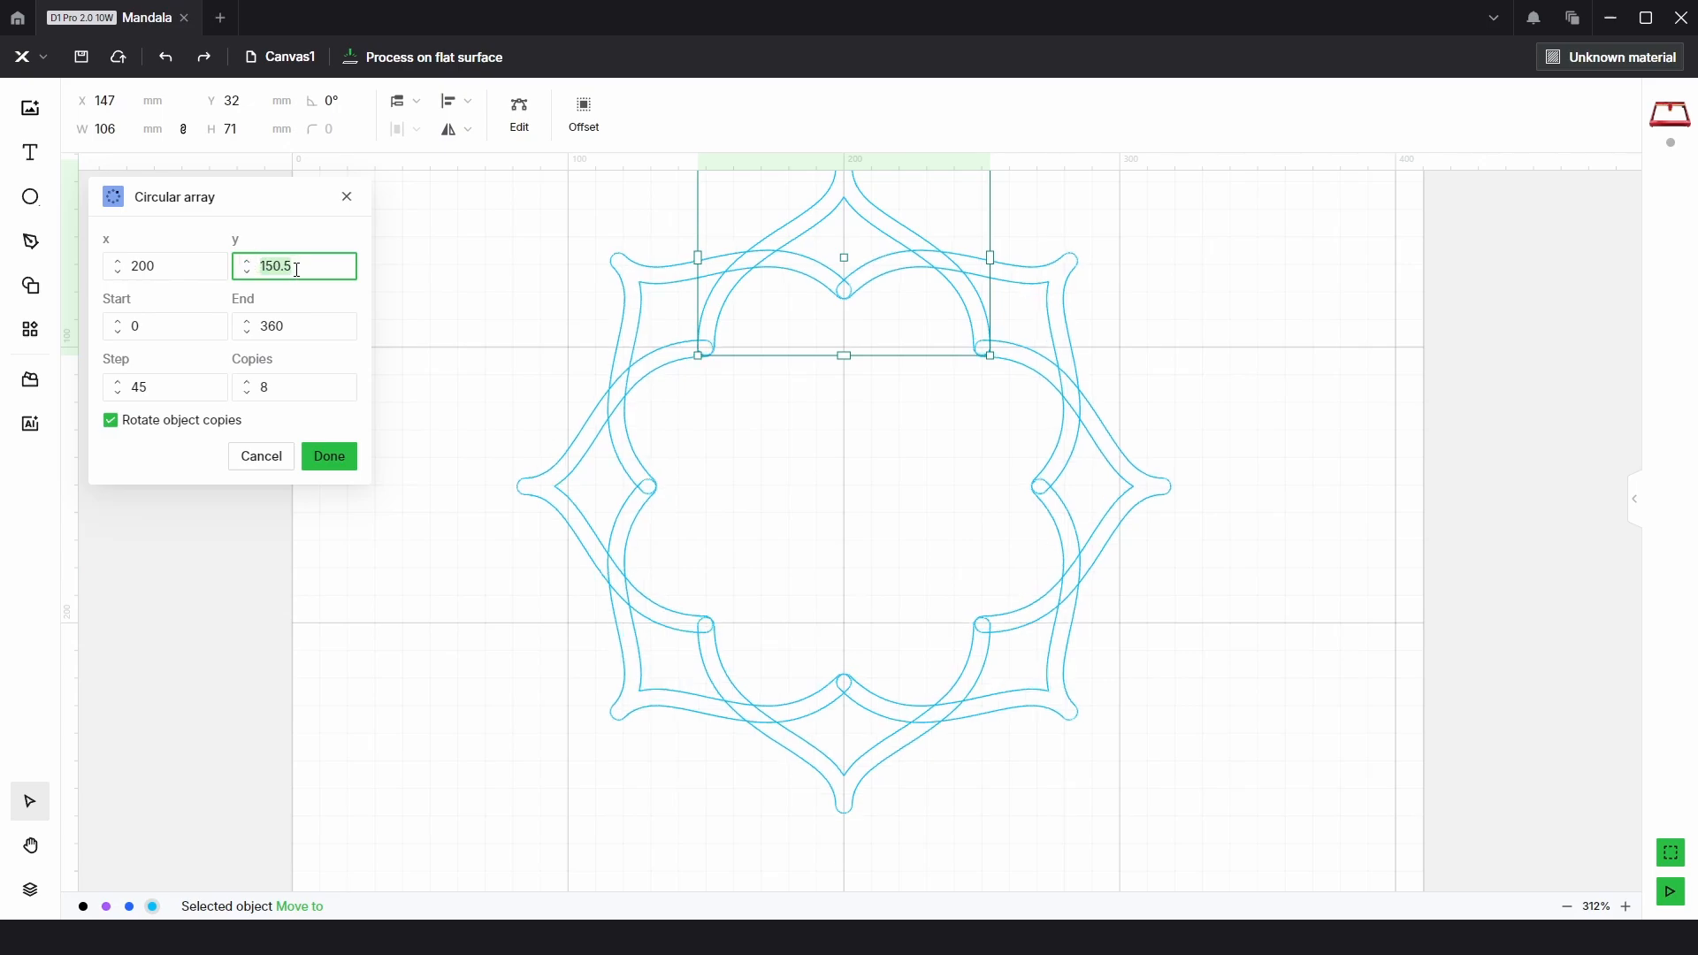
pyautogui.press('Backspace')
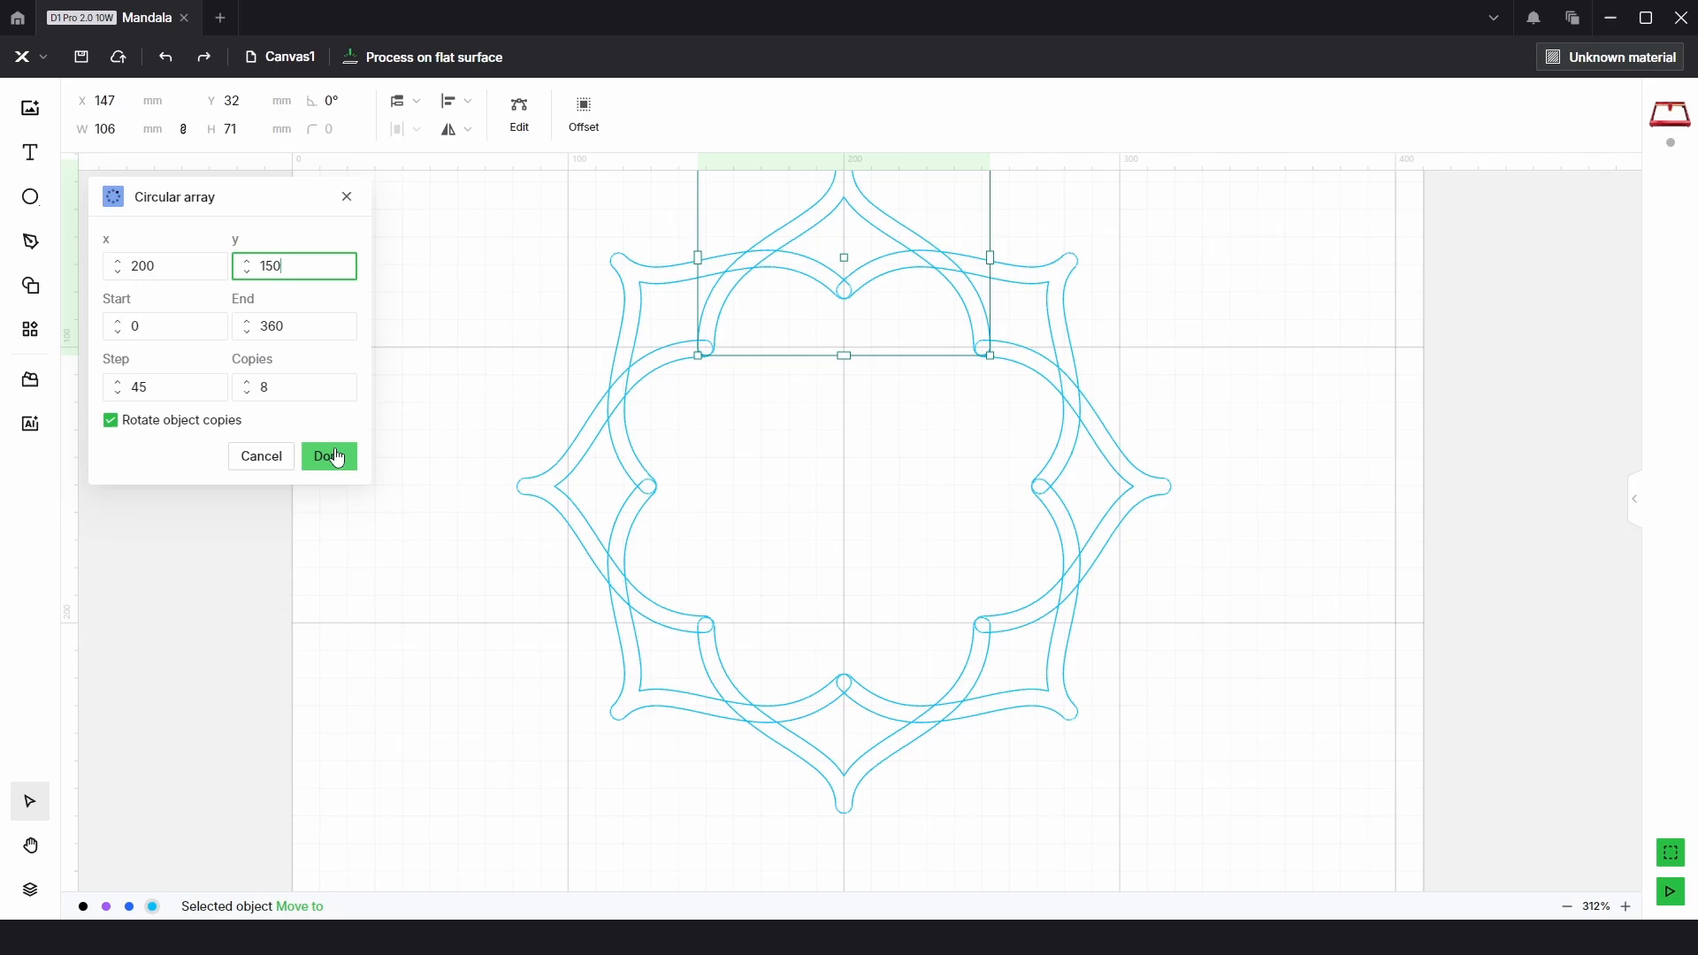
pyautogui.click(329, 456)
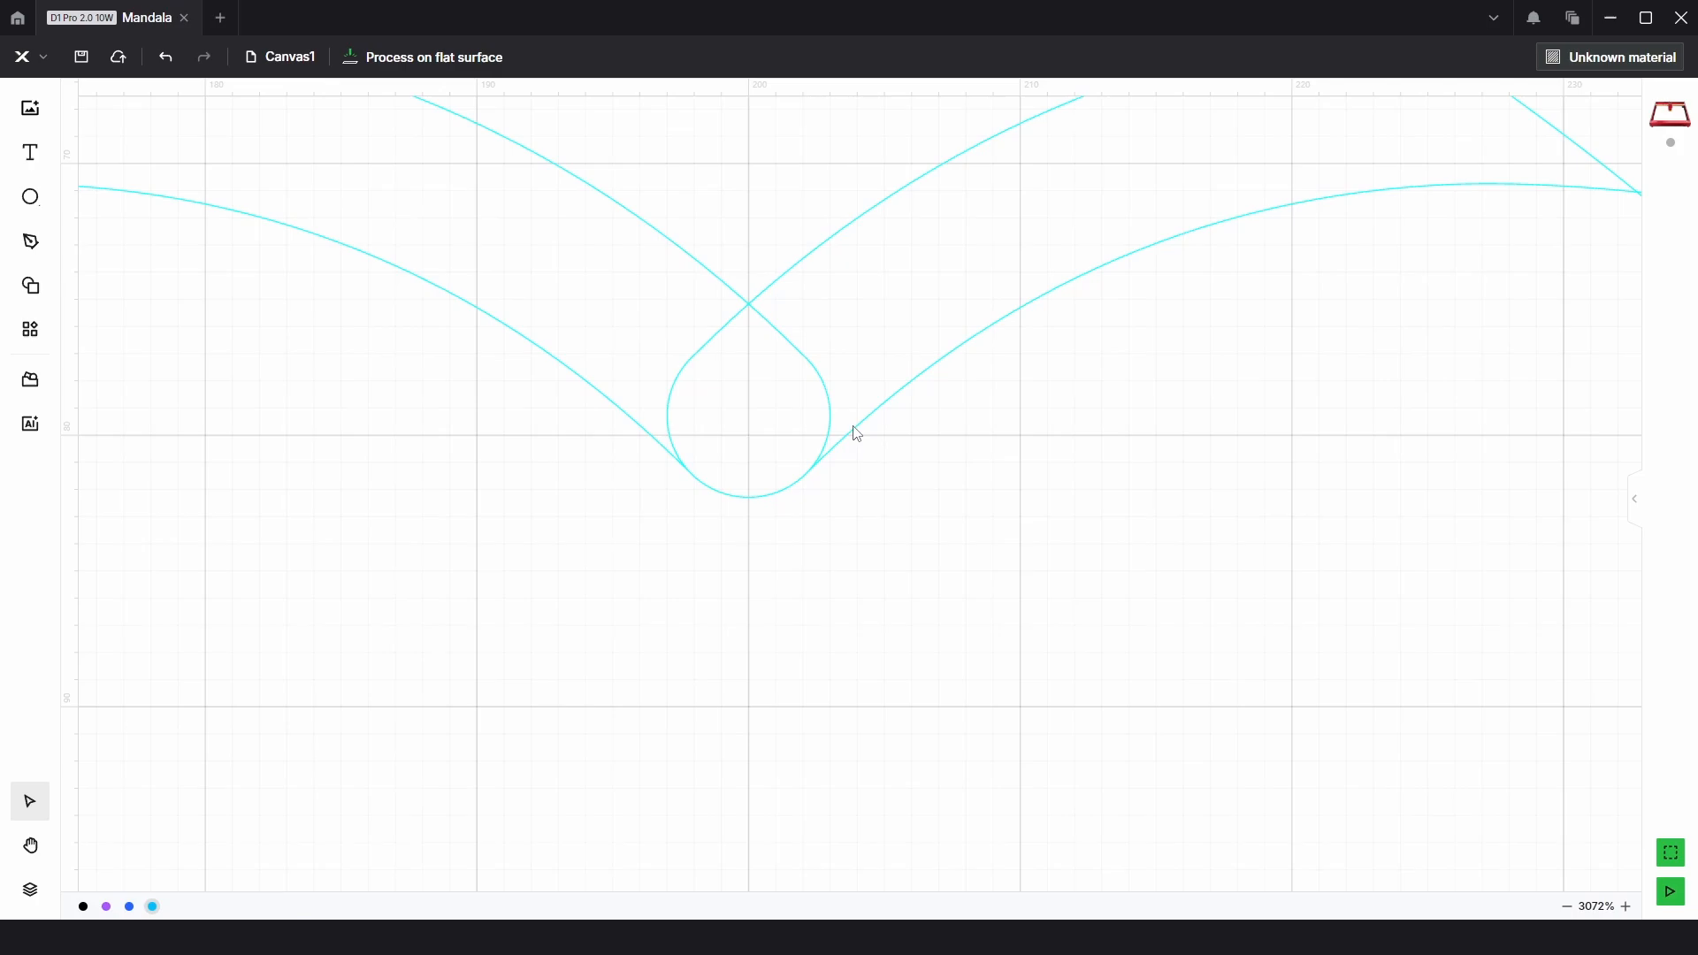
# - Unite the eight arrayed arches into one outline and add a 140 mm copy
pyautogui.scroll(-3)
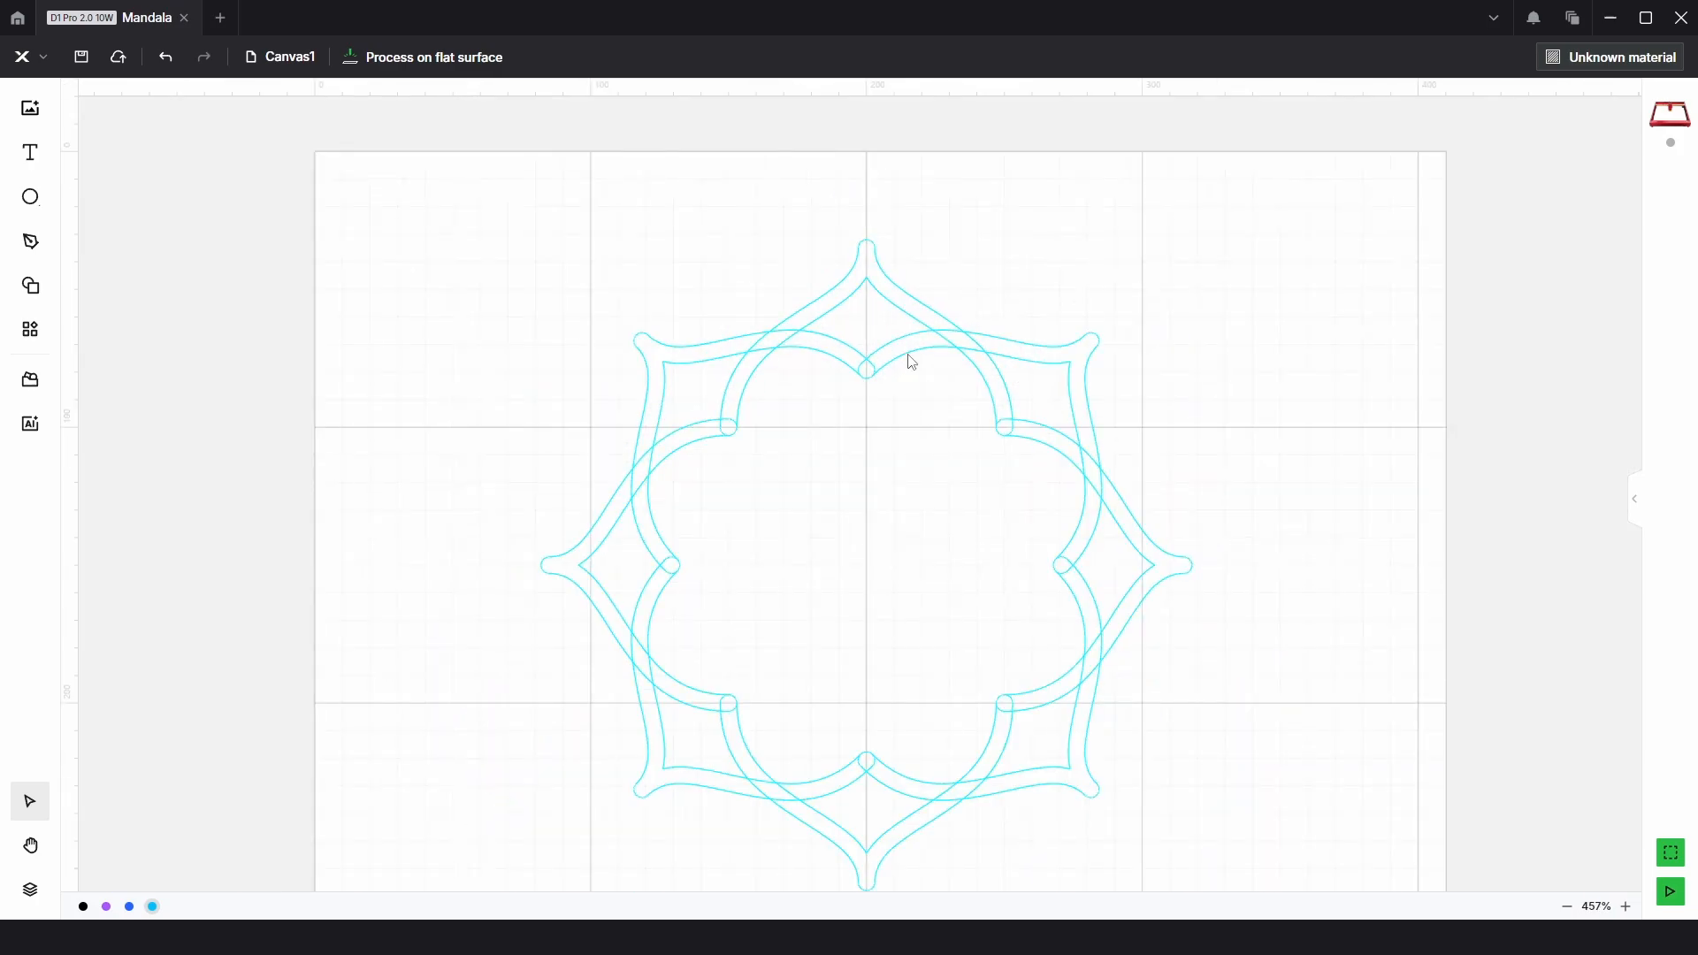
pyautogui.click(911, 361)
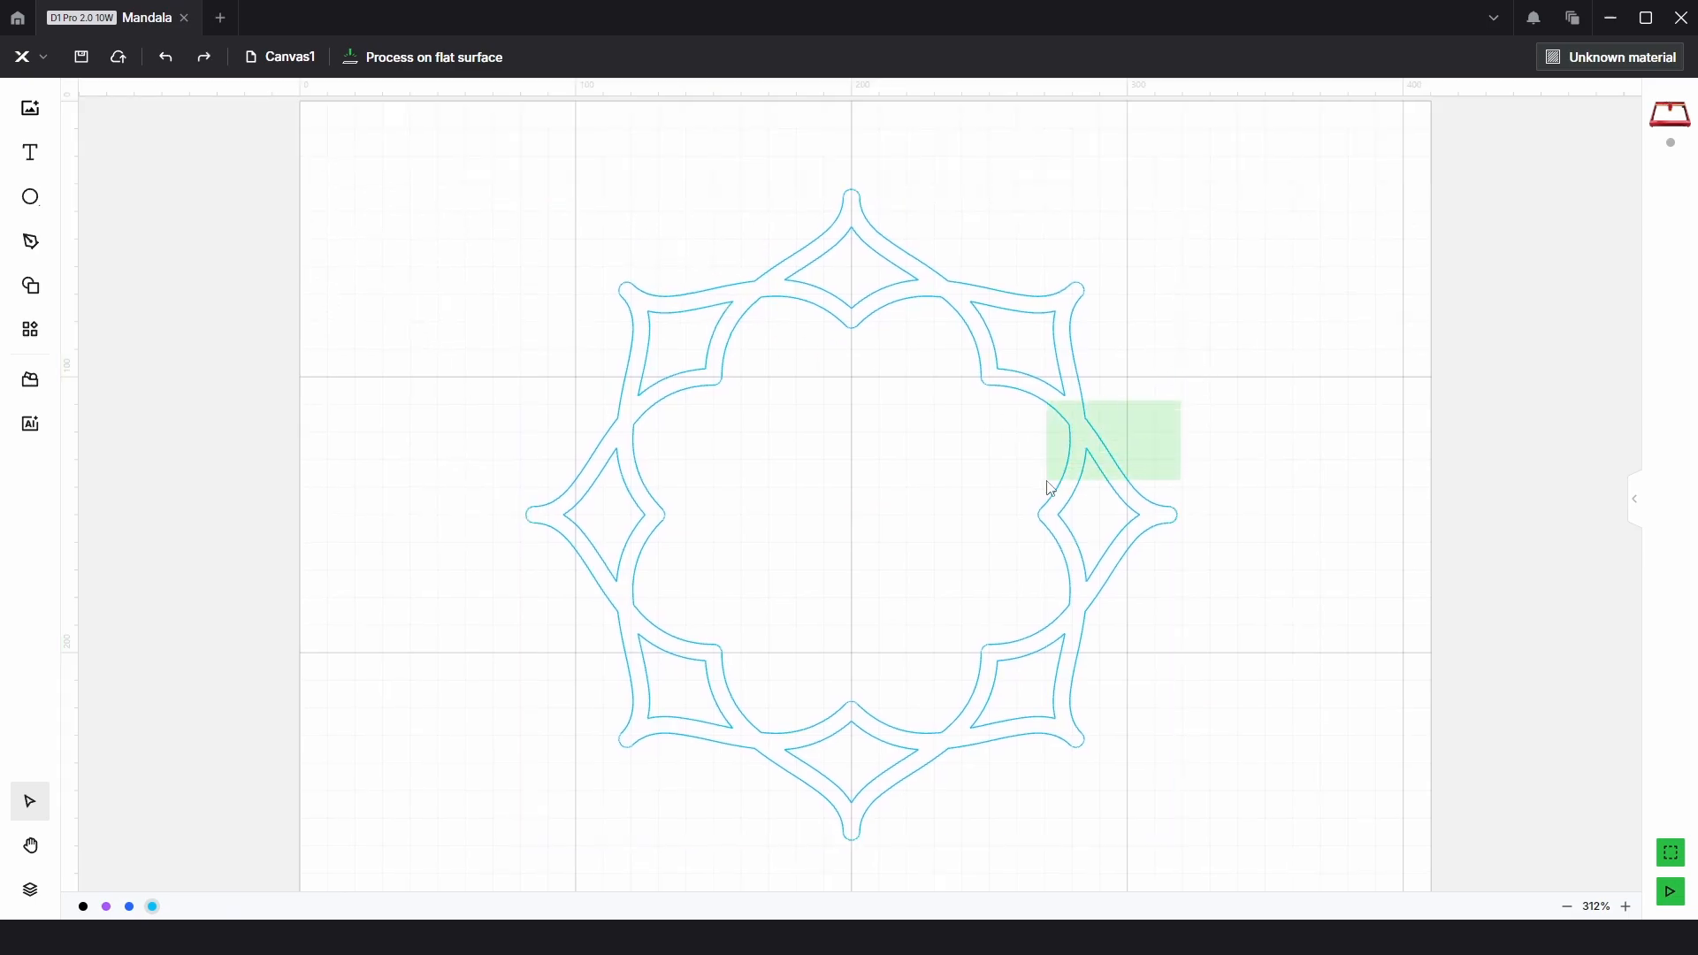
pyautogui.click(451, 104)
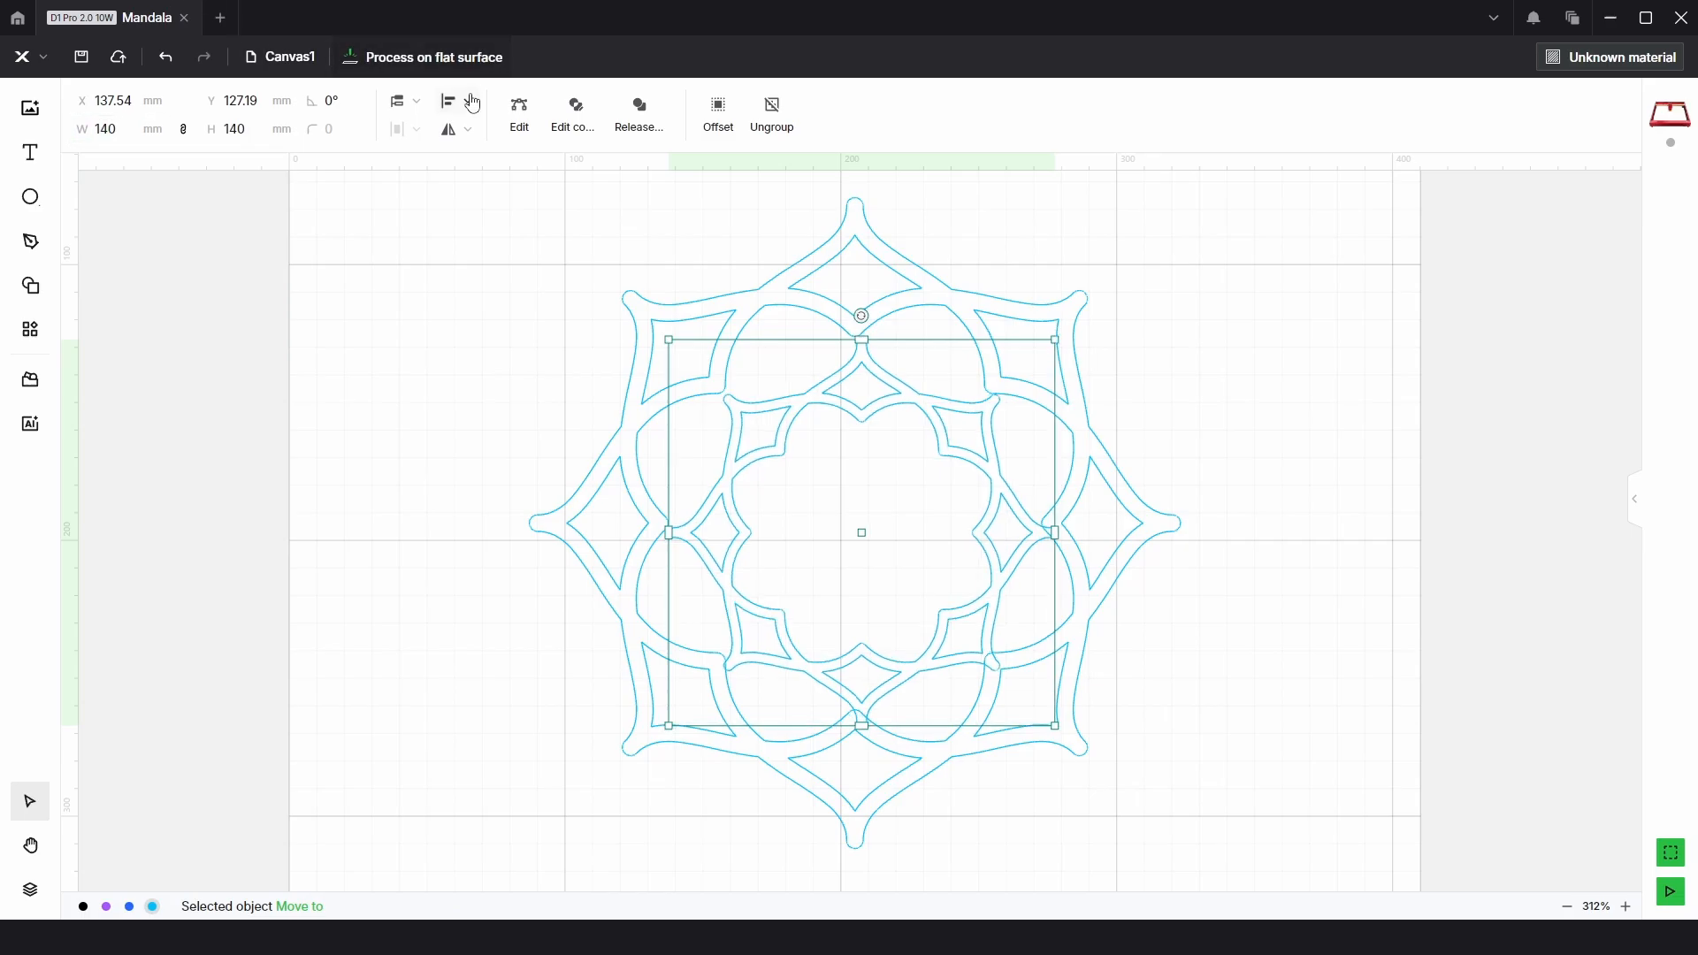
# - Align the 140 mm copy to the outer mandala's centre and zoom in on the joins
pyautogui.click(884, 427)
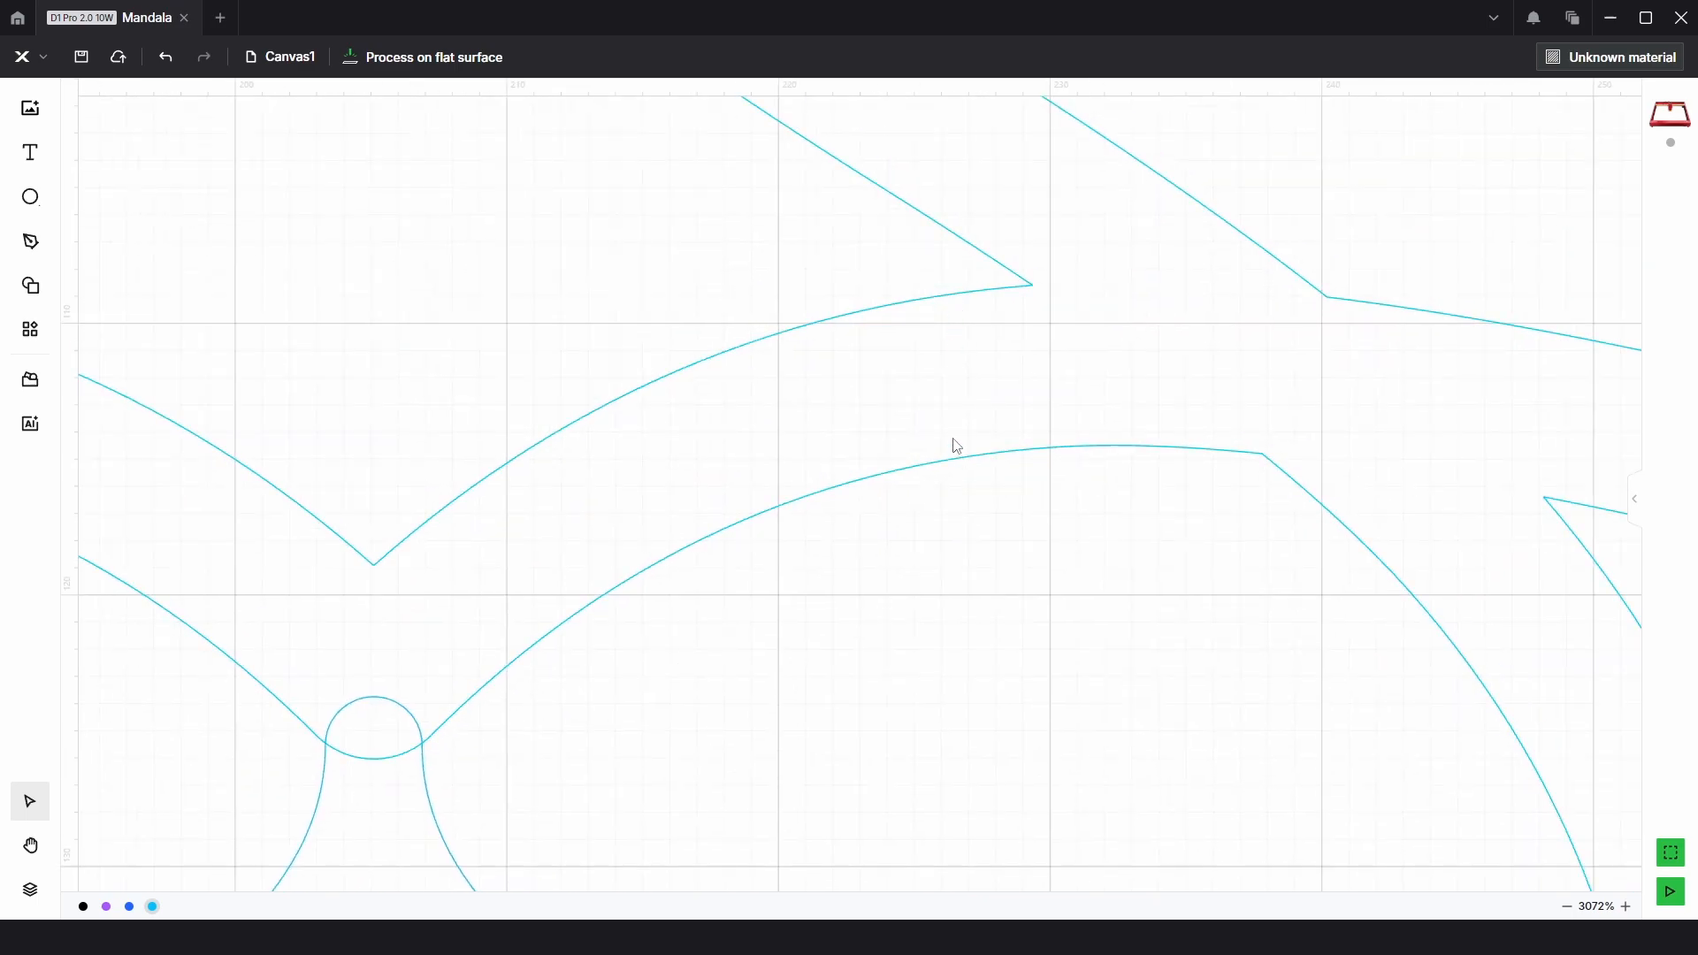
pyautogui.scroll(3)
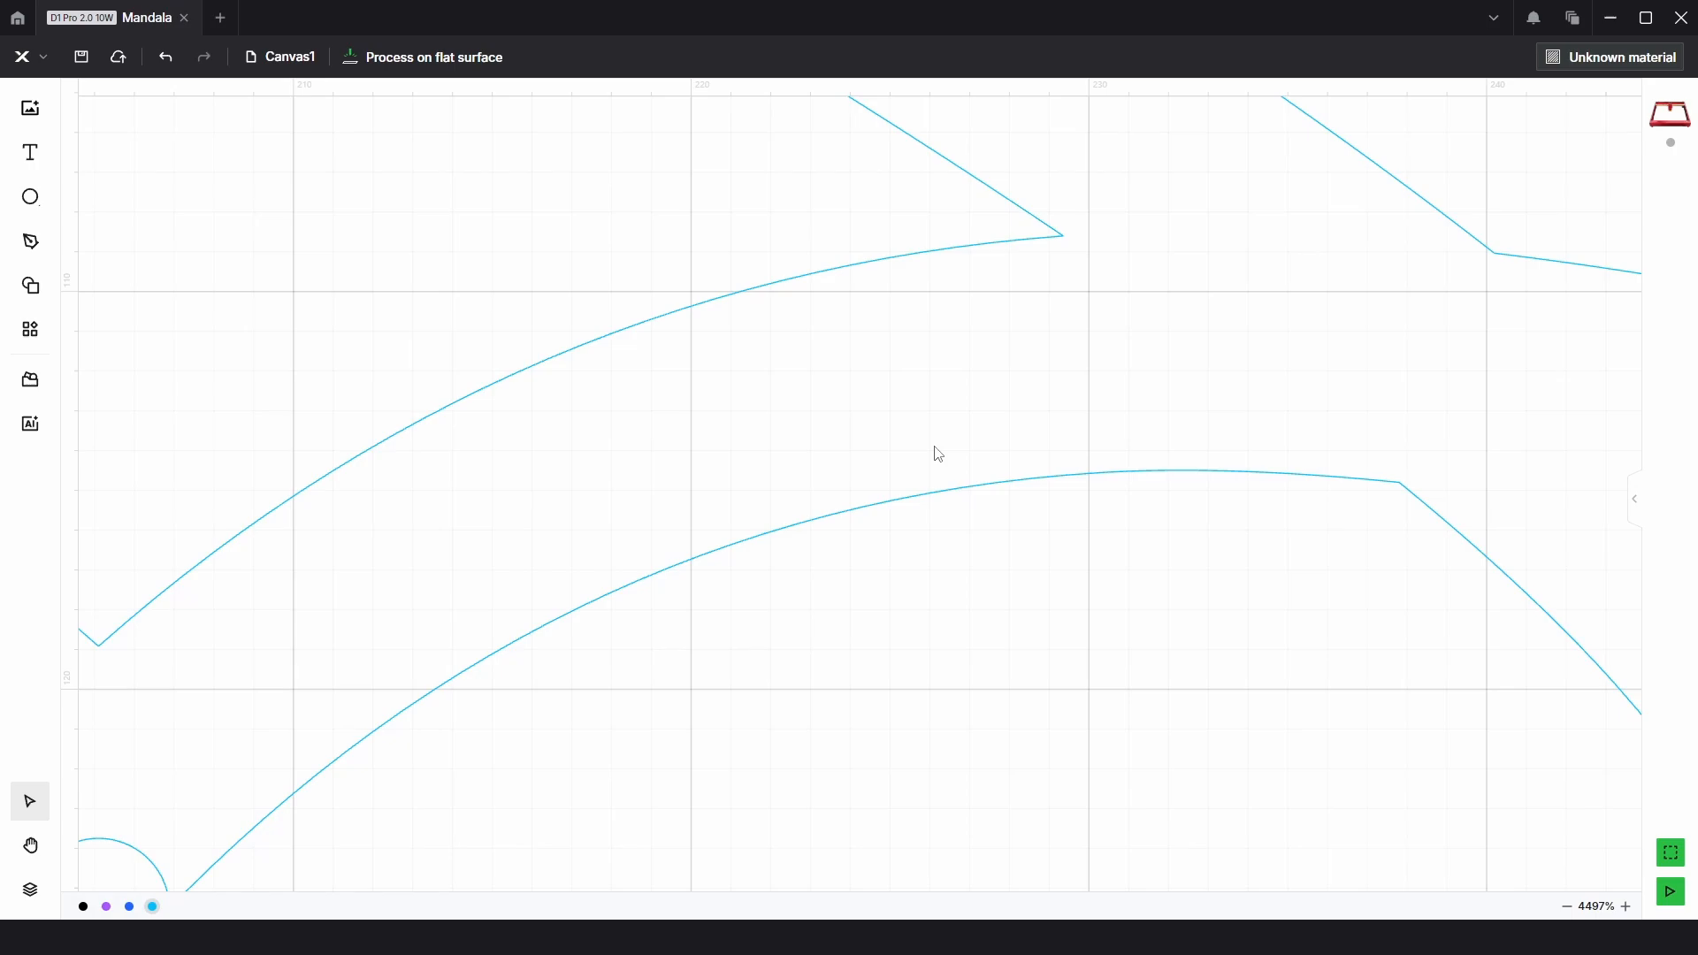
pyautogui.moveTo(935, 271)
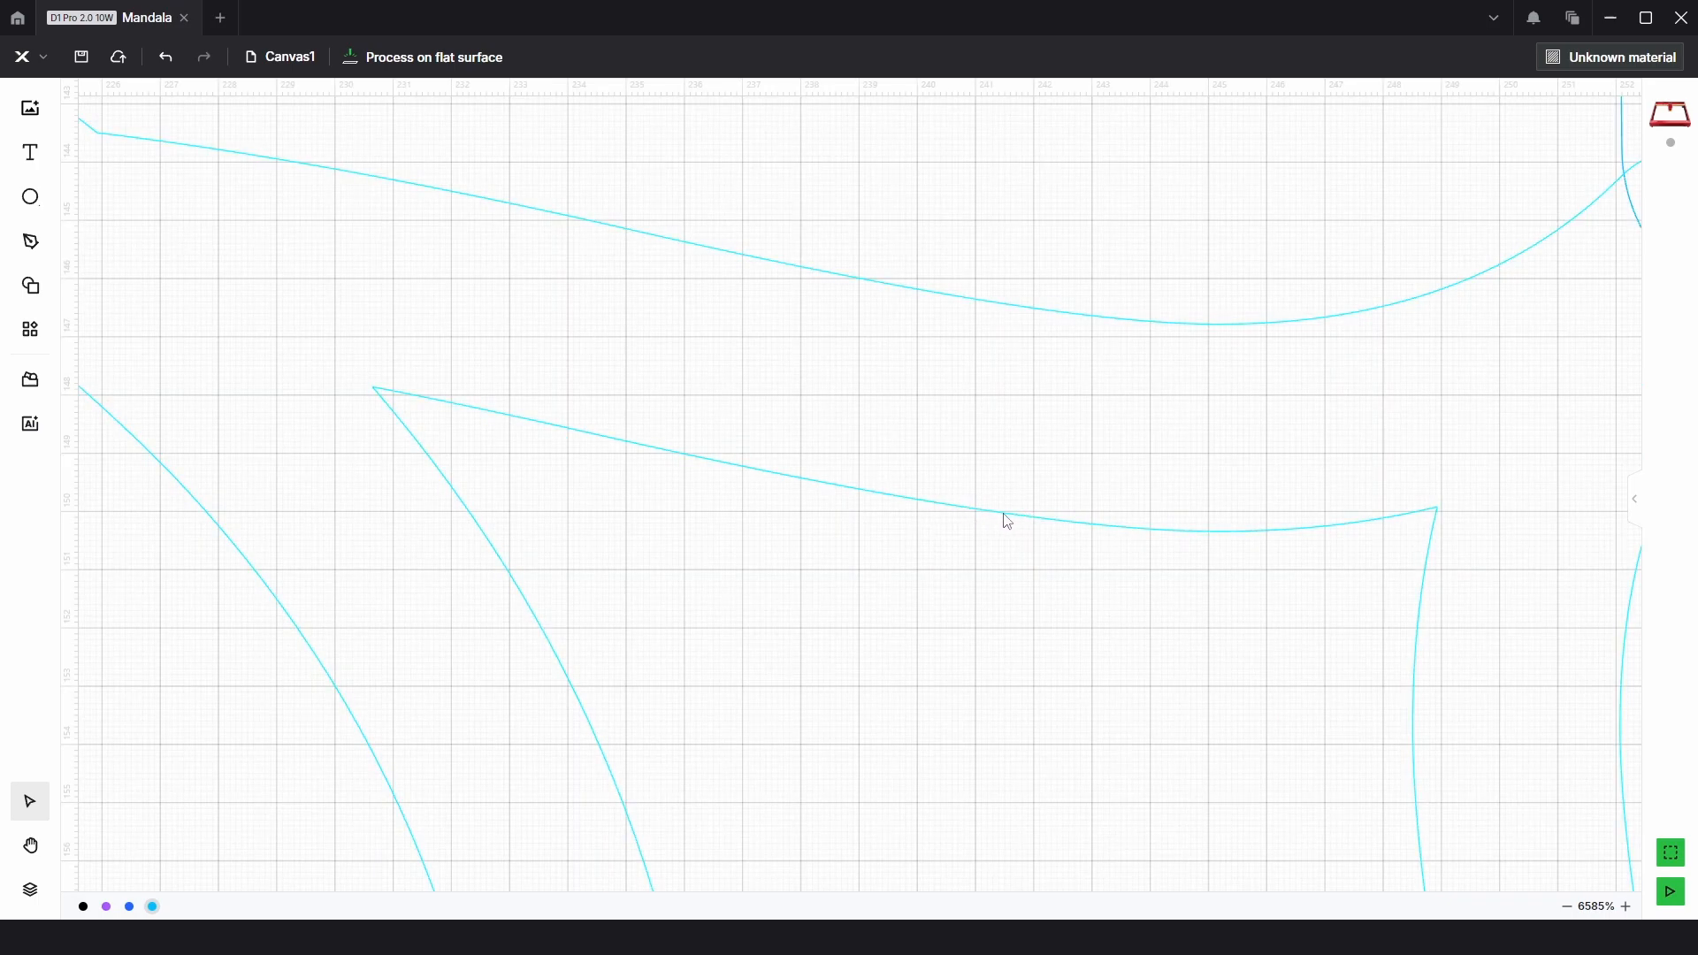
pyautogui.moveTo(975, 349)
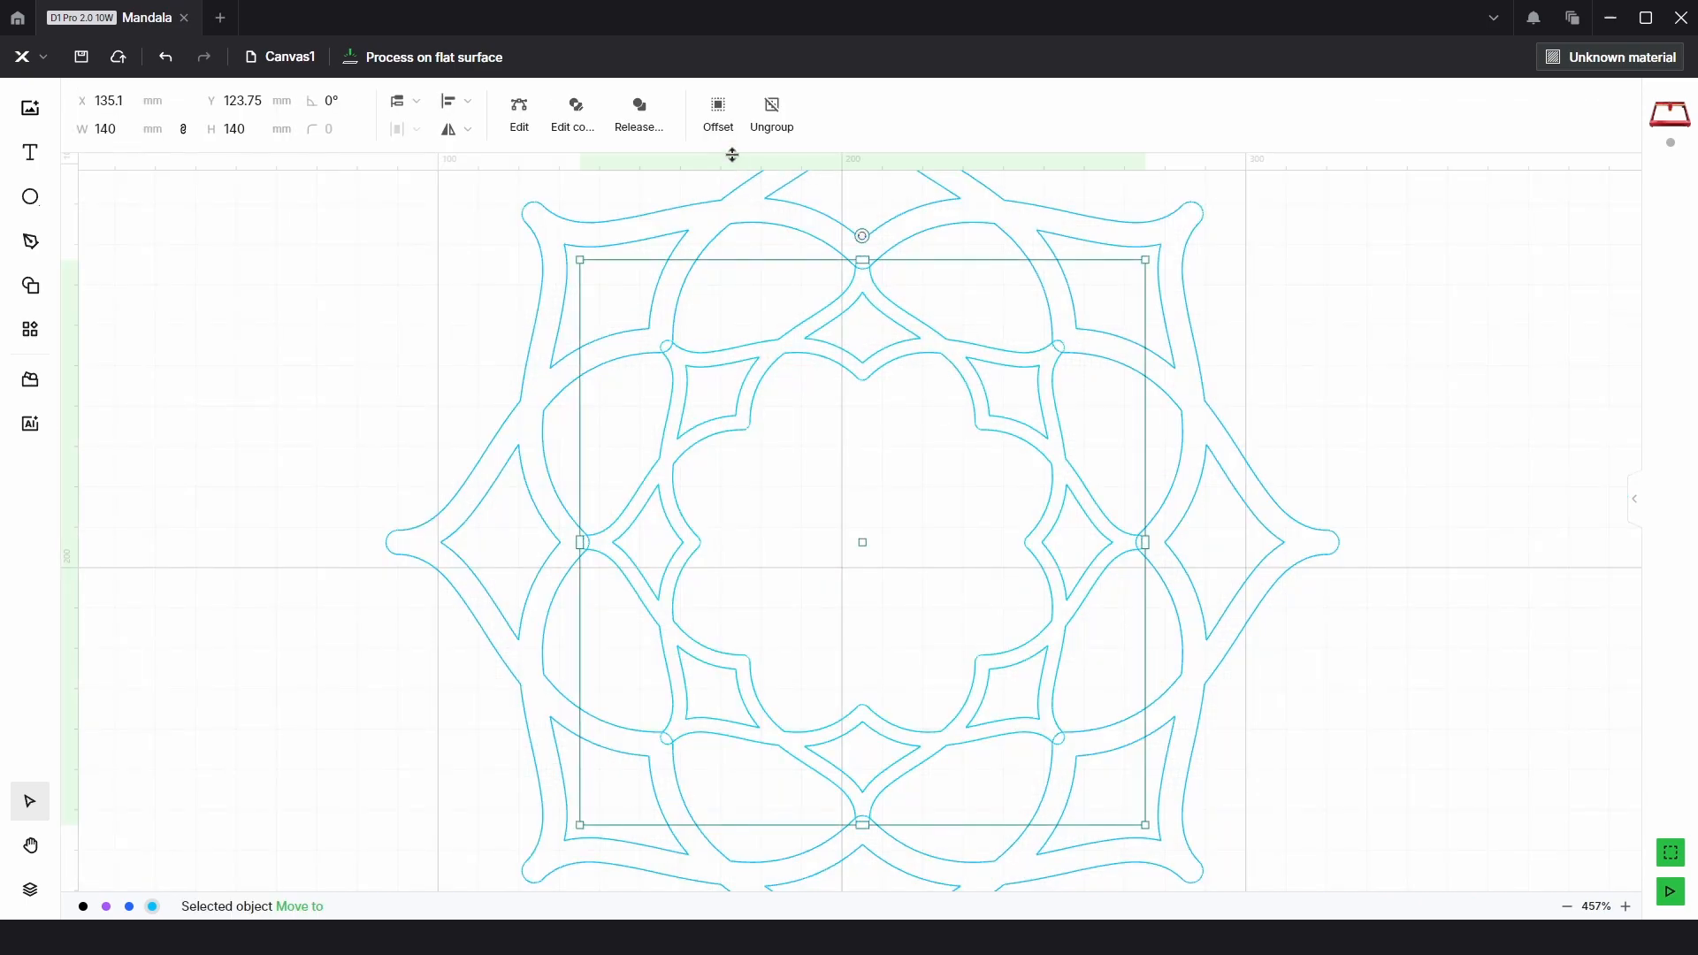
# - Add a 1 mm external offset to the 140 mm layer and a centred 78.59 mm layer
pyautogui.click(718, 111)
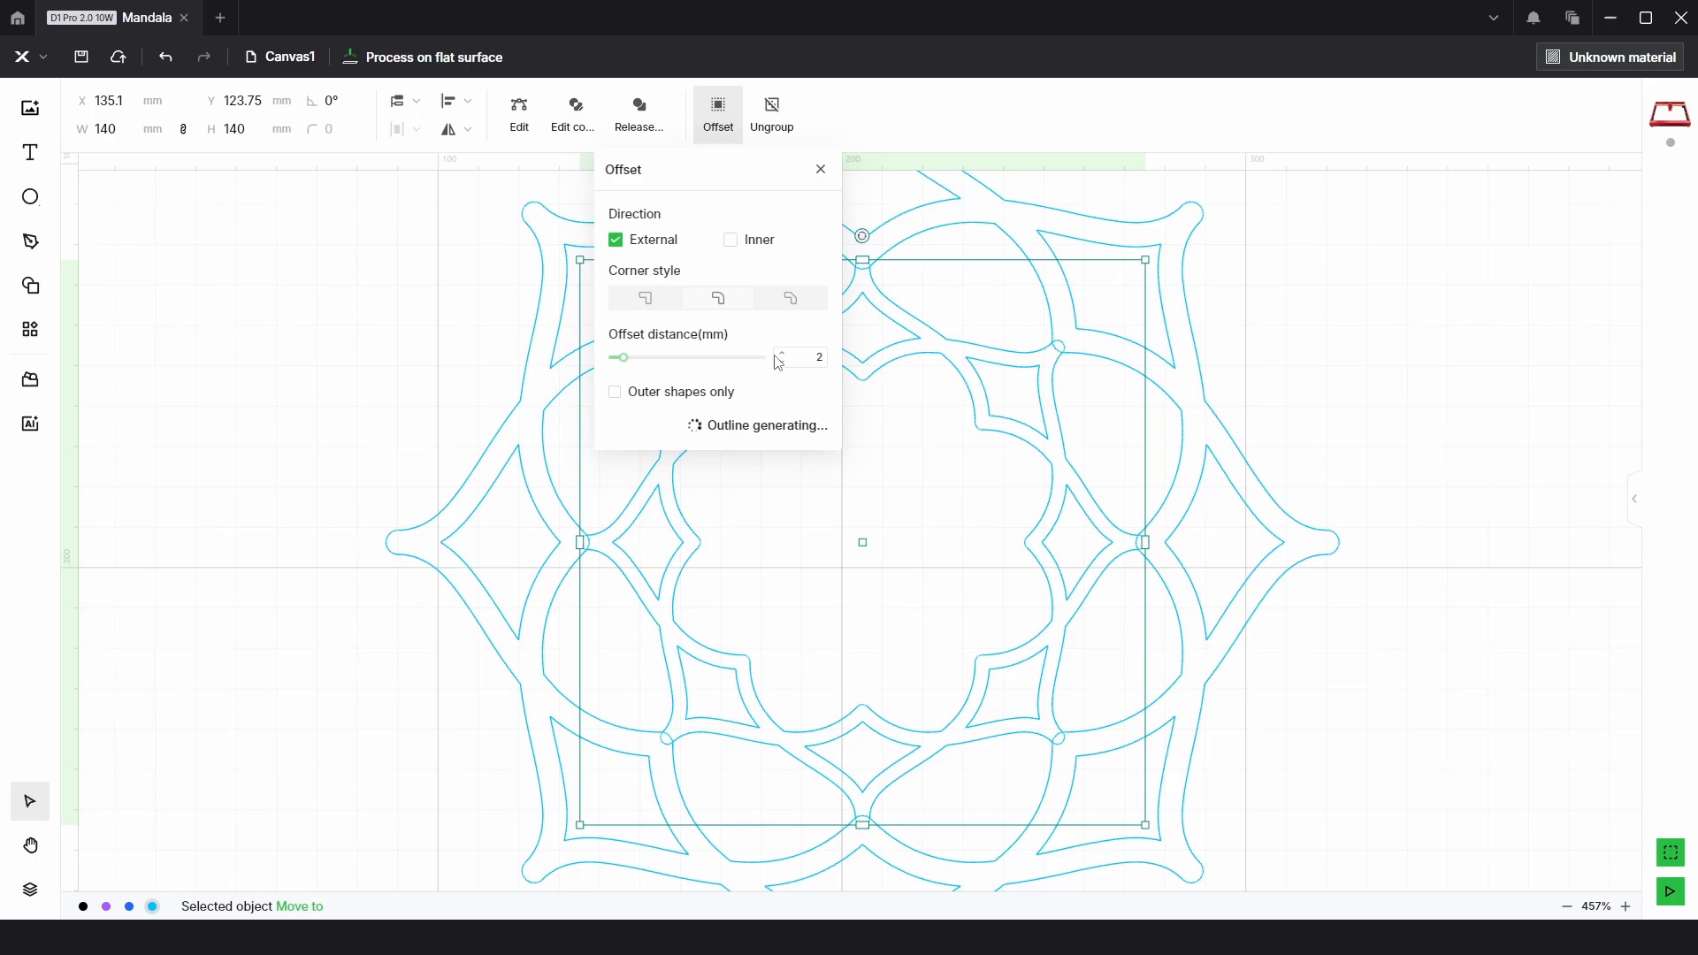
pyautogui.moveTo(779, 359)
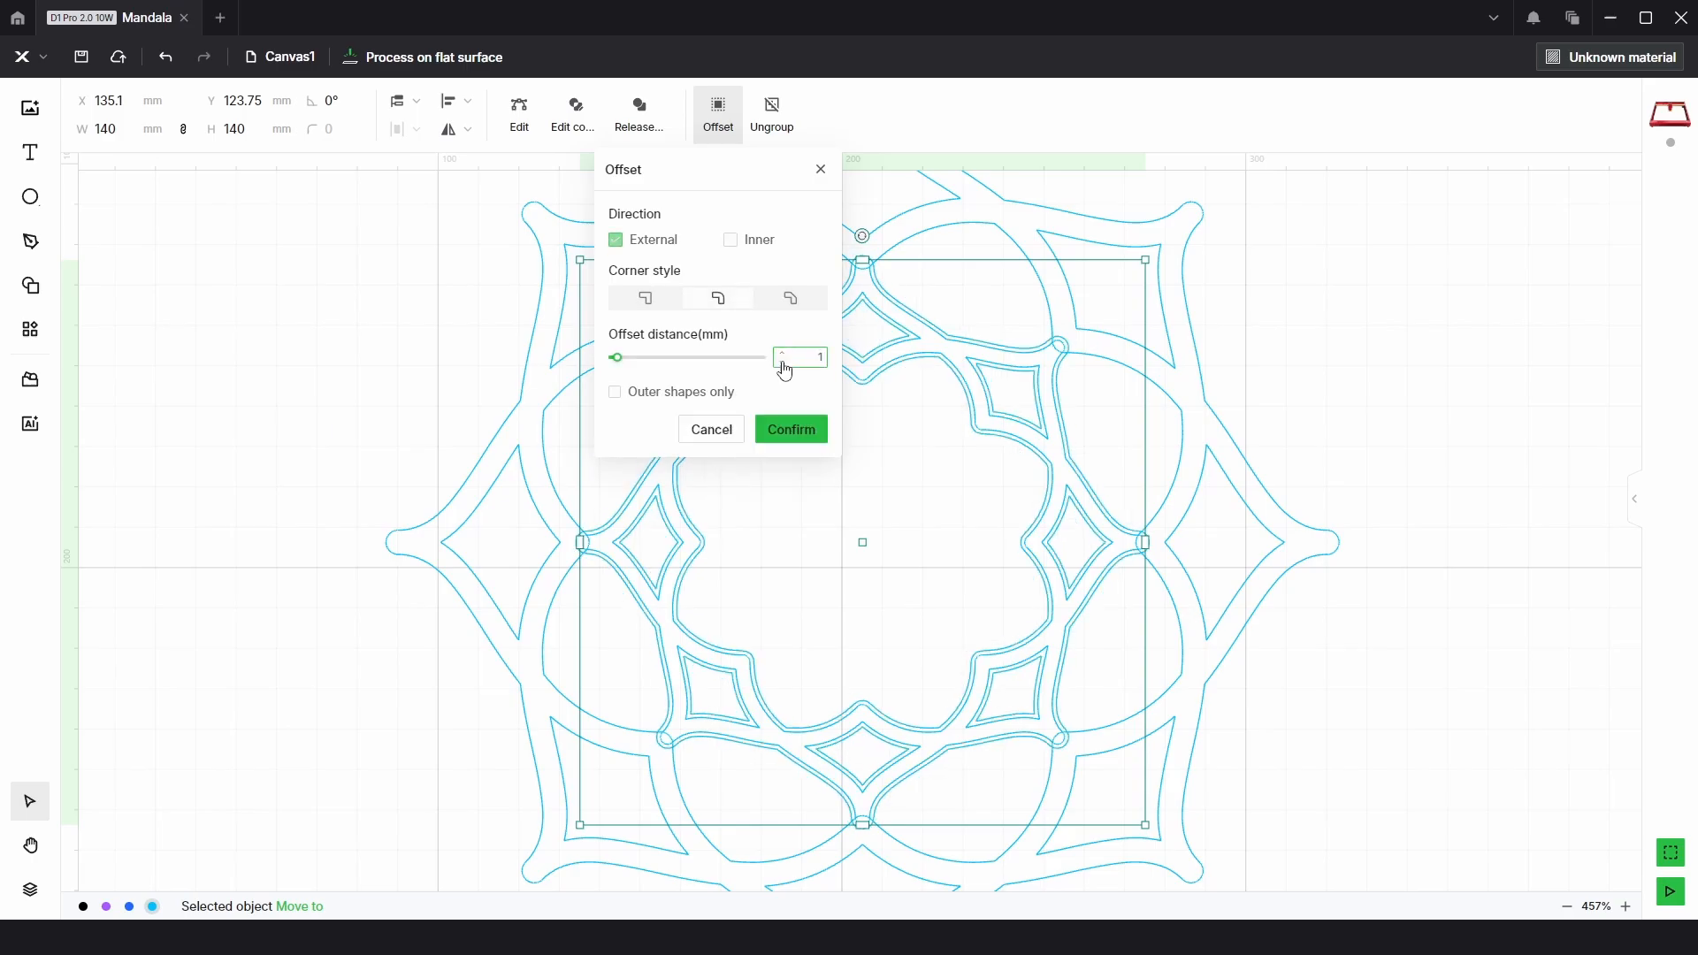
pyautogui.click(791, 429)
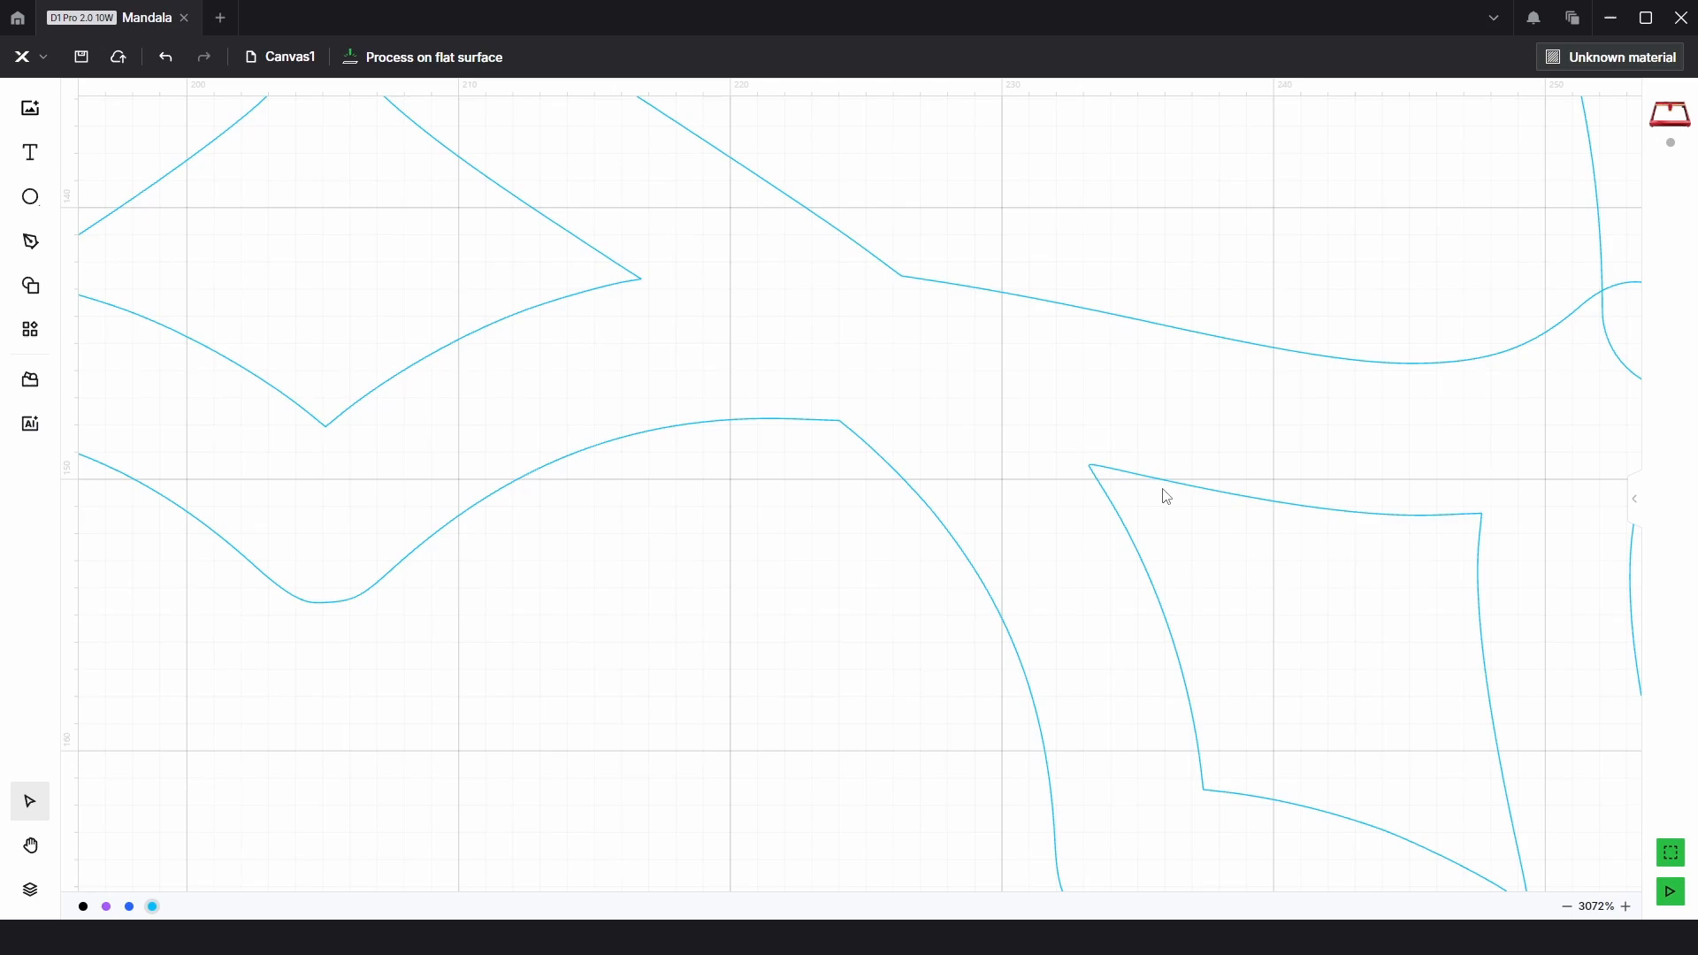
pyautogui.scroll(3)
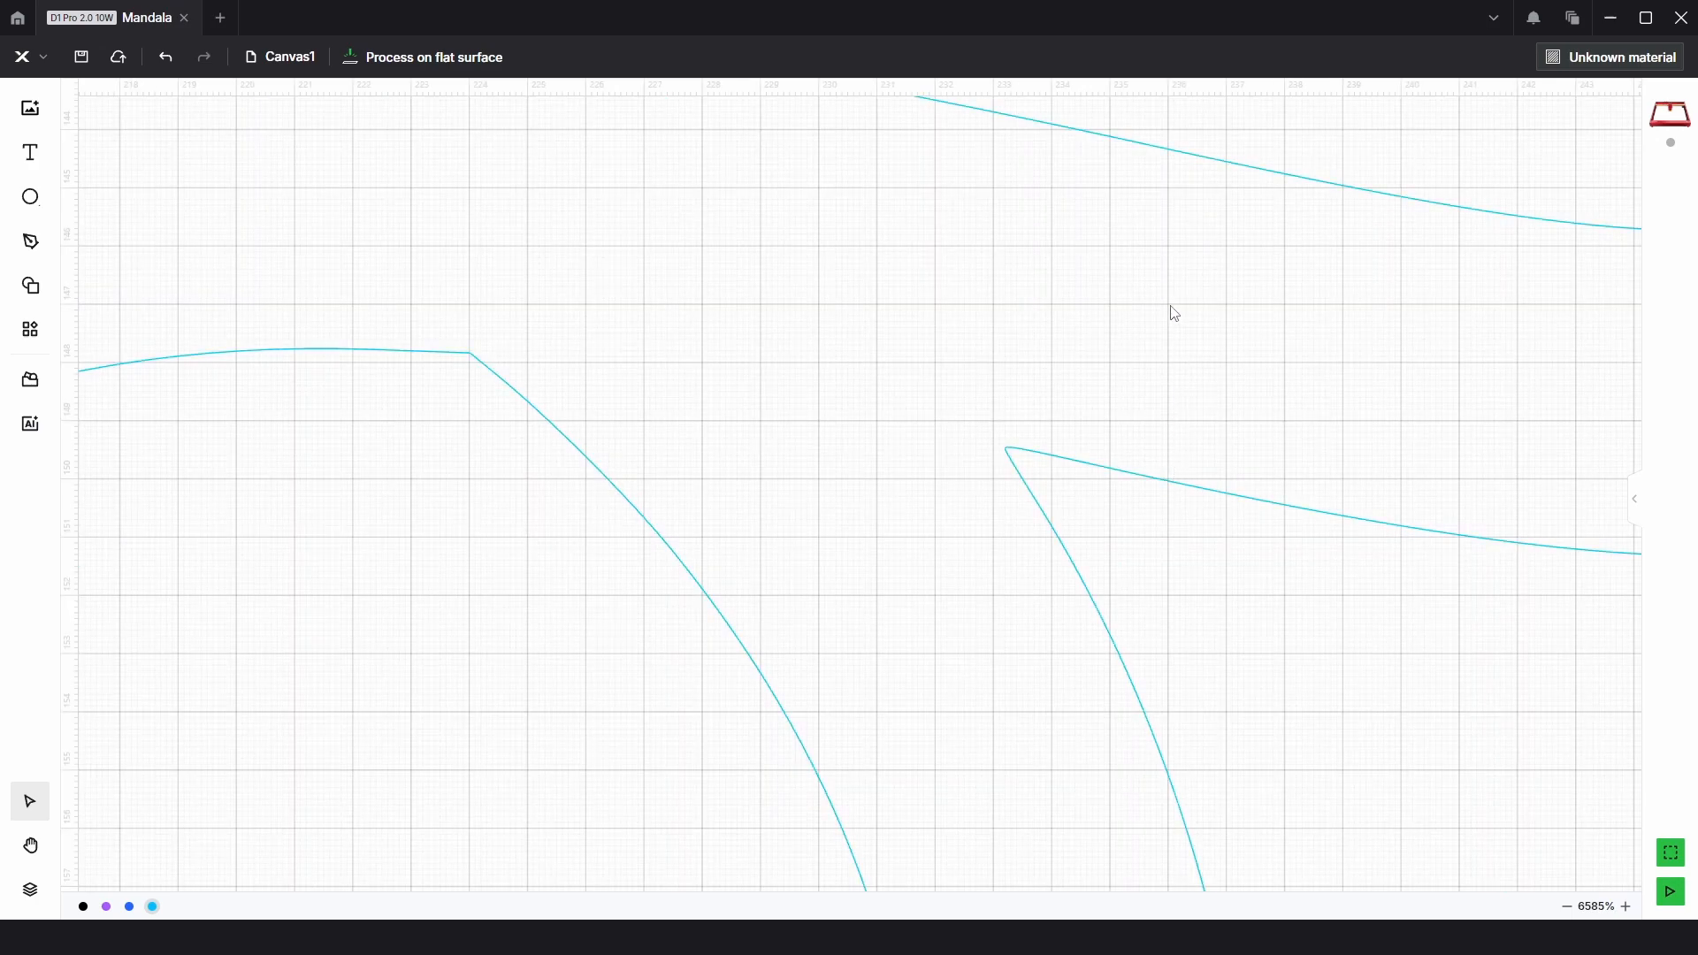
pyautogui.moveTo(1151, 264)
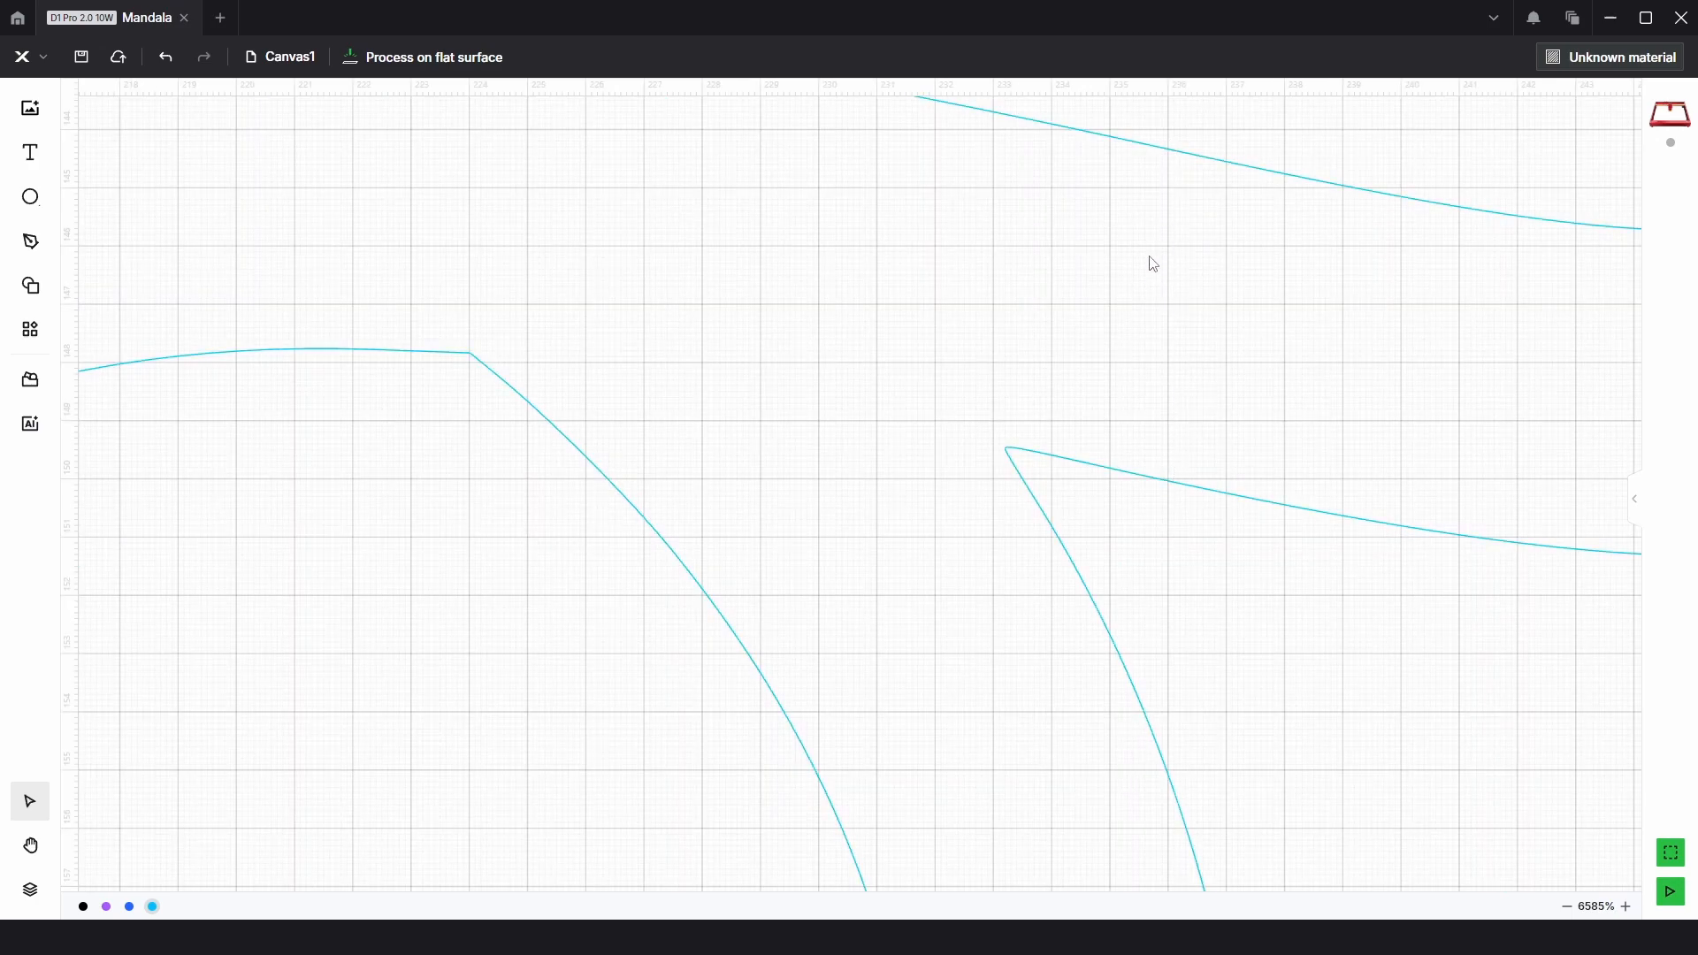
pyautogui.scroll(-3)
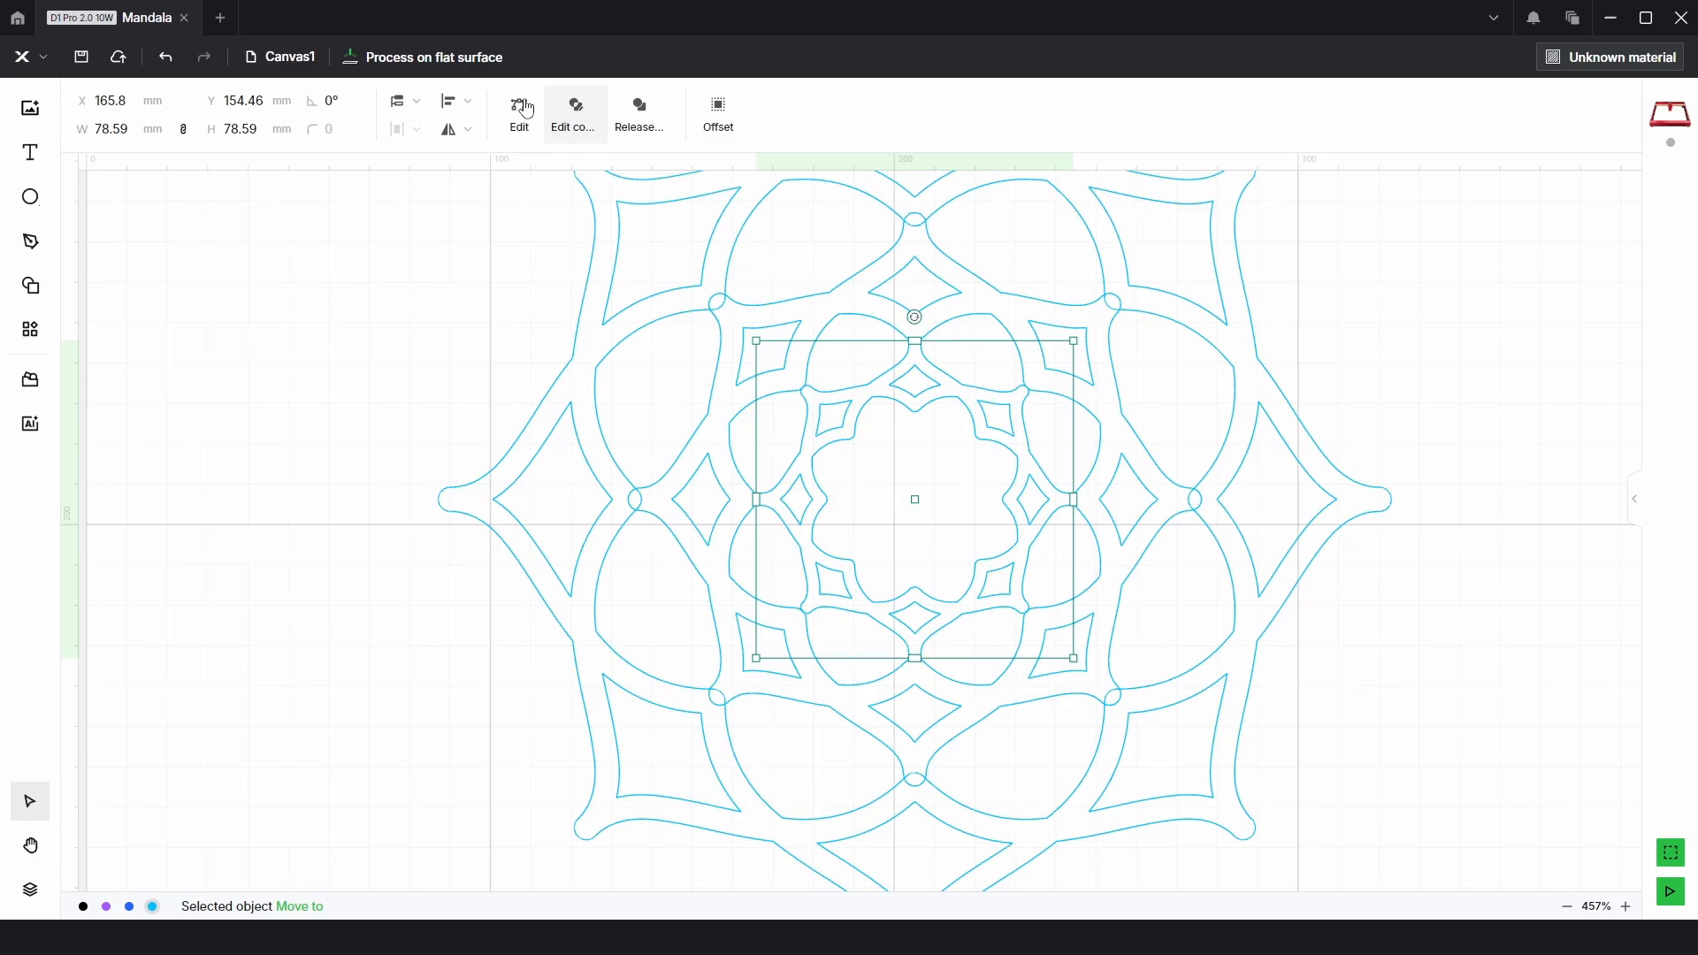
pyautogui.moveTo(926, 430)
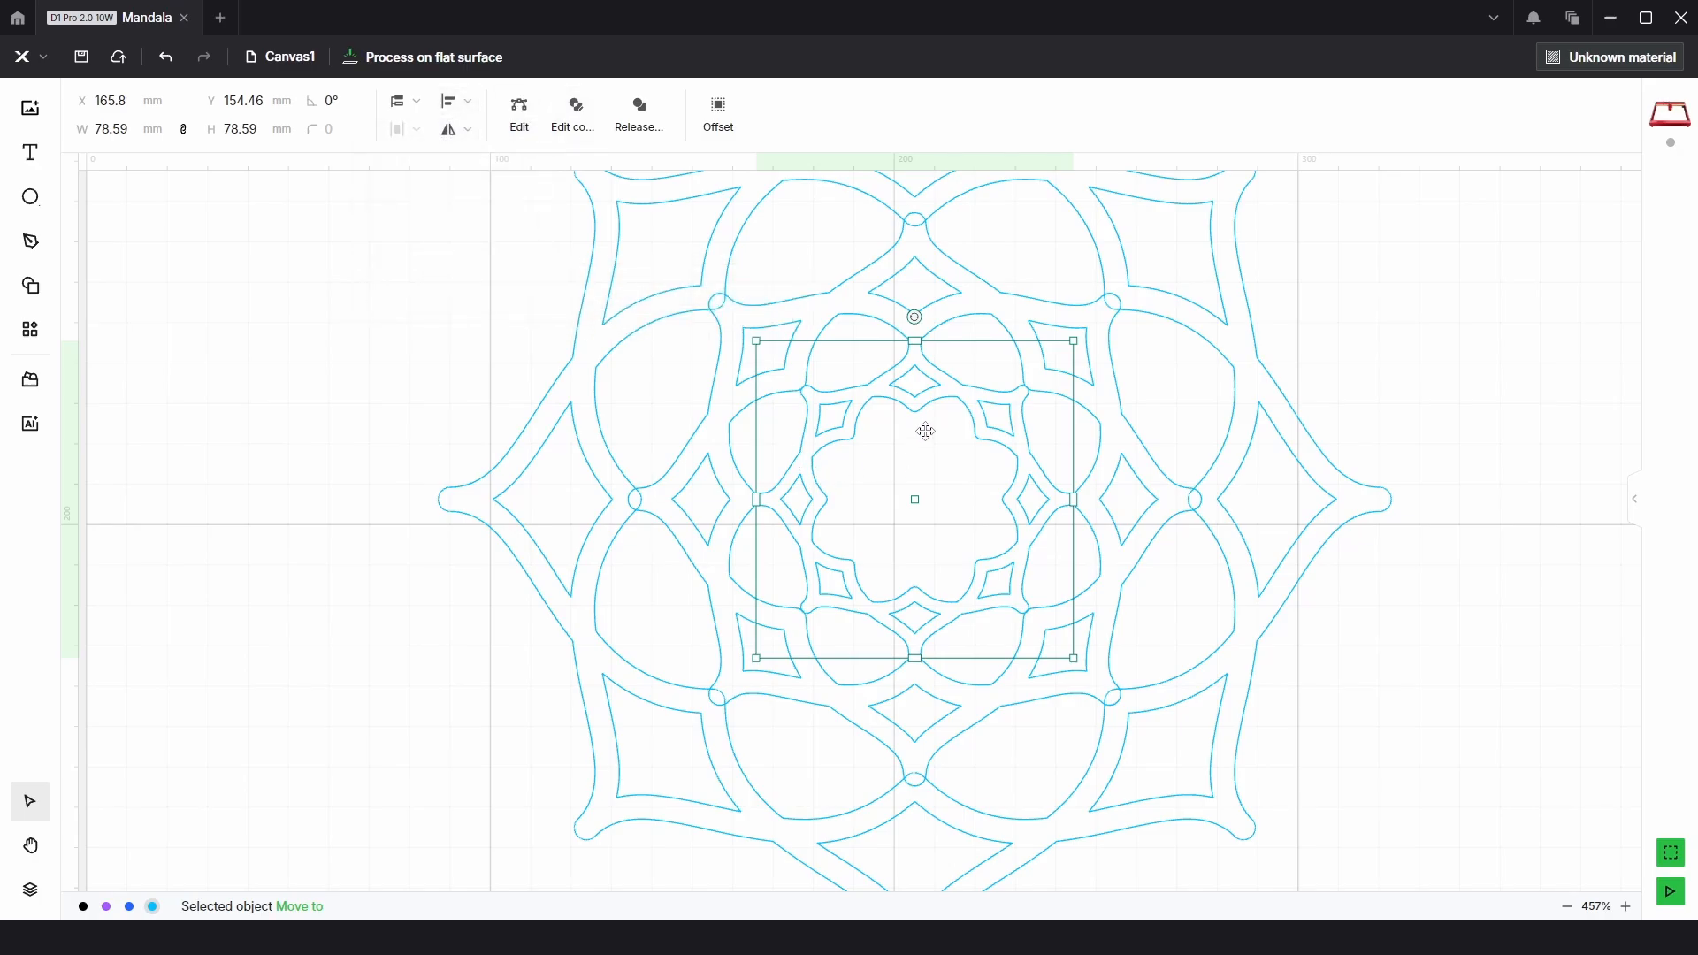
pyautogui.scroll(3)
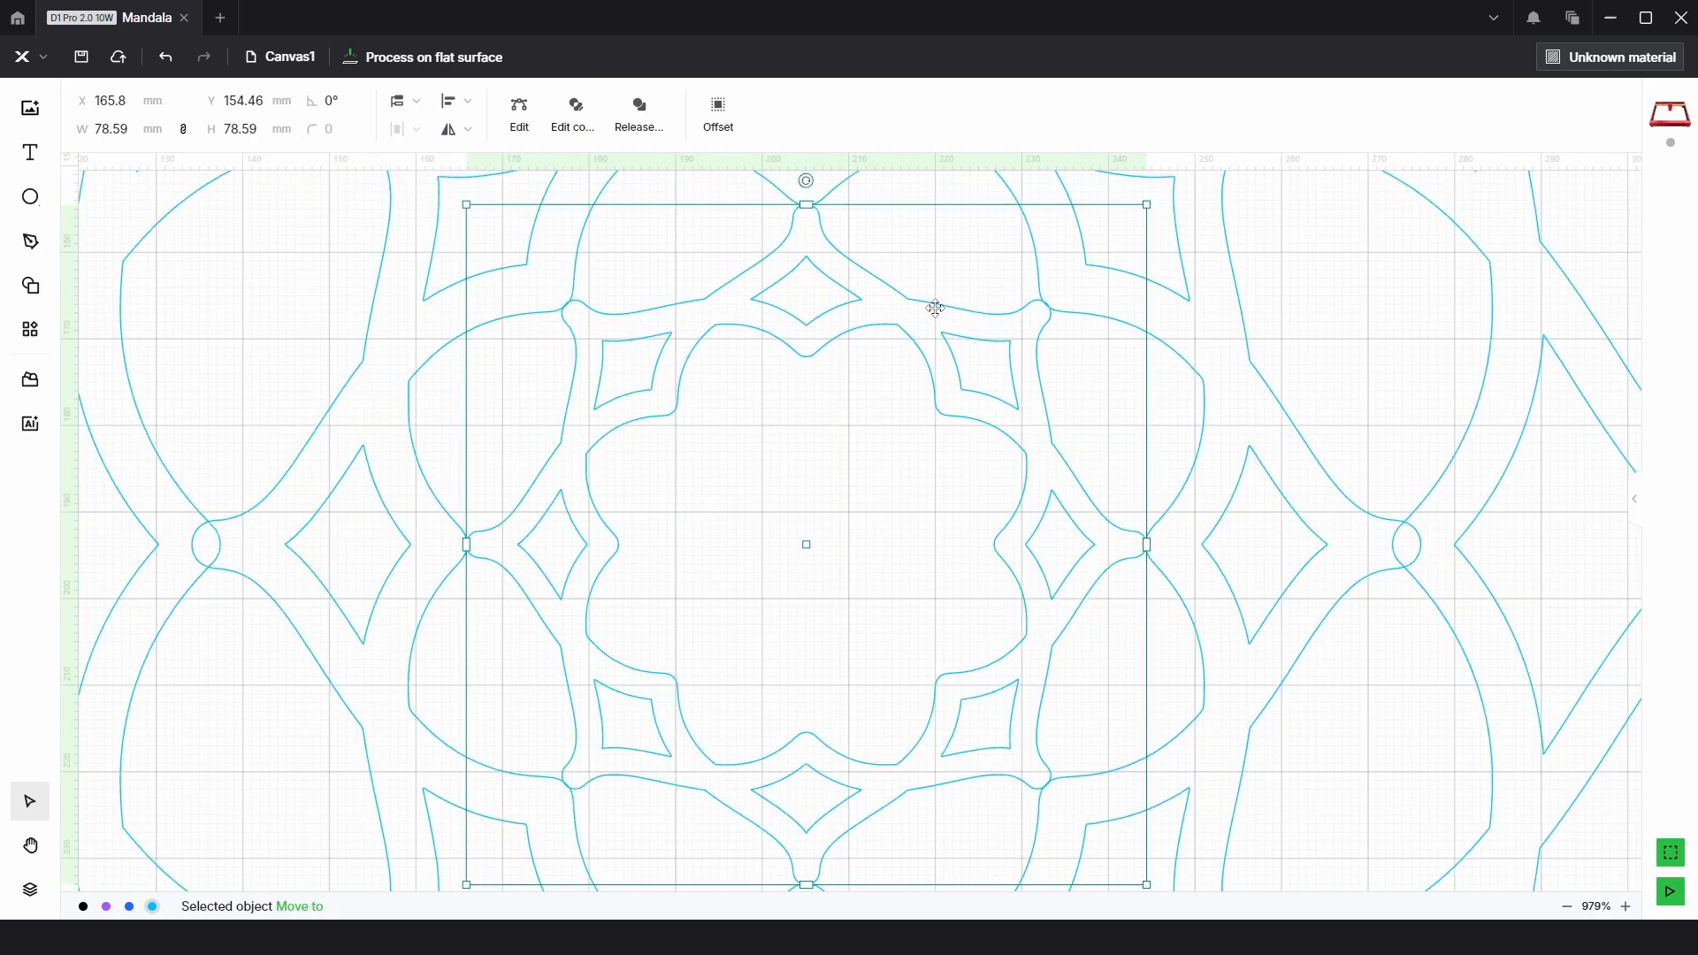
pyautogui.scroll(-3)
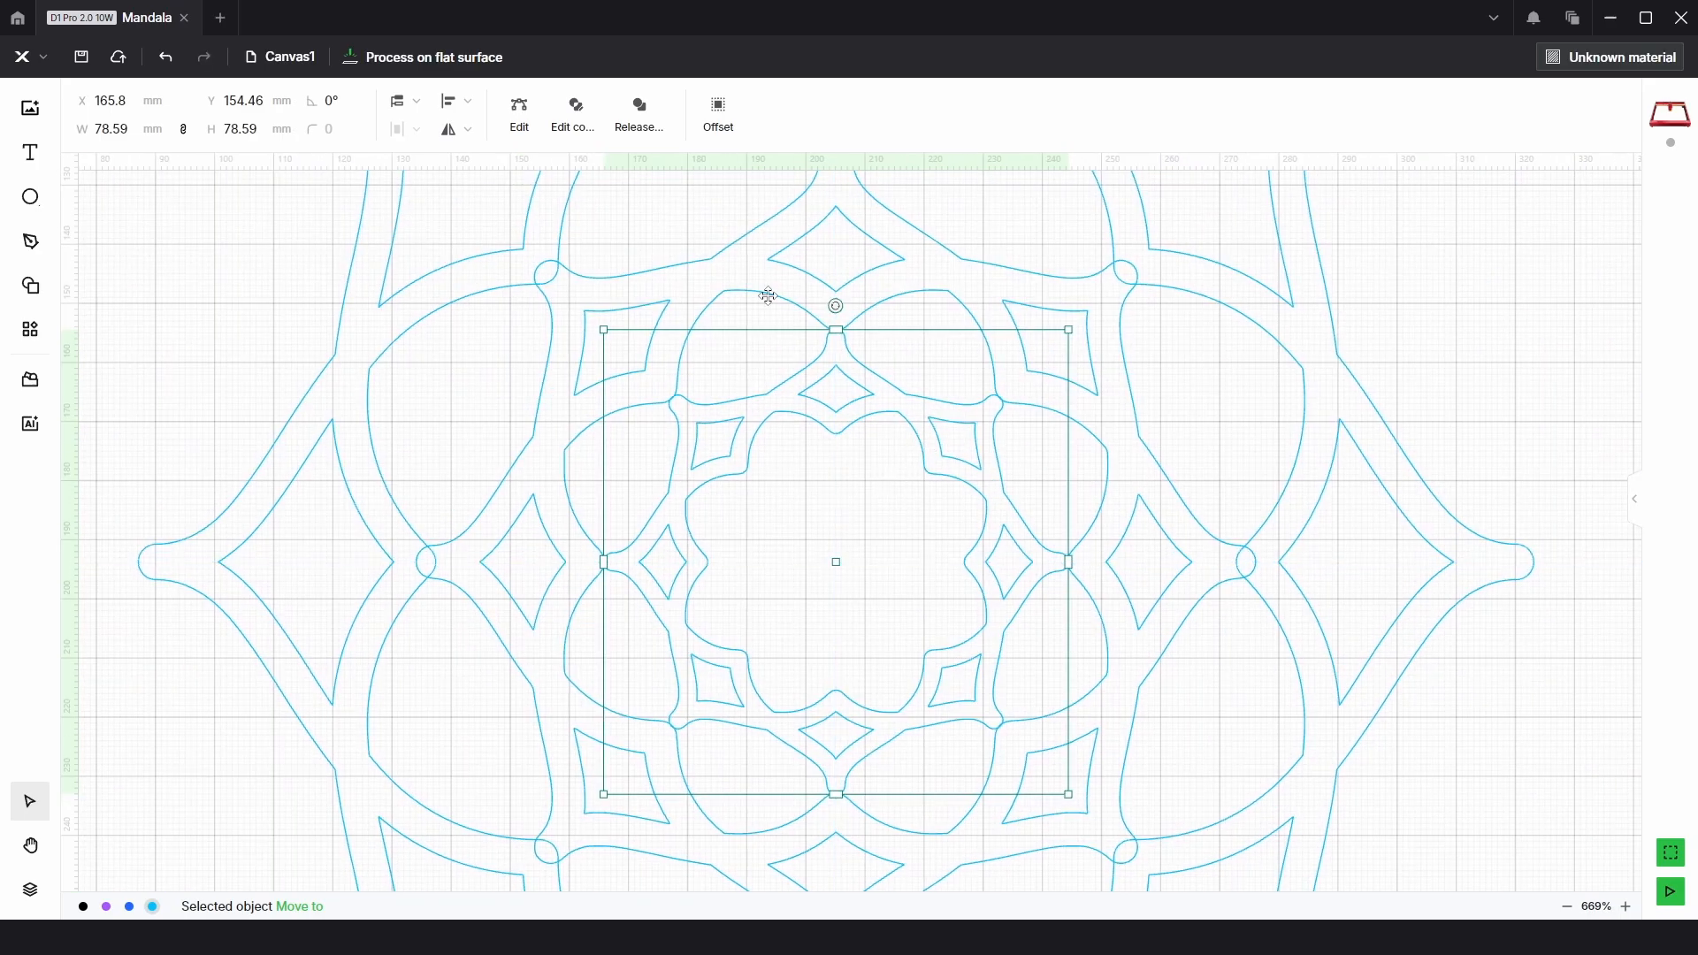
pyautogui.click(718, 108)
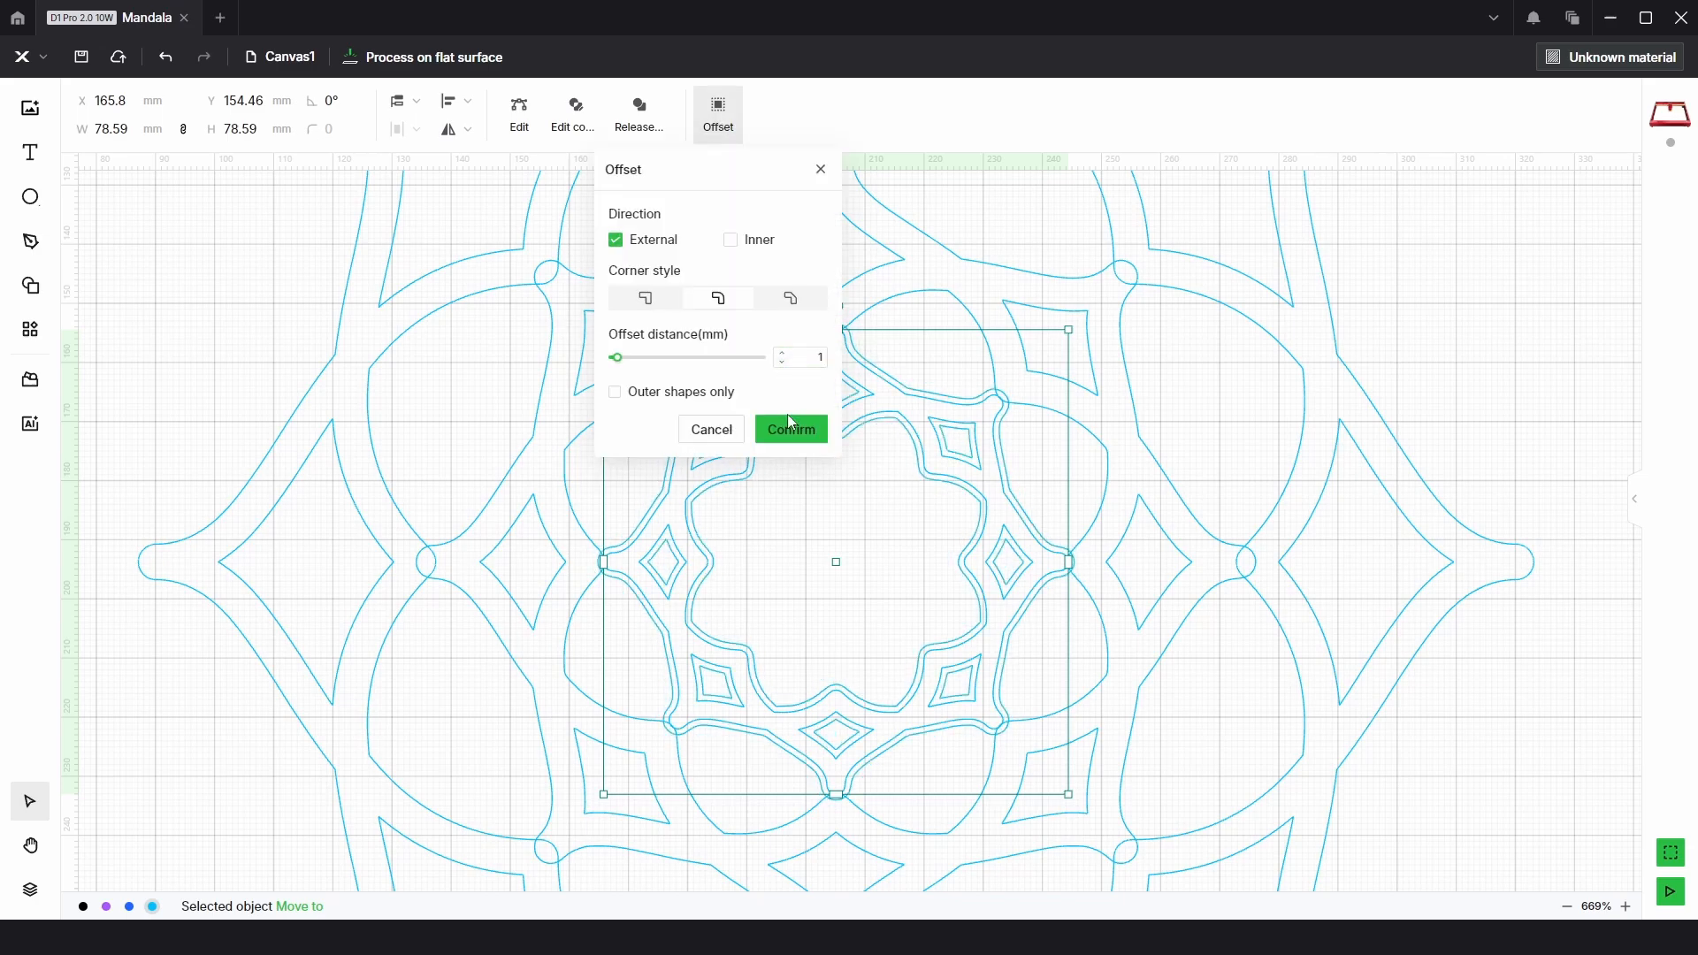
# - Confirm the 1 mm external offset on the 78.59 mm central layer
pyautogui.click(791, 429)
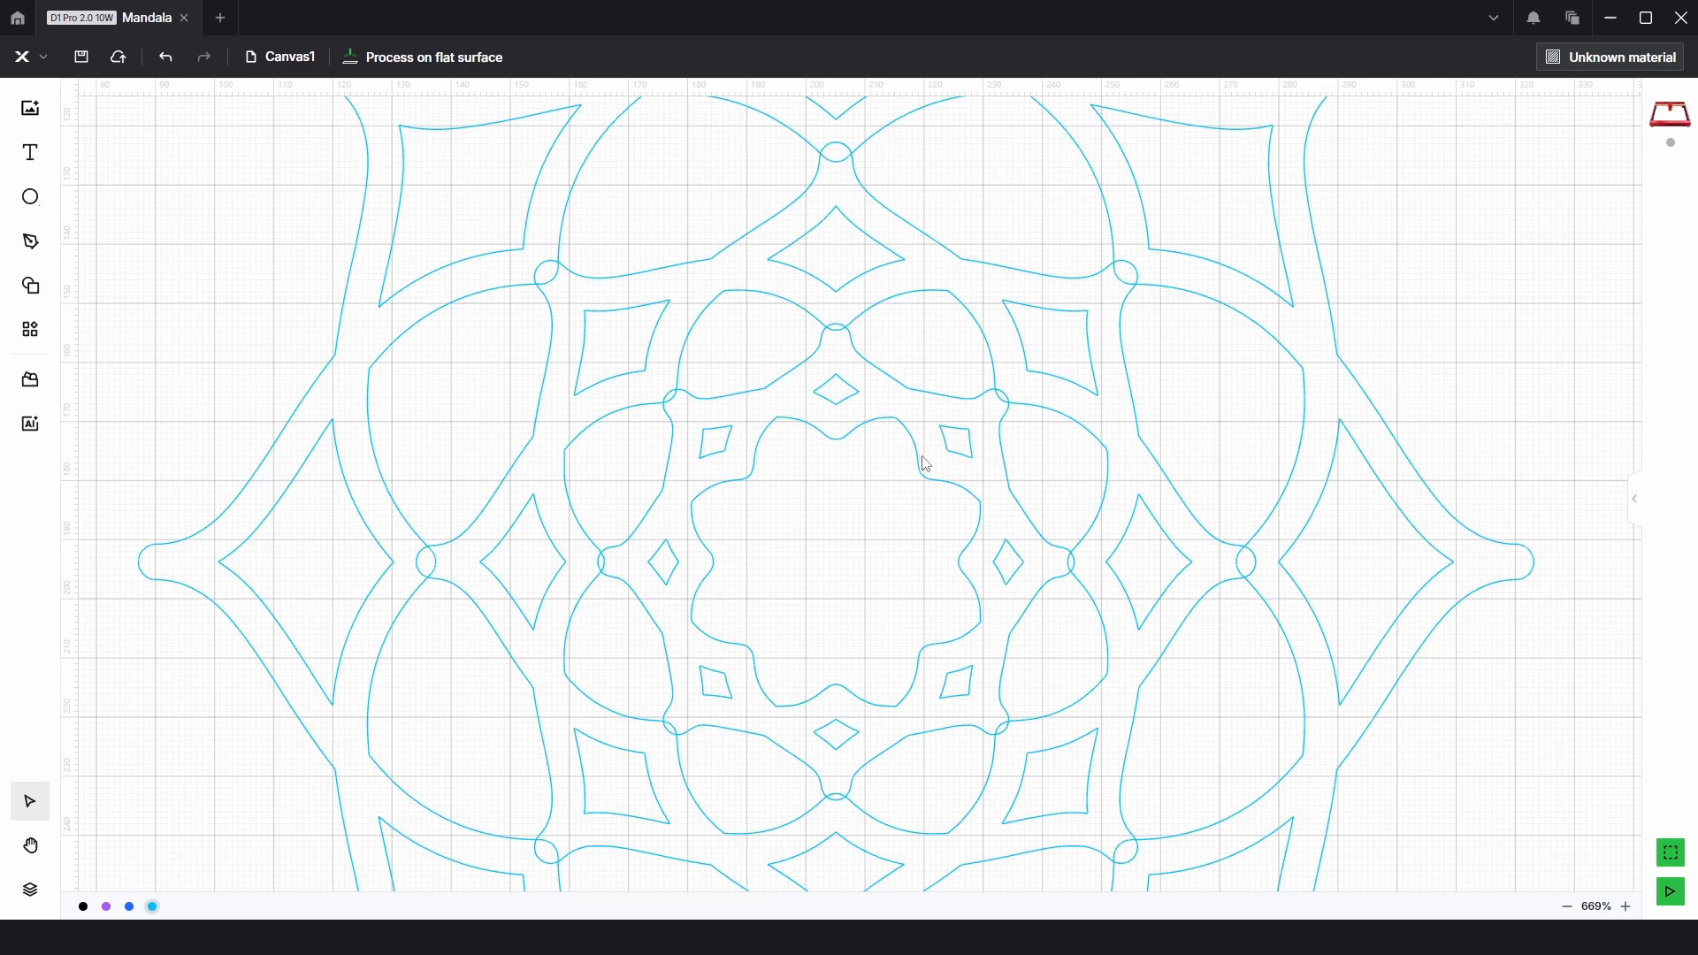
pyautogui.click(461, 101)
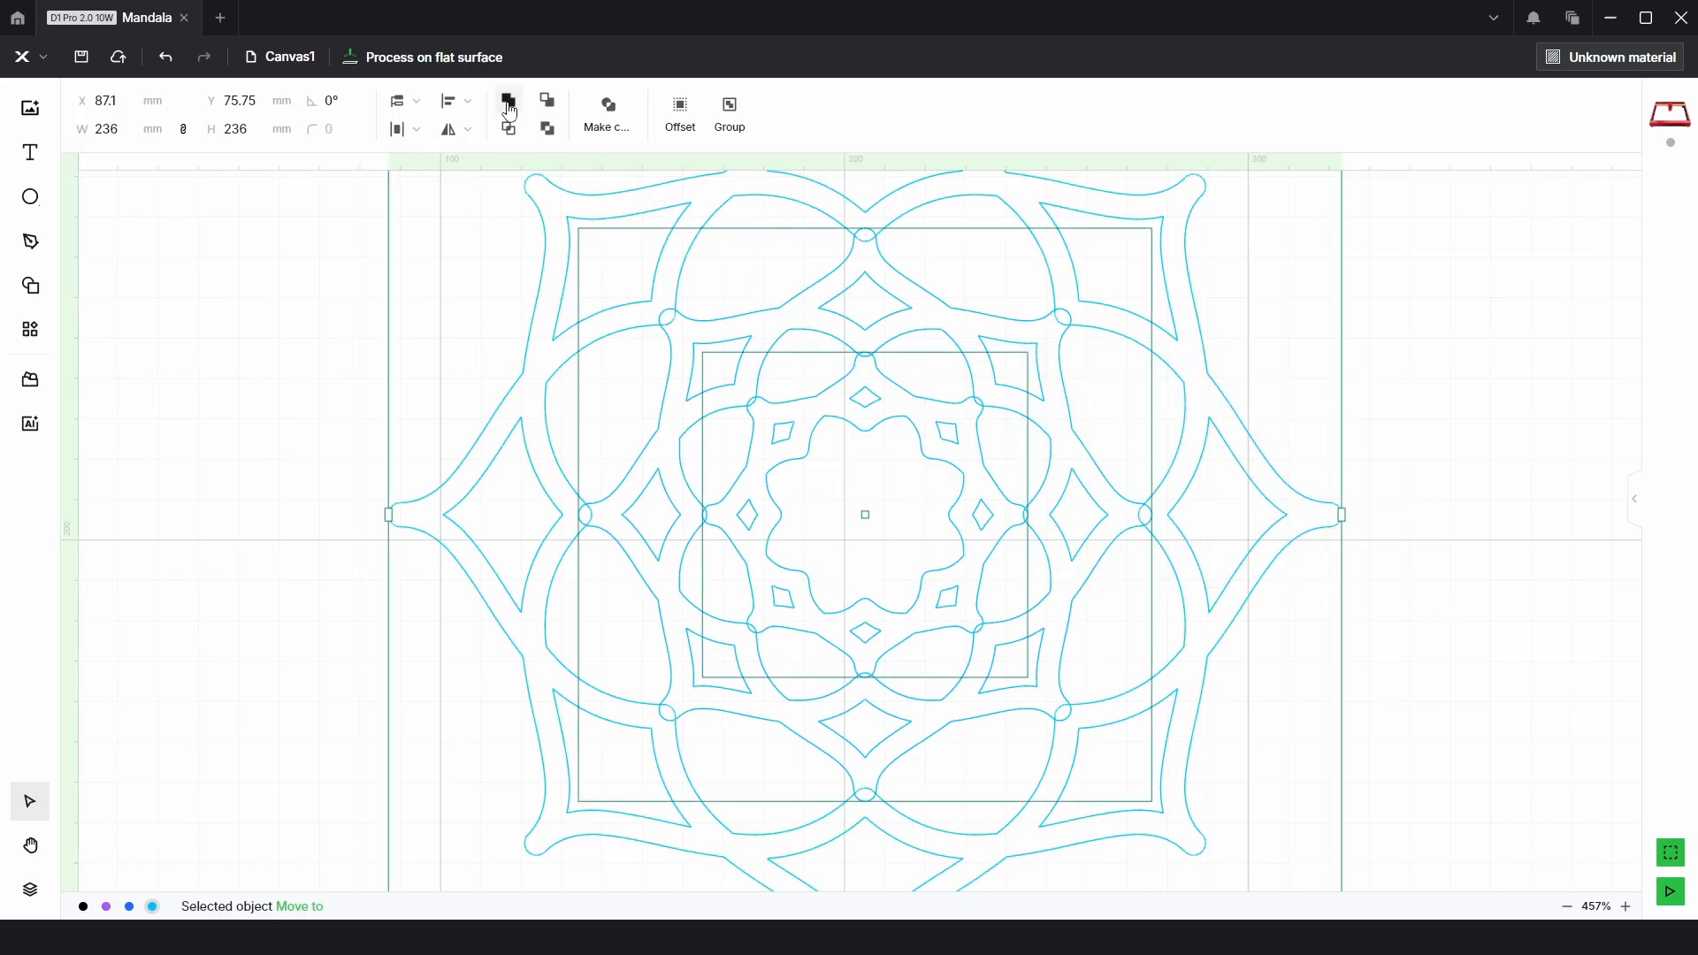
# - Unite the three nested layers into one 236 mm compound vector, then deselect and reselect it
pyautogui.click(508, 104)
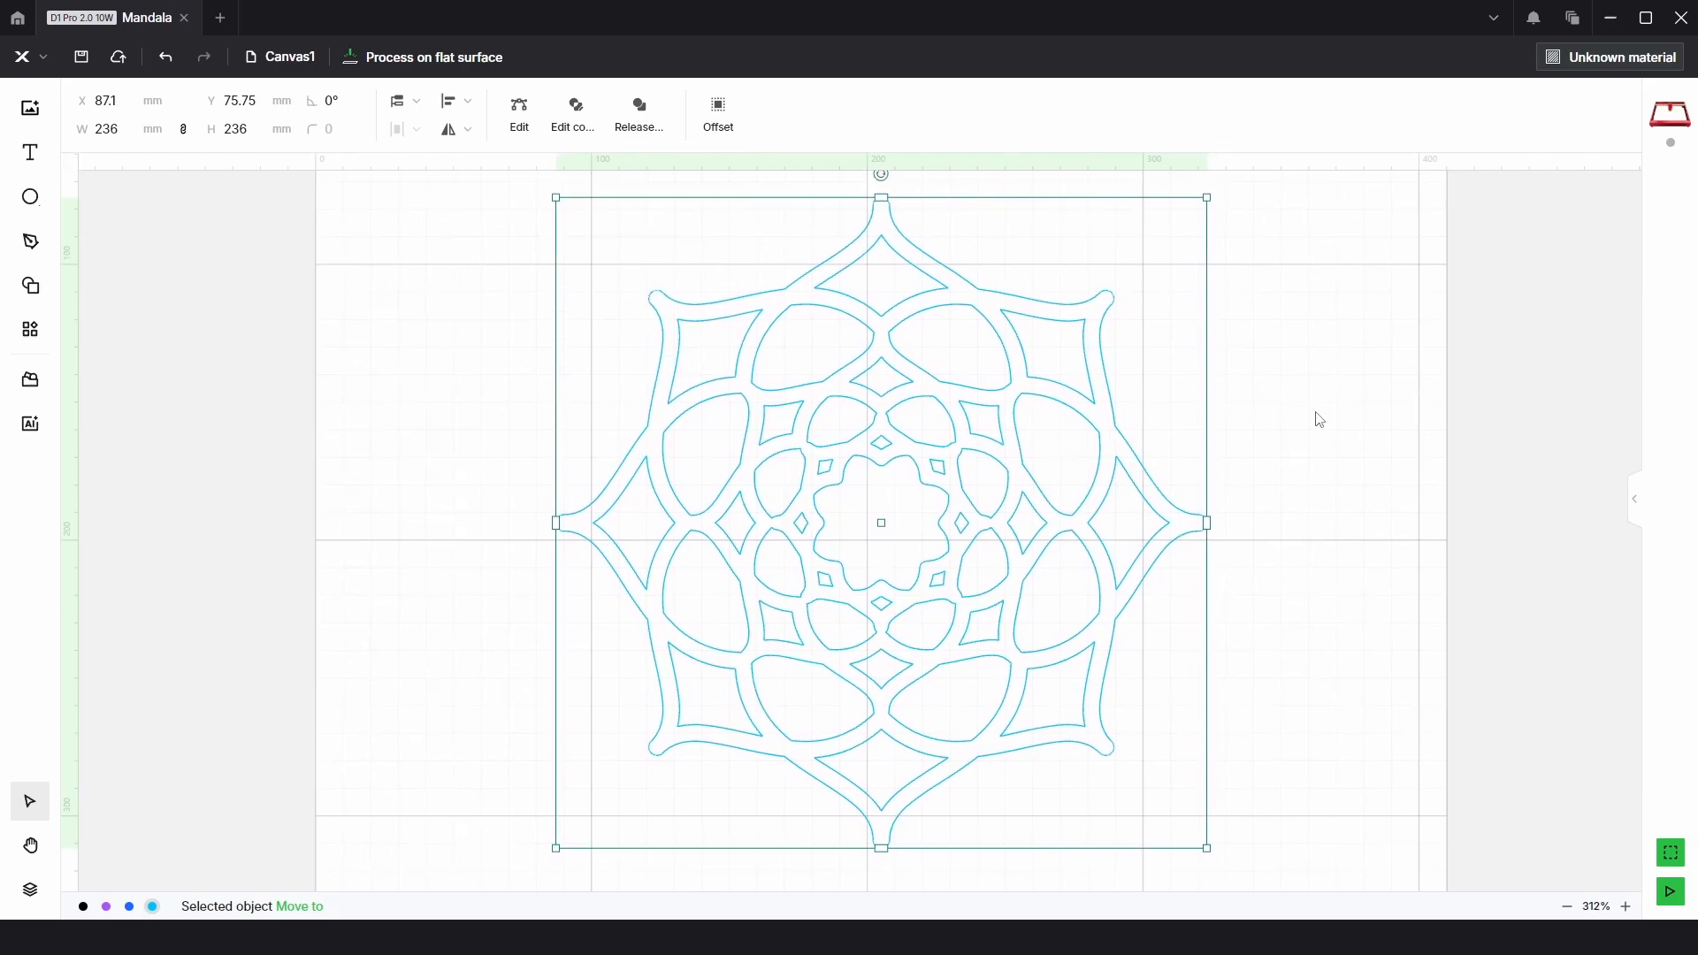
pyautogui.click(1276, 411)
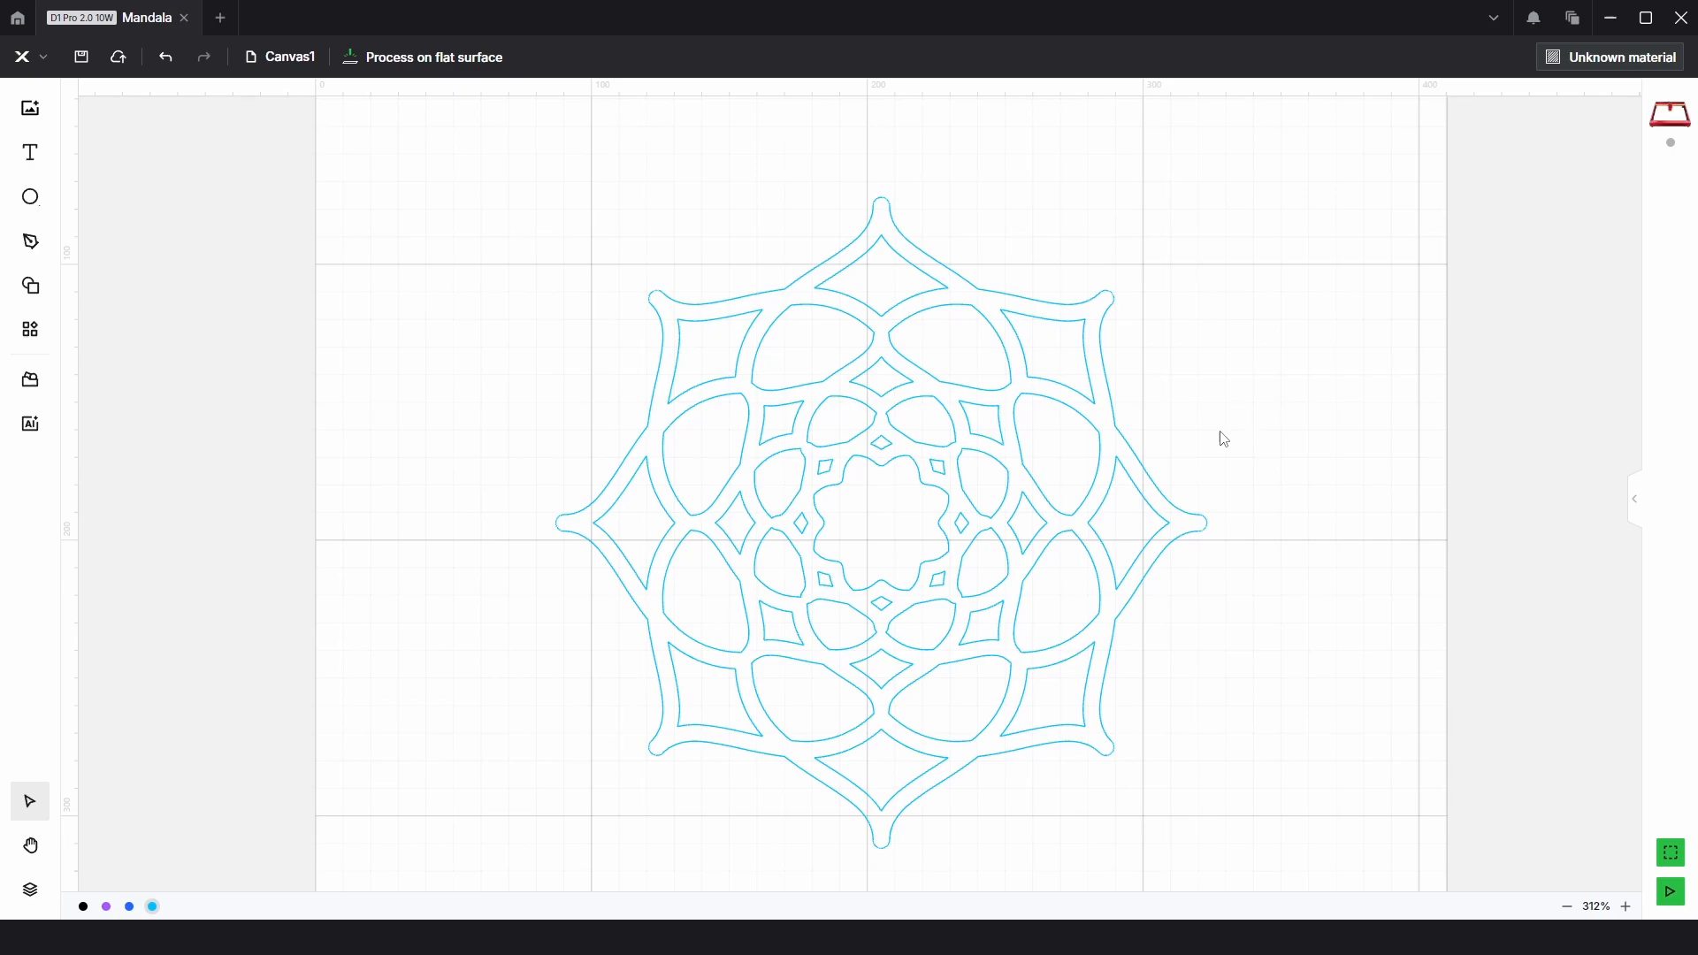
pyautogui.click(879, 498)
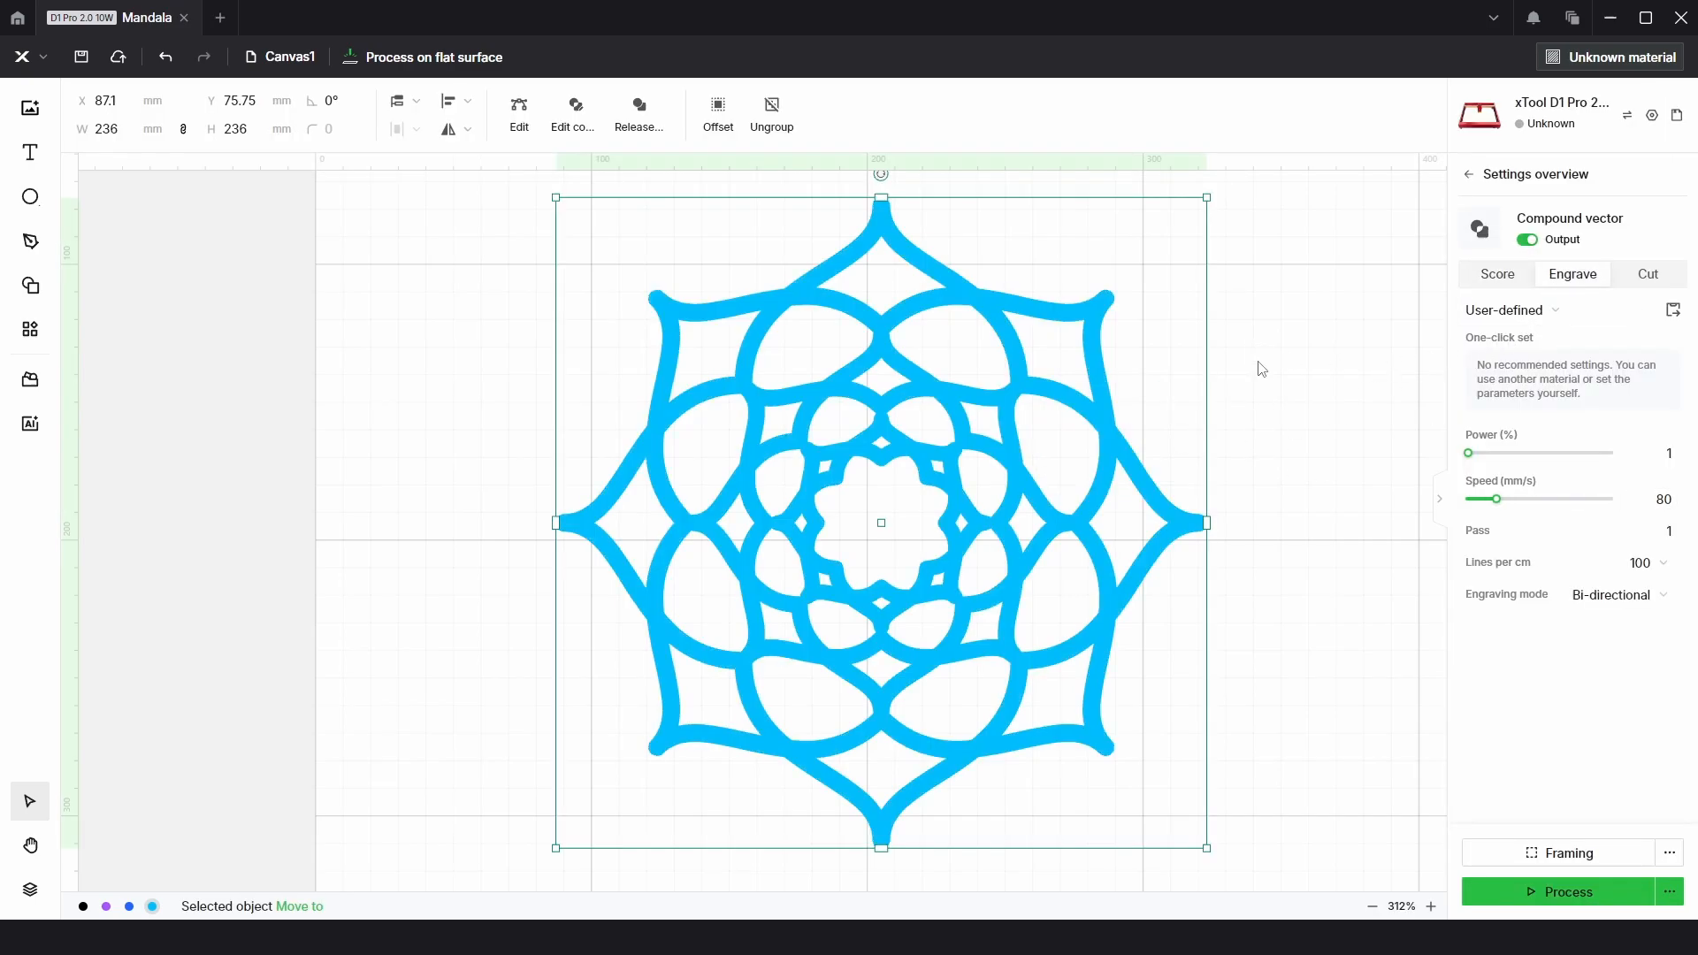
pyautogui.moveTo(792, 197)
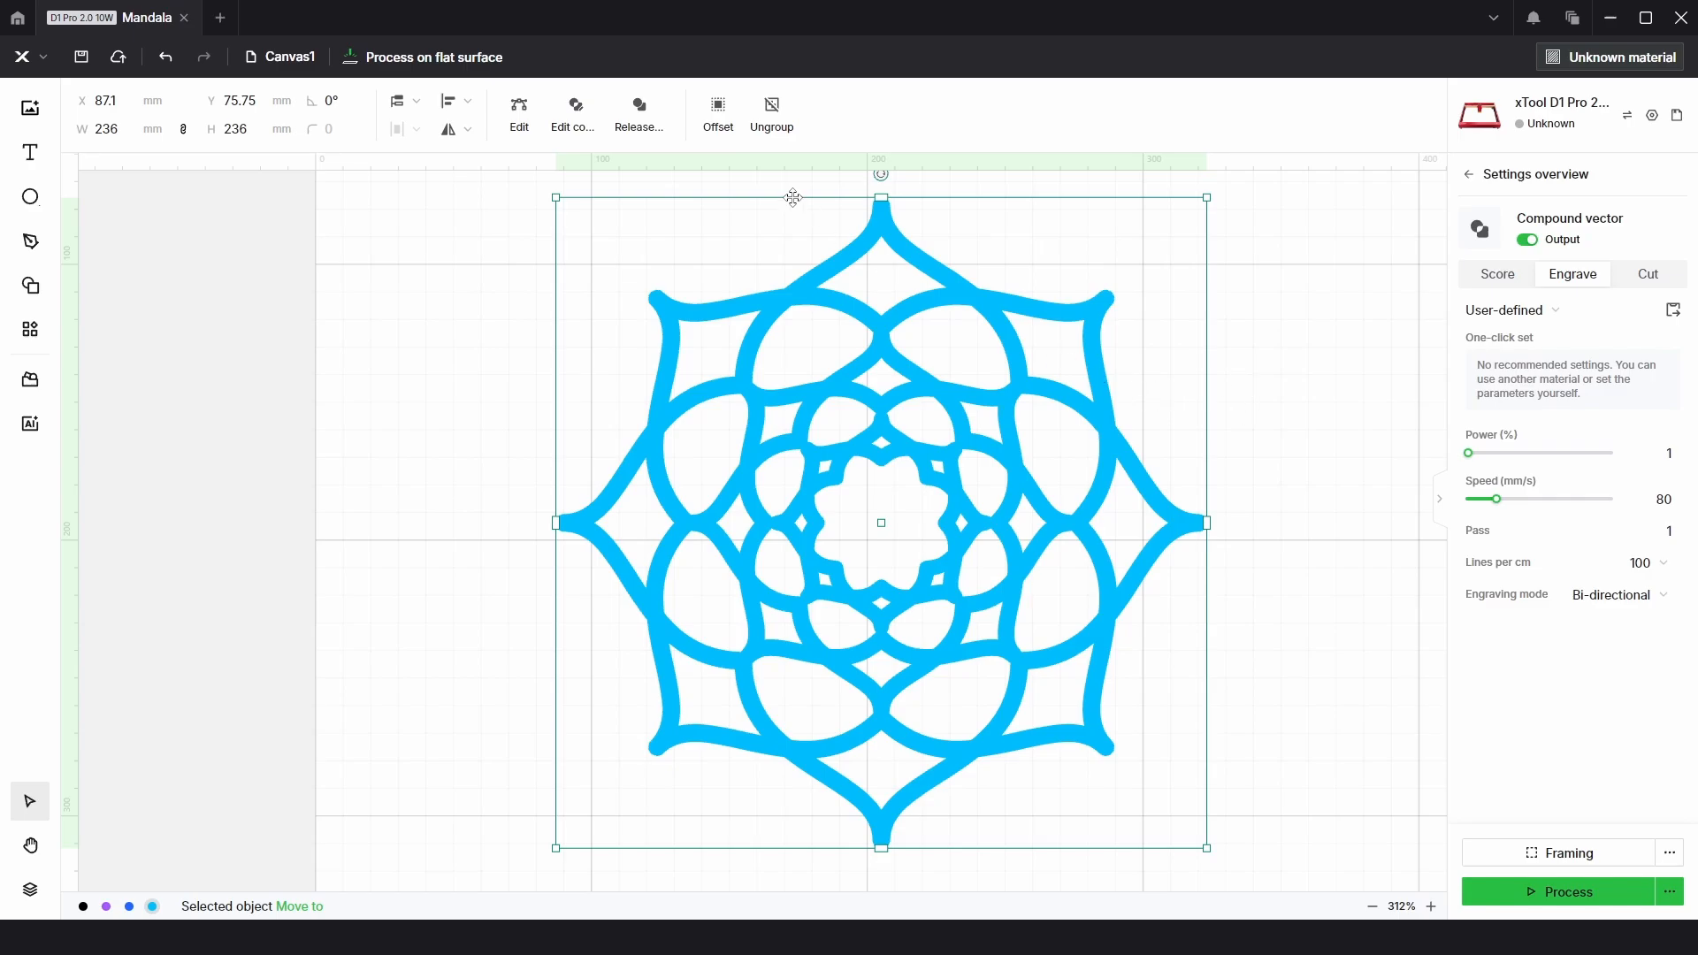
# - Offset the mandala outward by 3 mm and put the outline on the blue layer
pyautogui.click(717, 112)
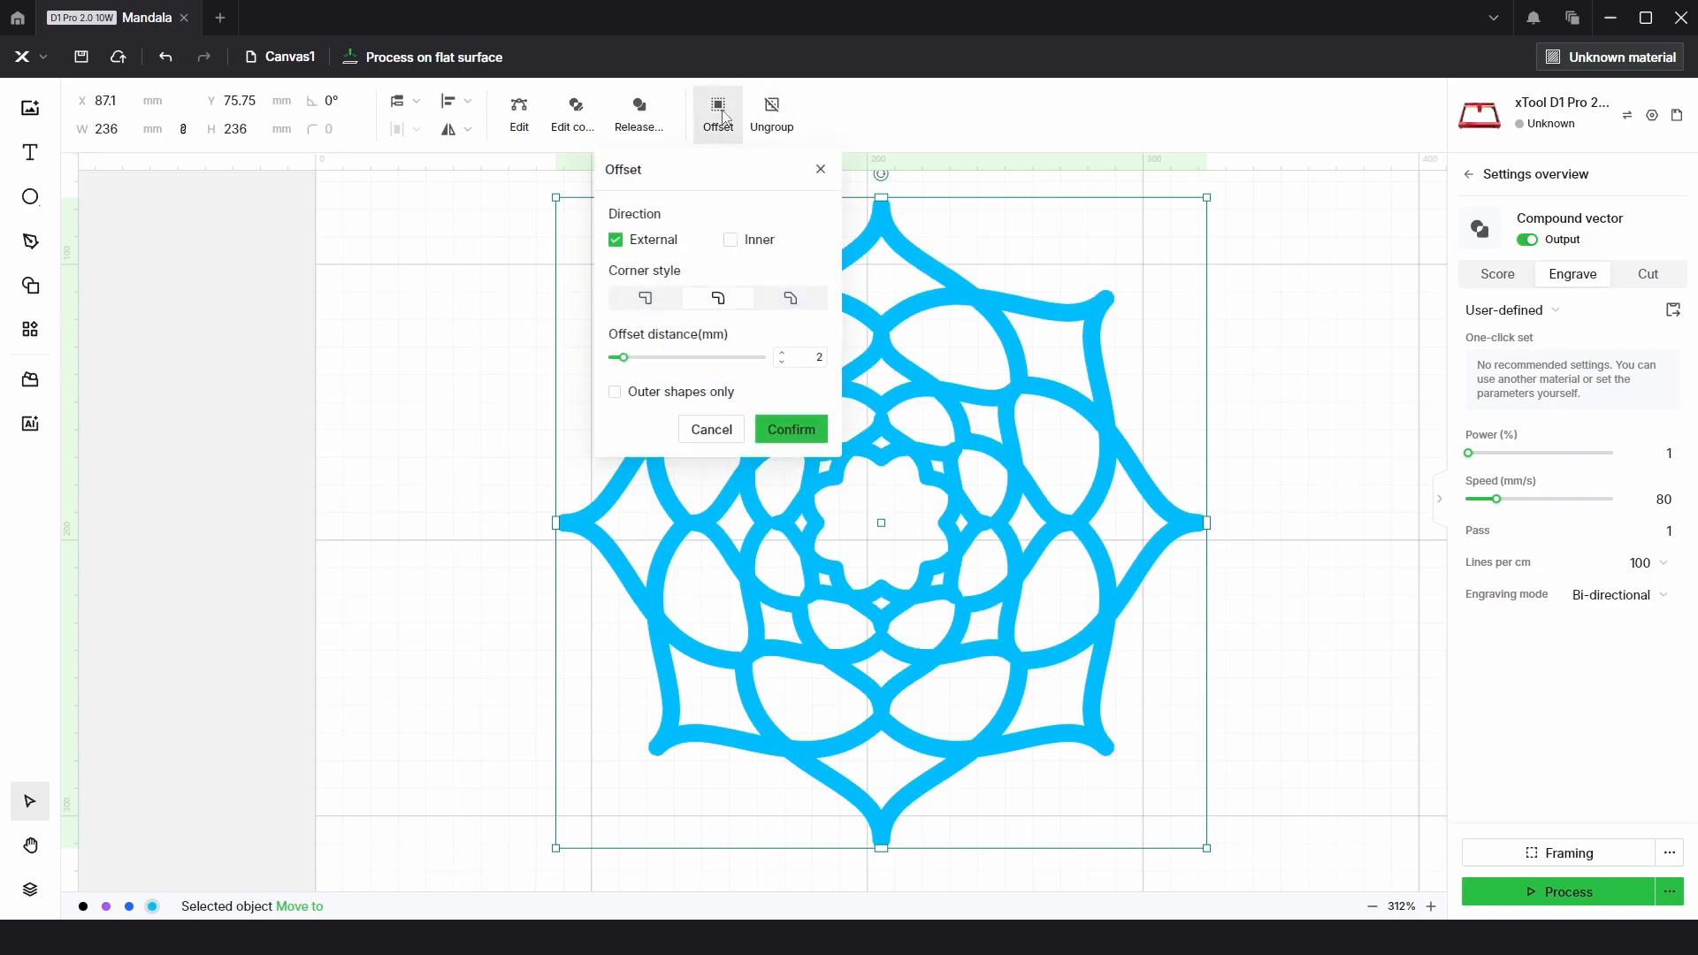
pyautogui.click(791, 429)
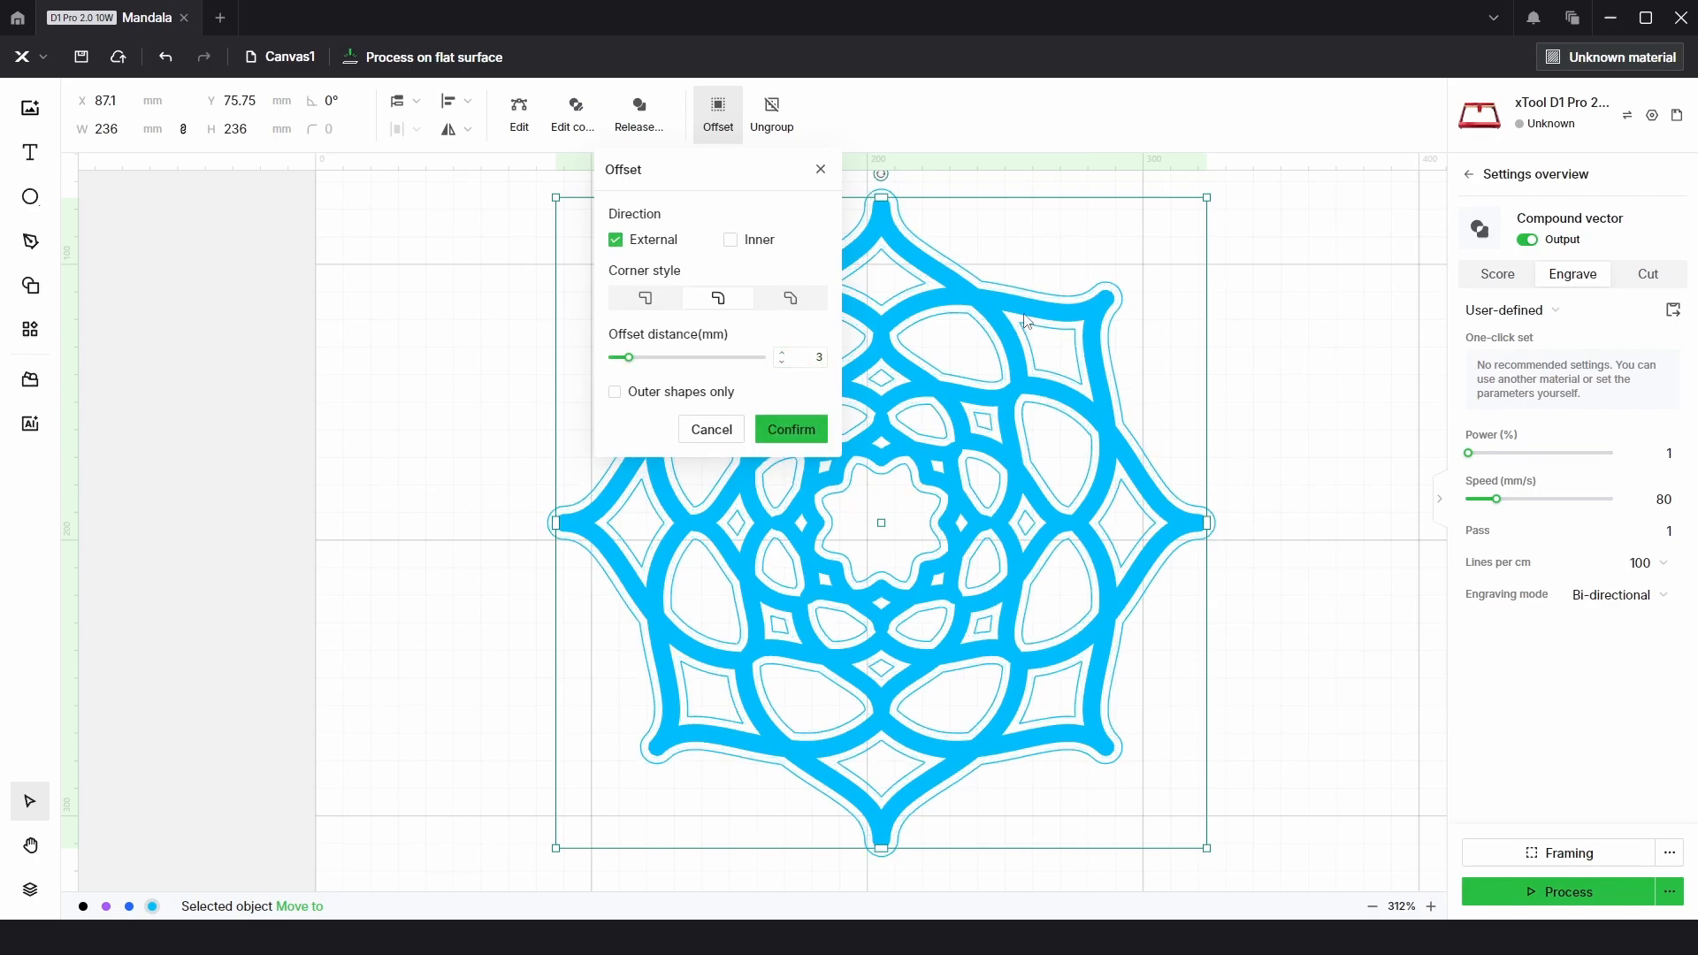
pyautogui.click(790, 429)
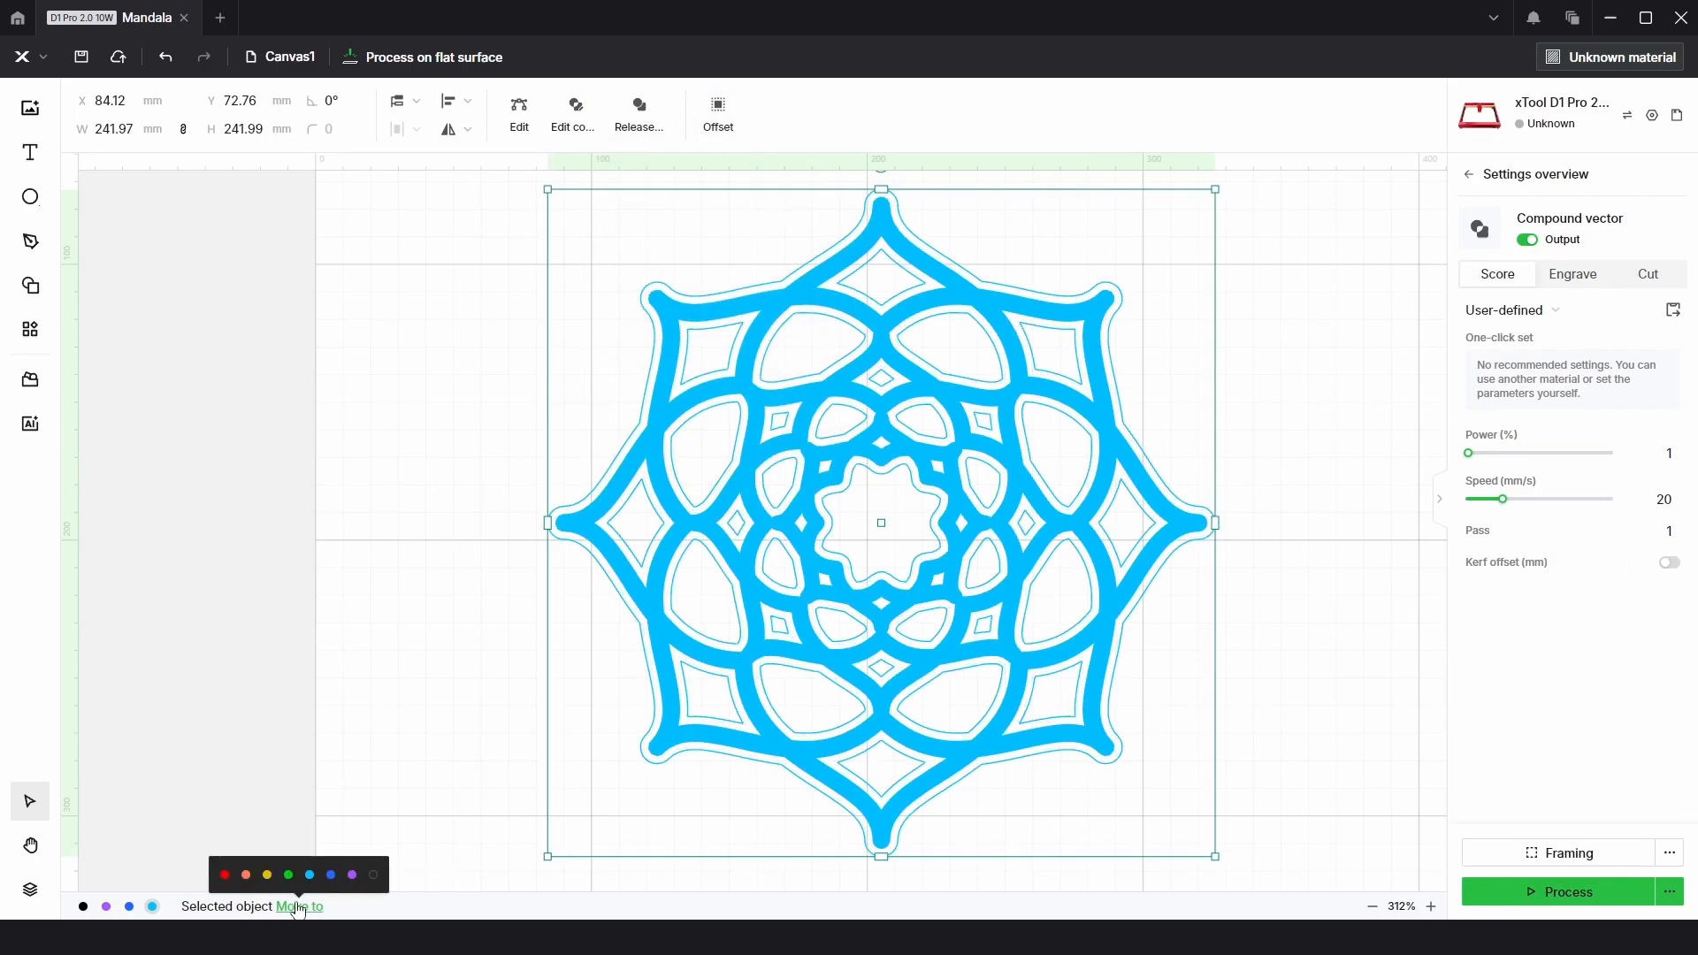
pyautogui.click(309, 874)
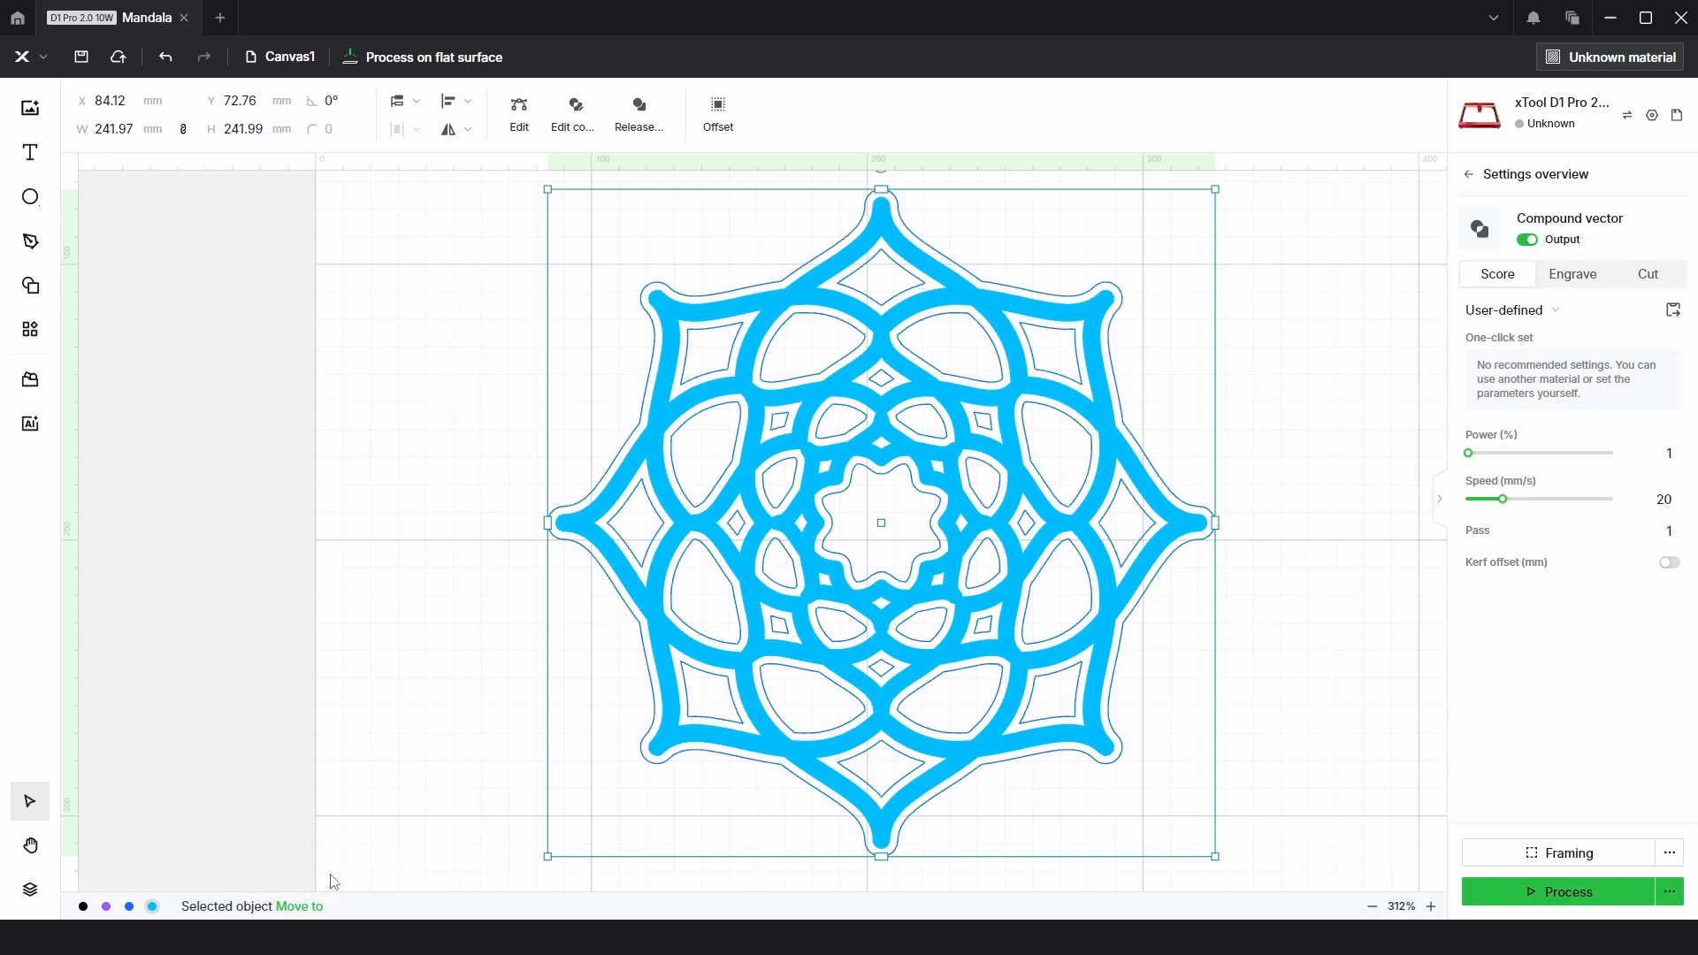
pyautogui.click(1572, 275)
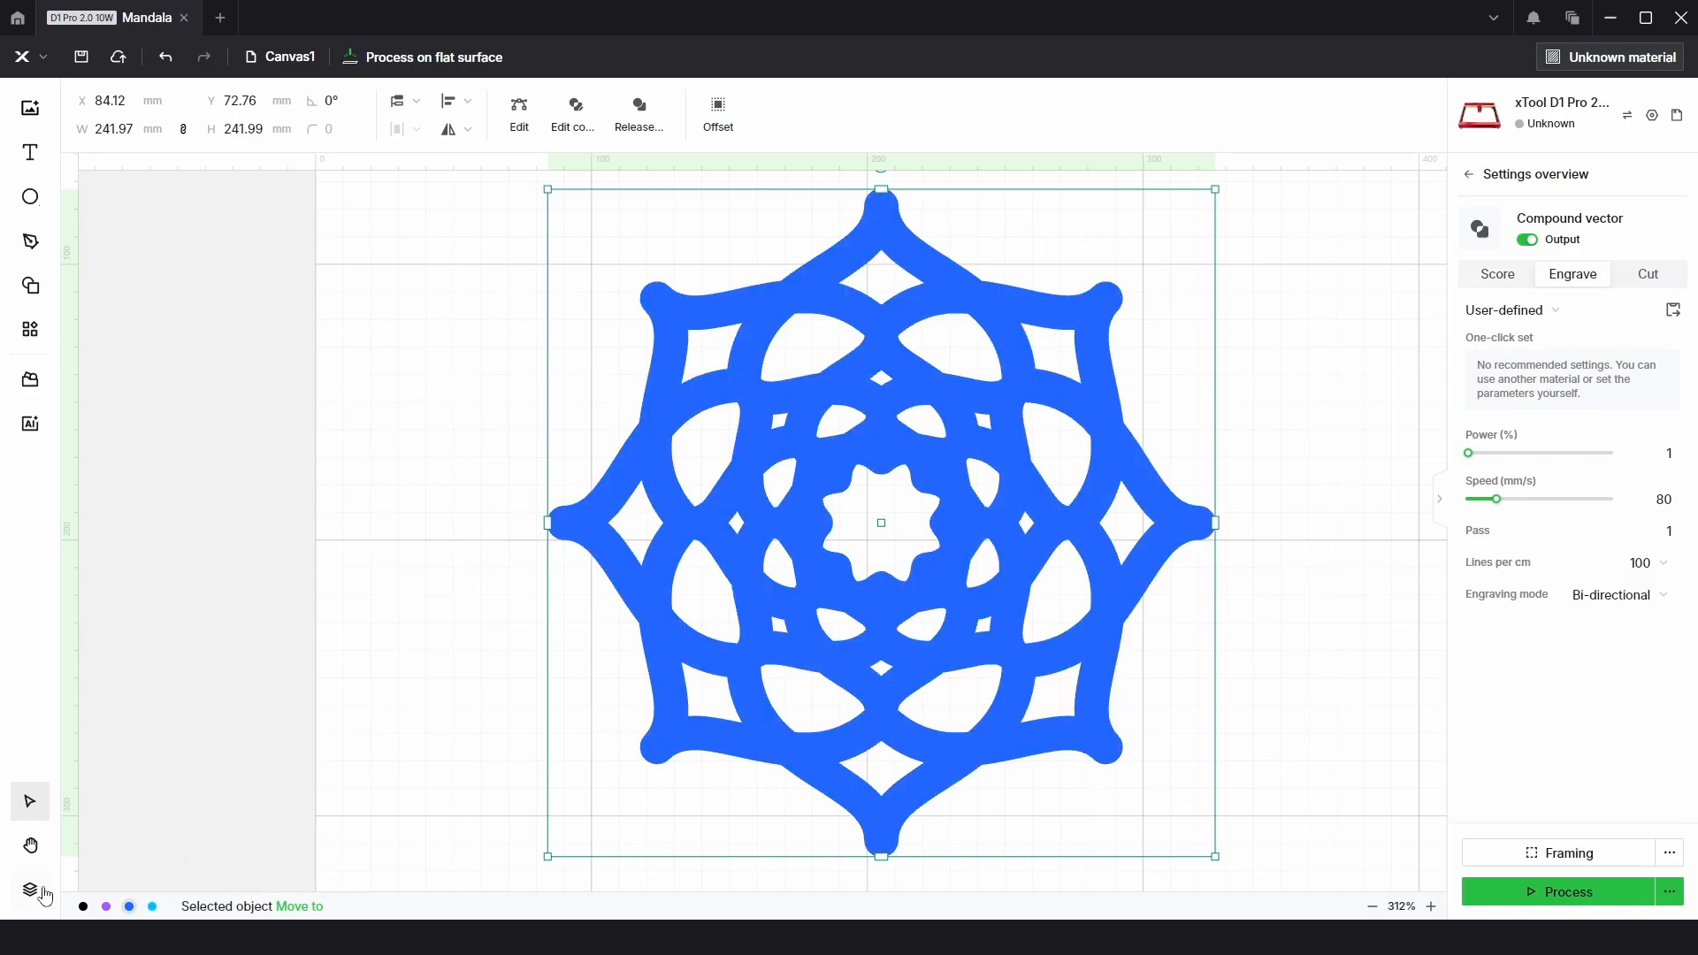
# - In the Layers panel, rename the cyan Group to Top
pyautogui.click(32, 889)
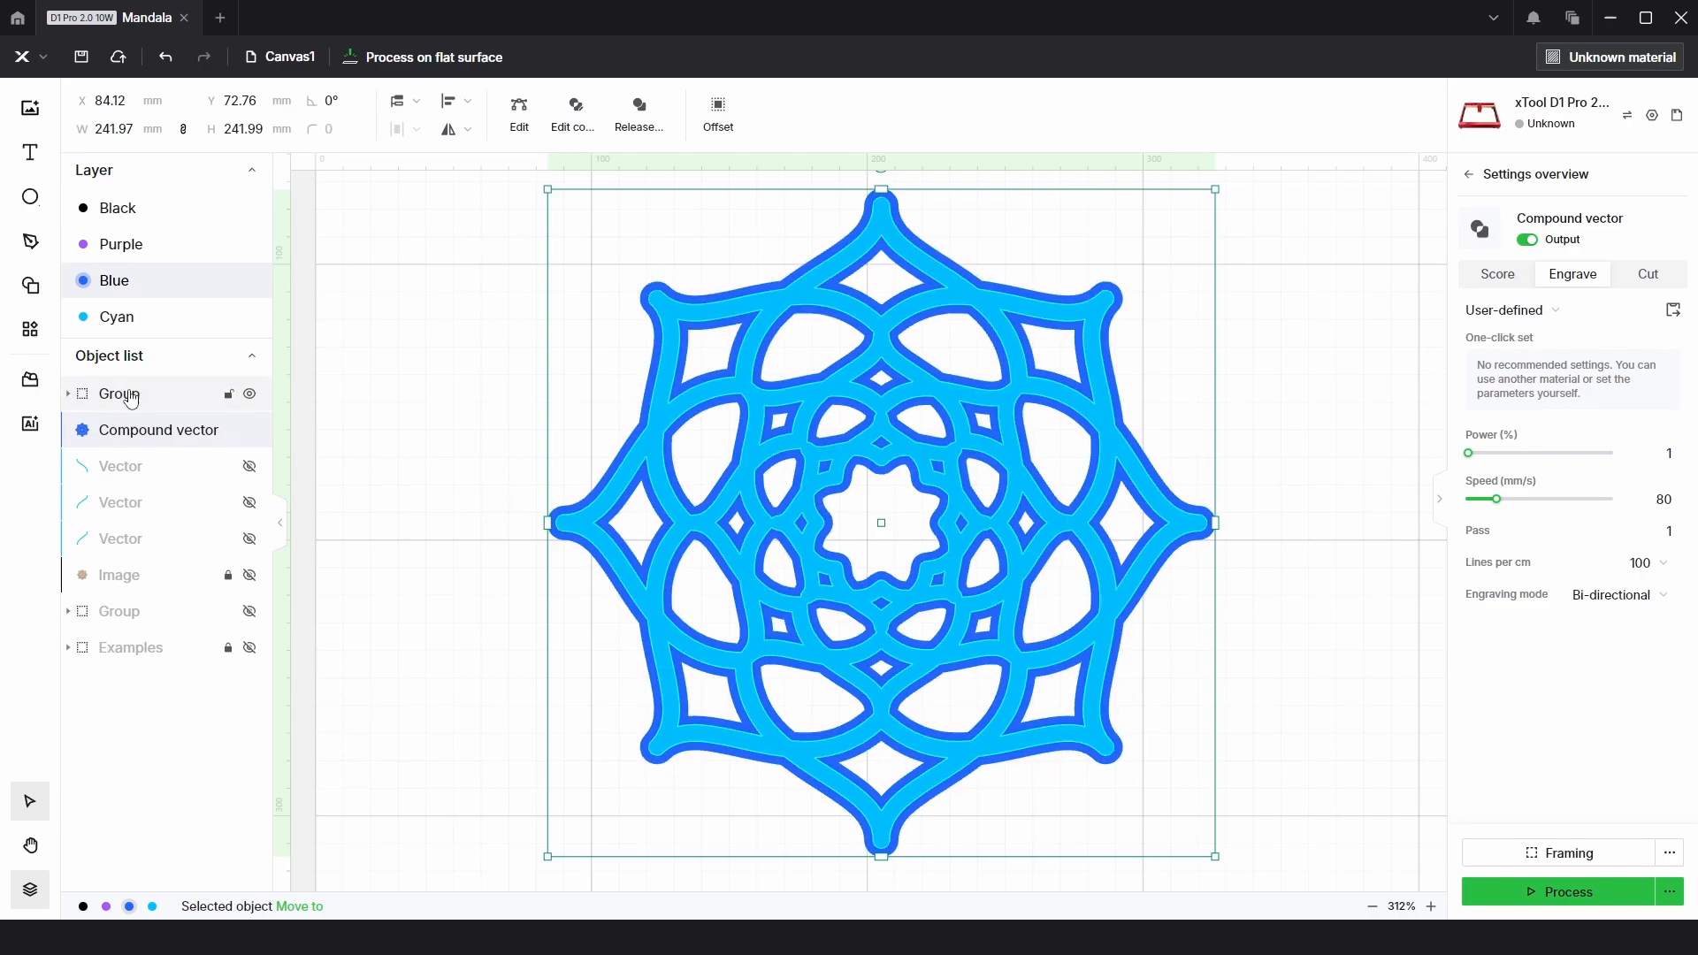
pyautogui.doubleClick(120, 393)
pyautogui.write('Top')
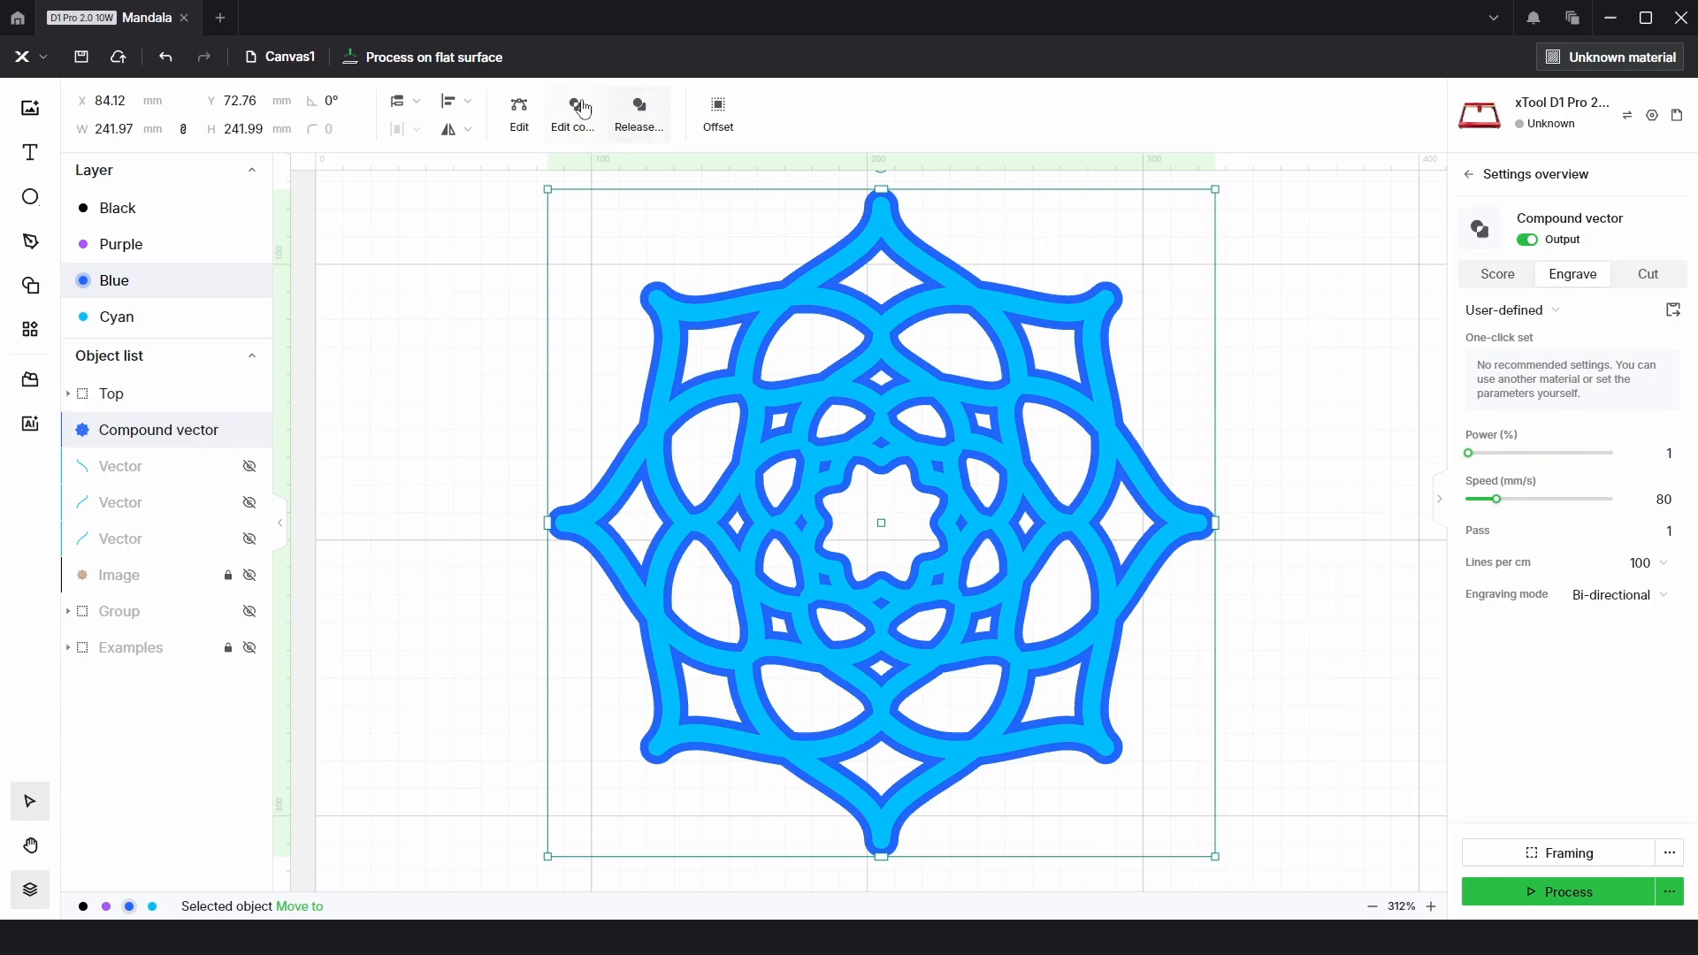
# - Offset the blue shape outward 3 mm with rounded corners onto the purple layer
pyautogui.click(717, 108)
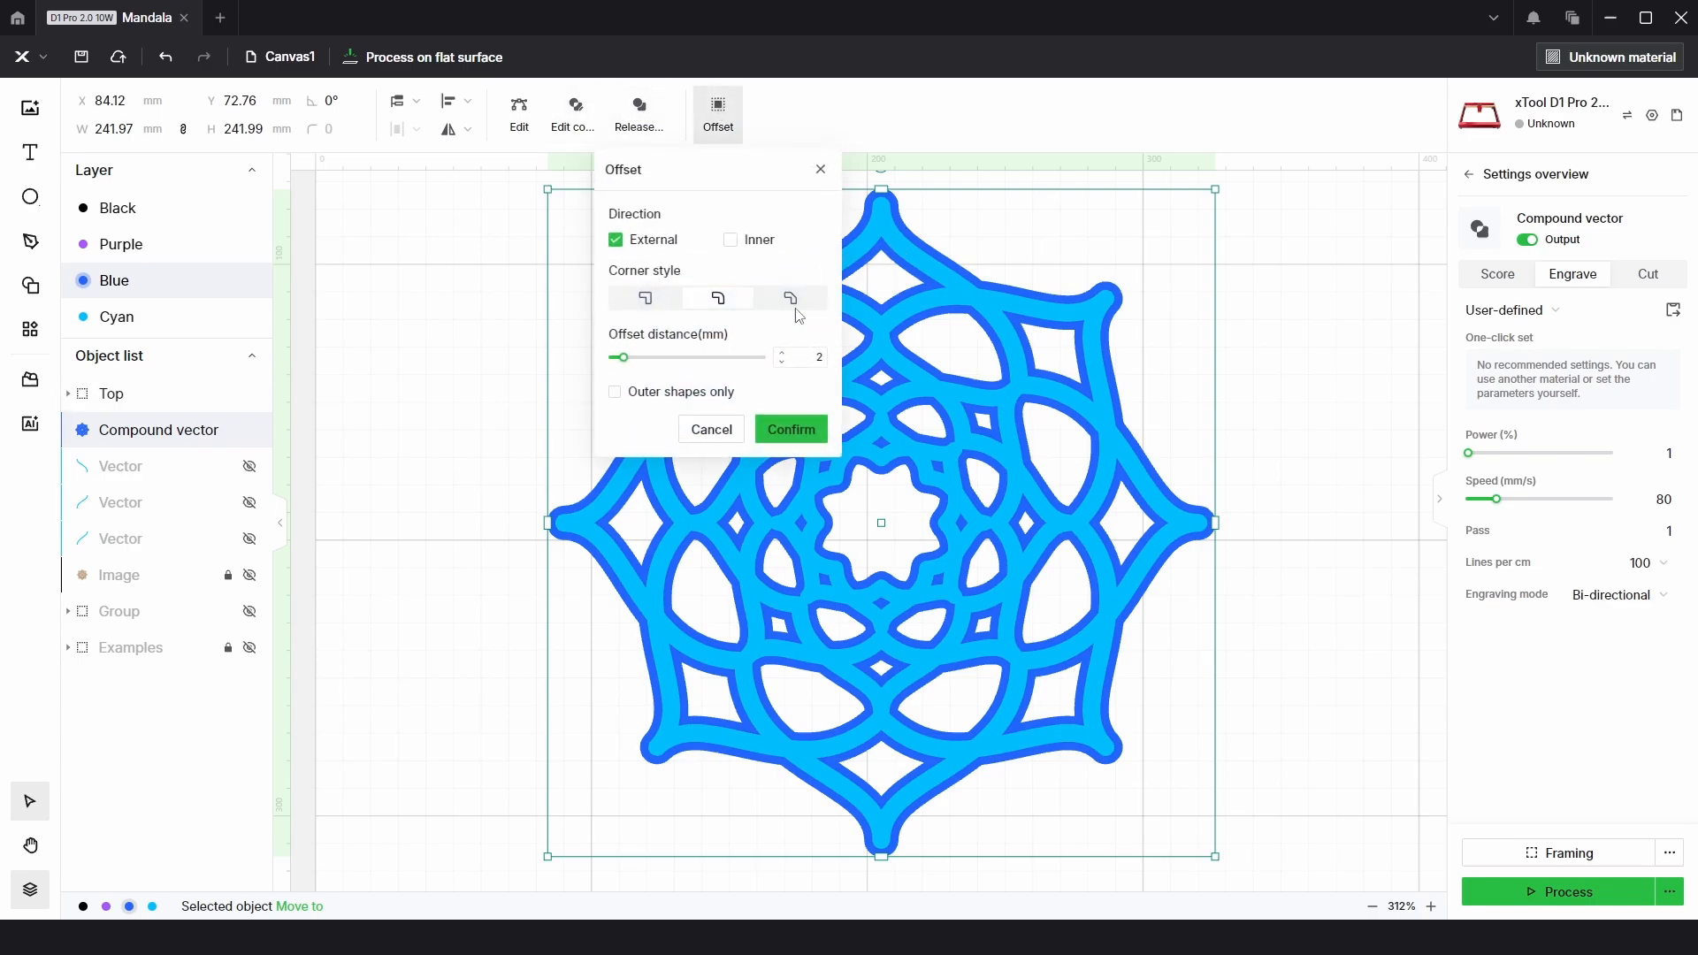
pyautogui.moveTo(785, 362)
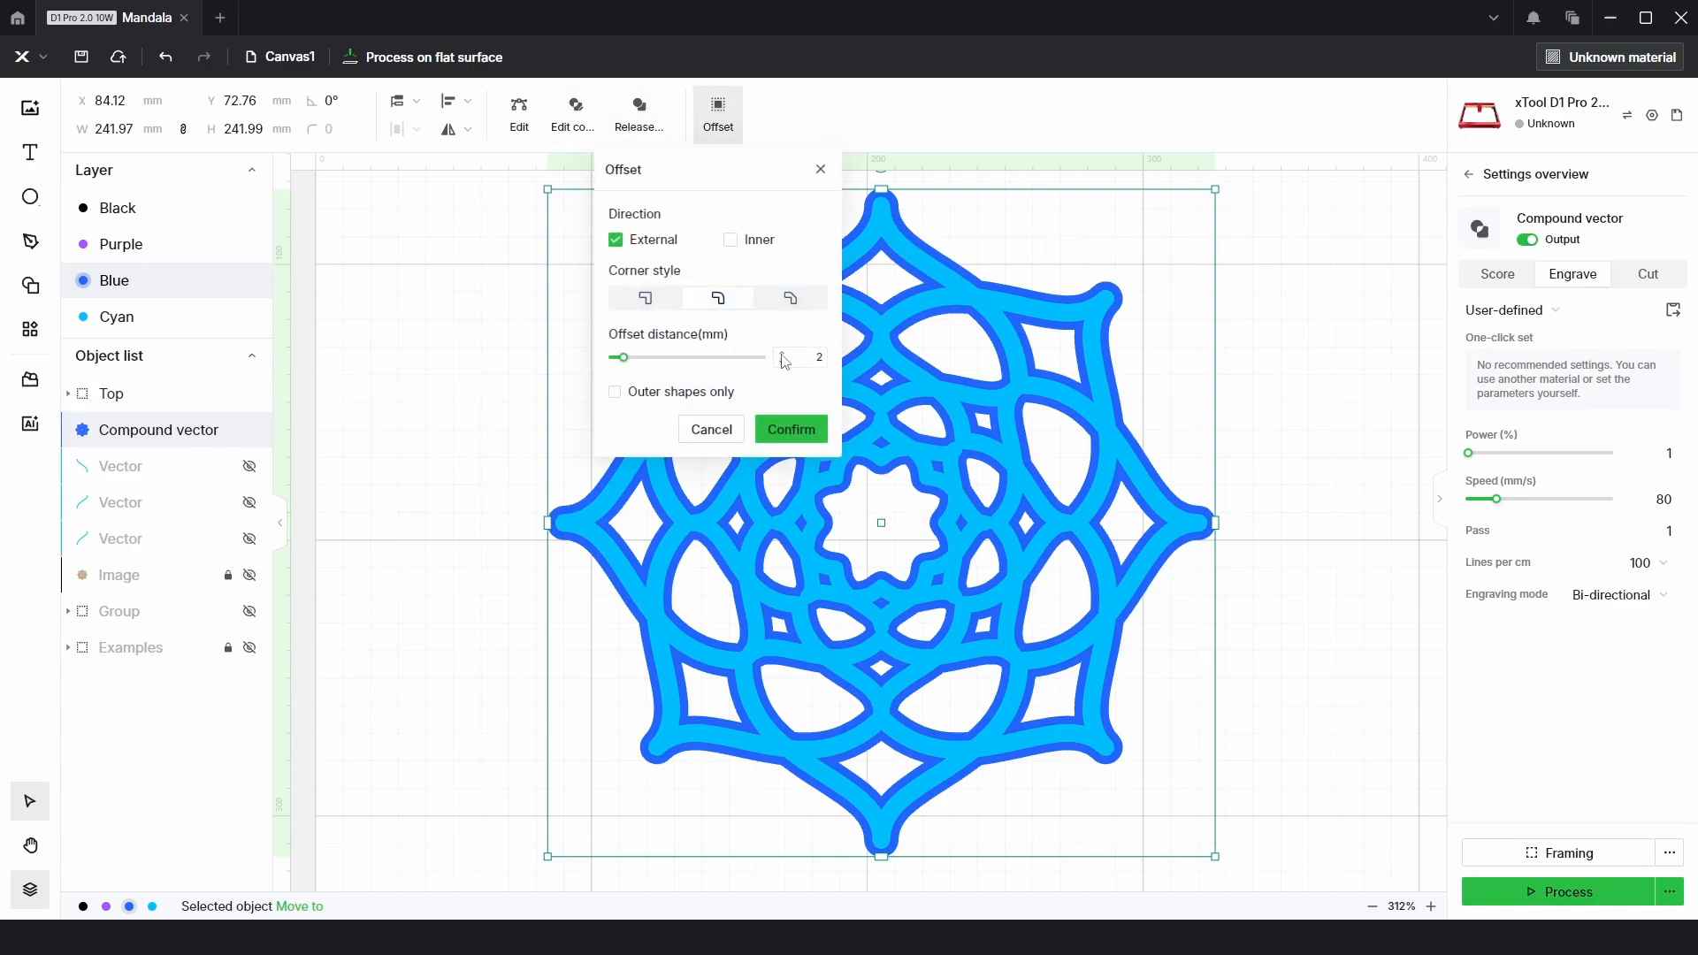
pyautogui.click(791, 352)
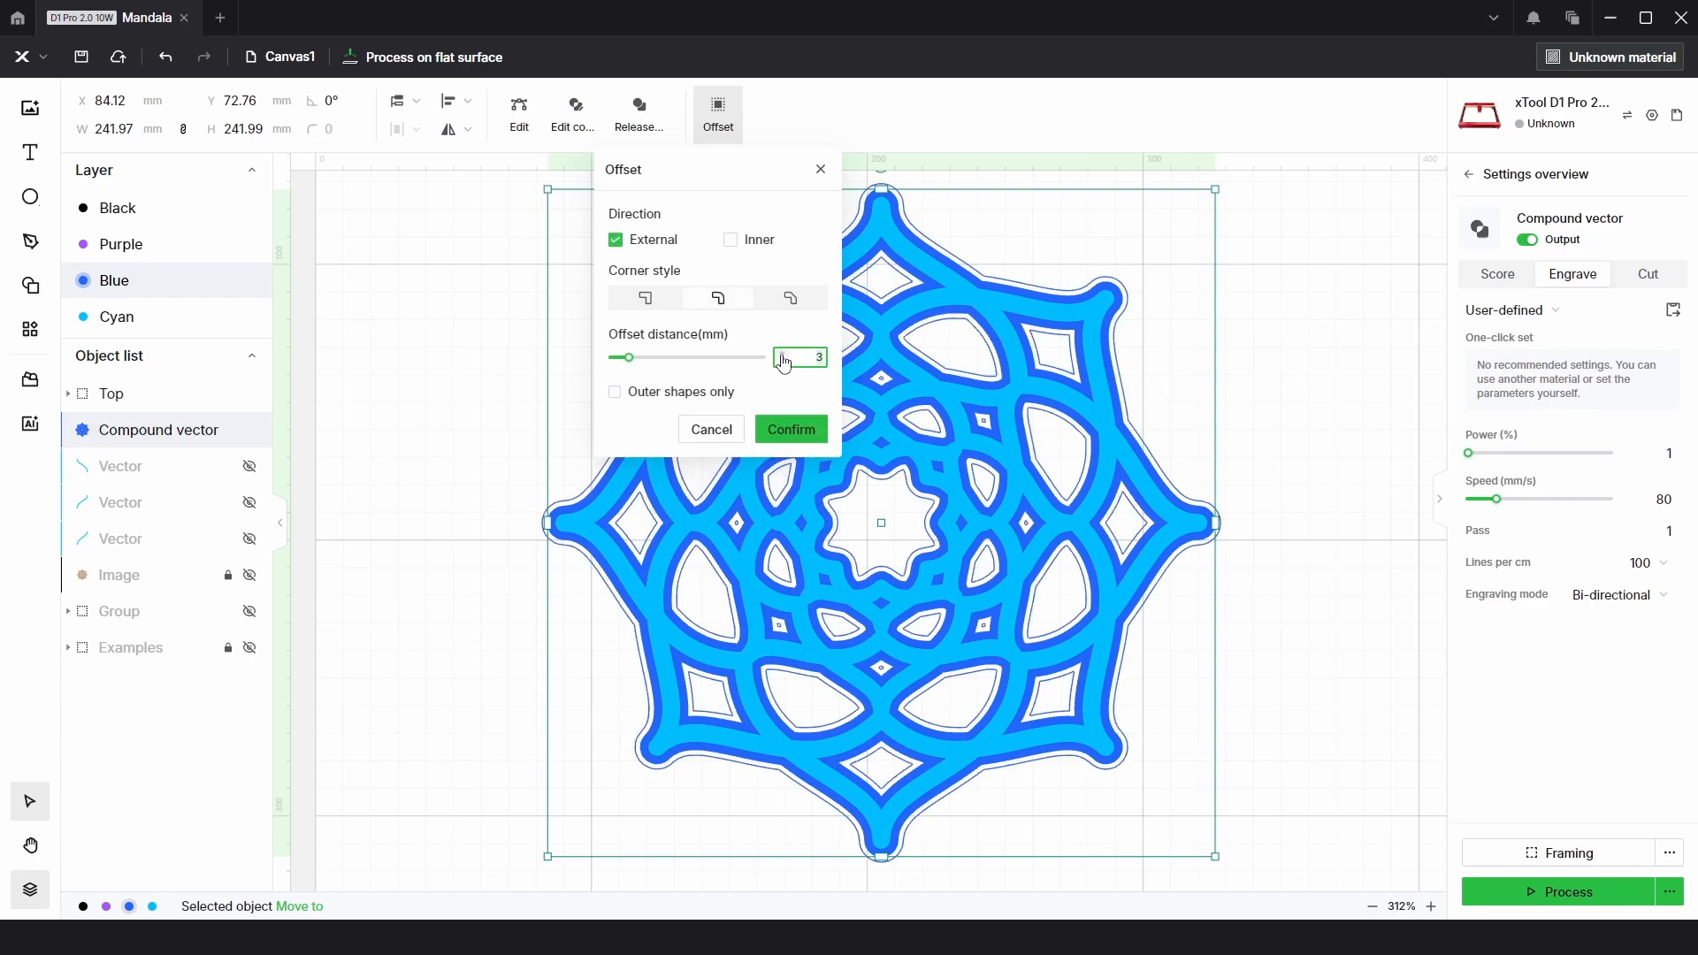
pyautogui.click(790, 429)
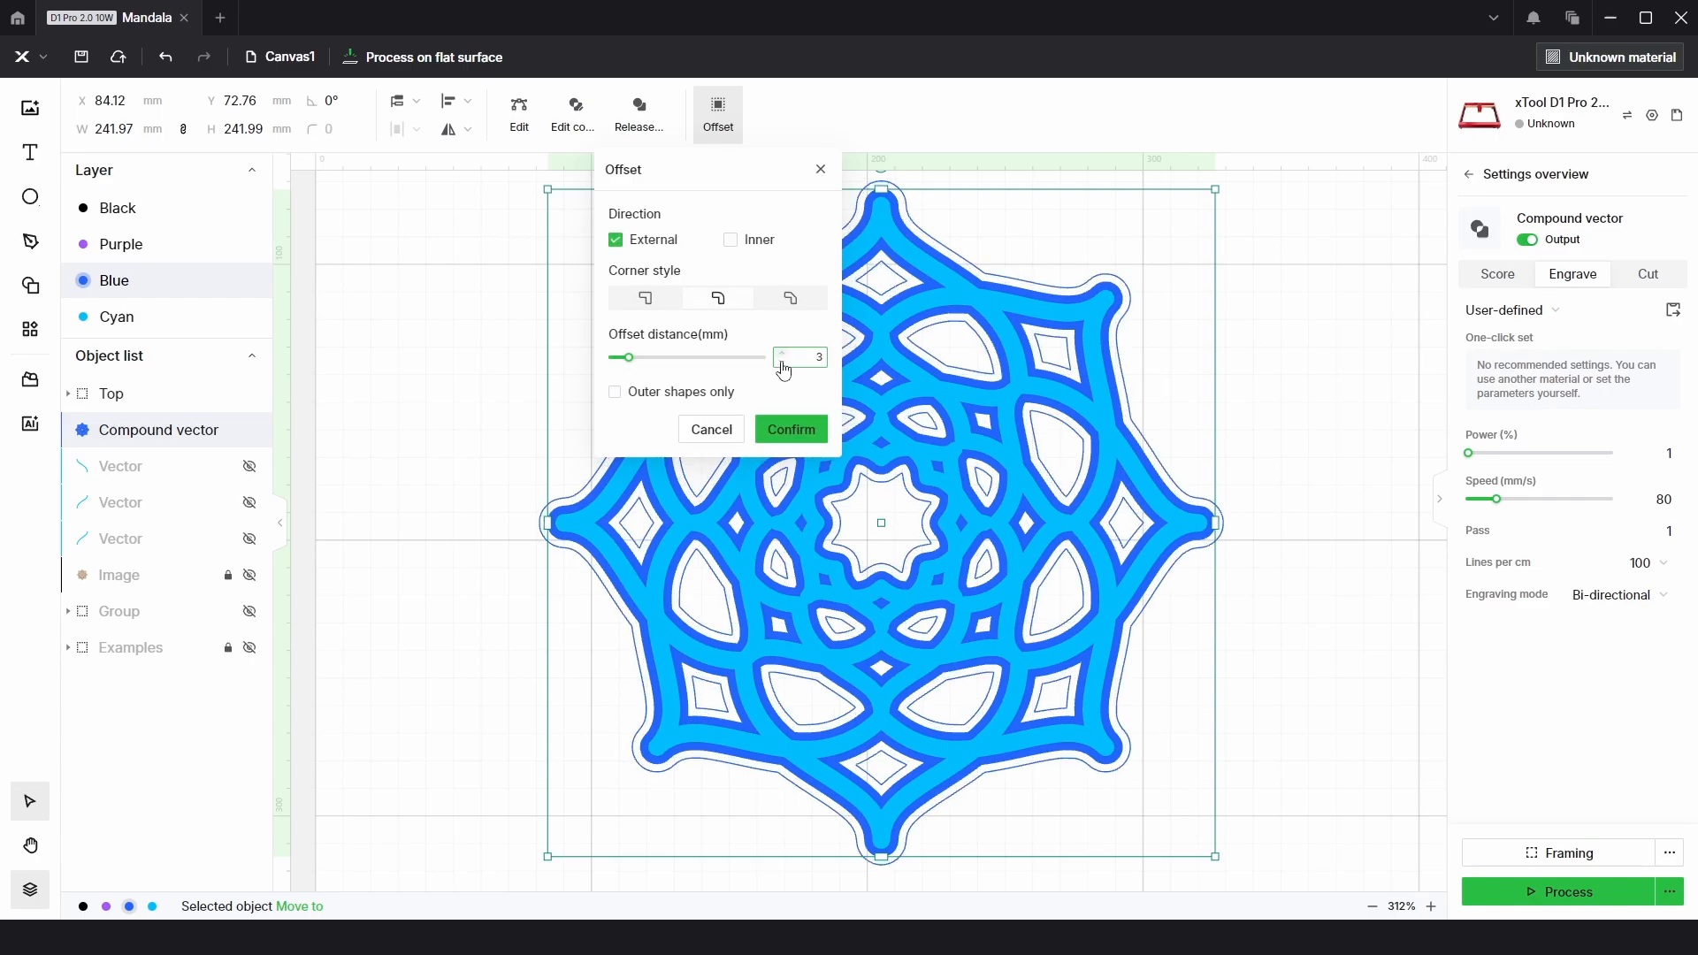
pyautogui.click(790, 429)
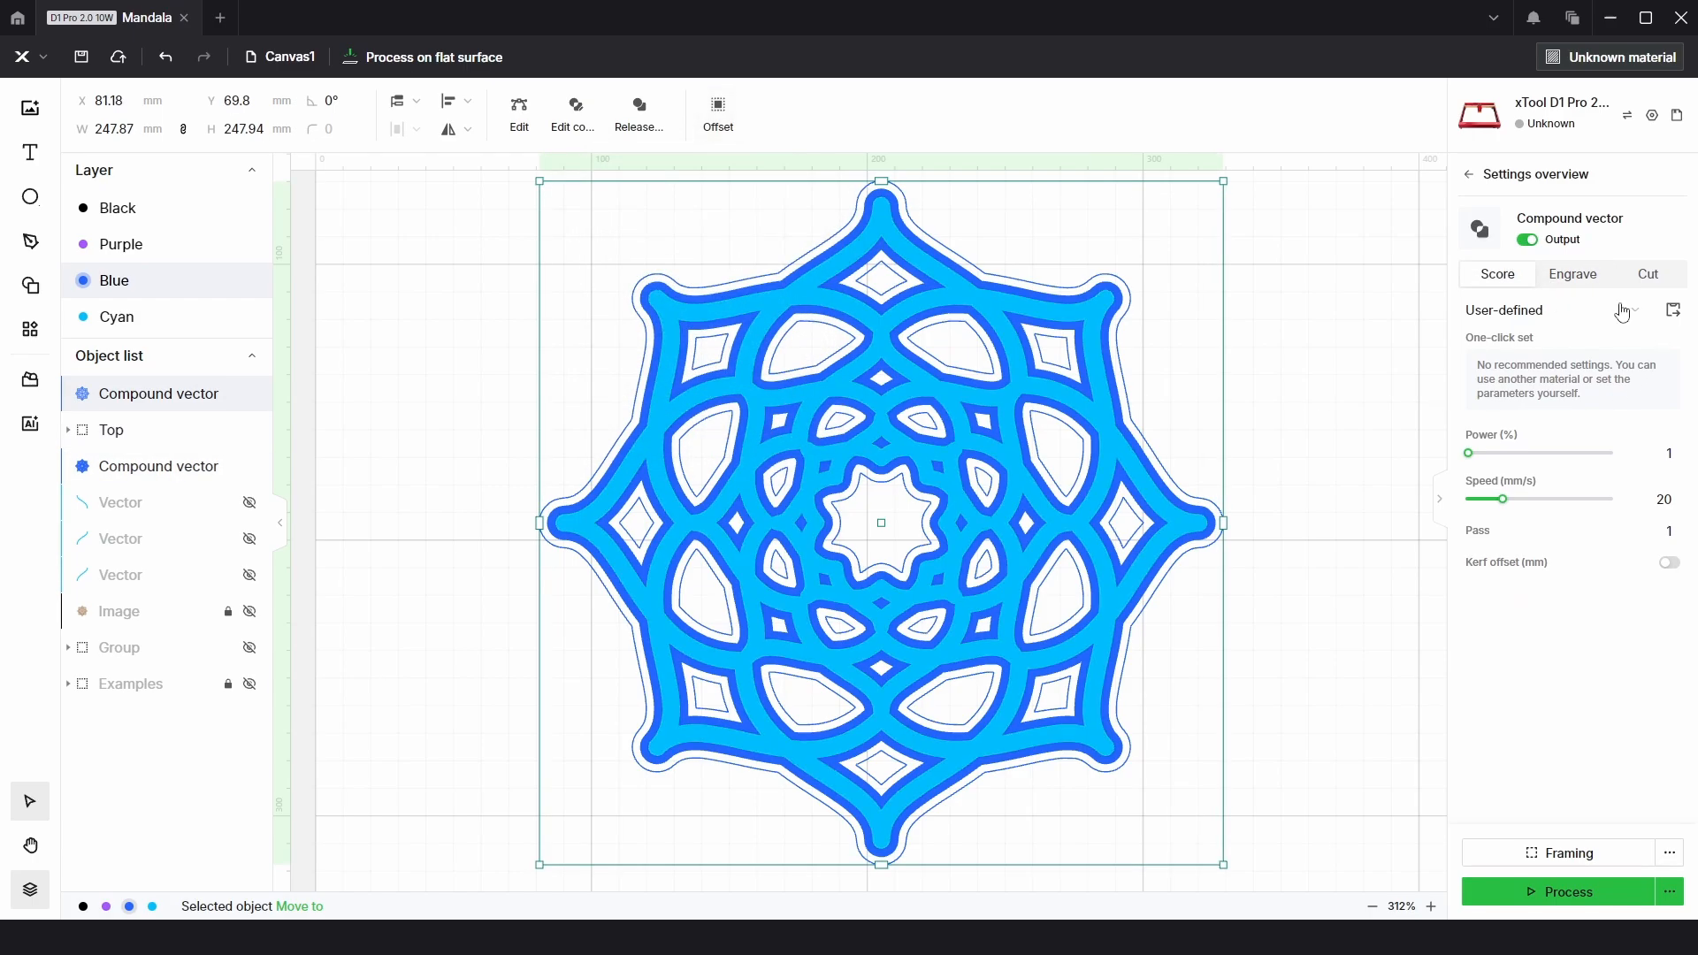
pyautogui.click(1572, 275)
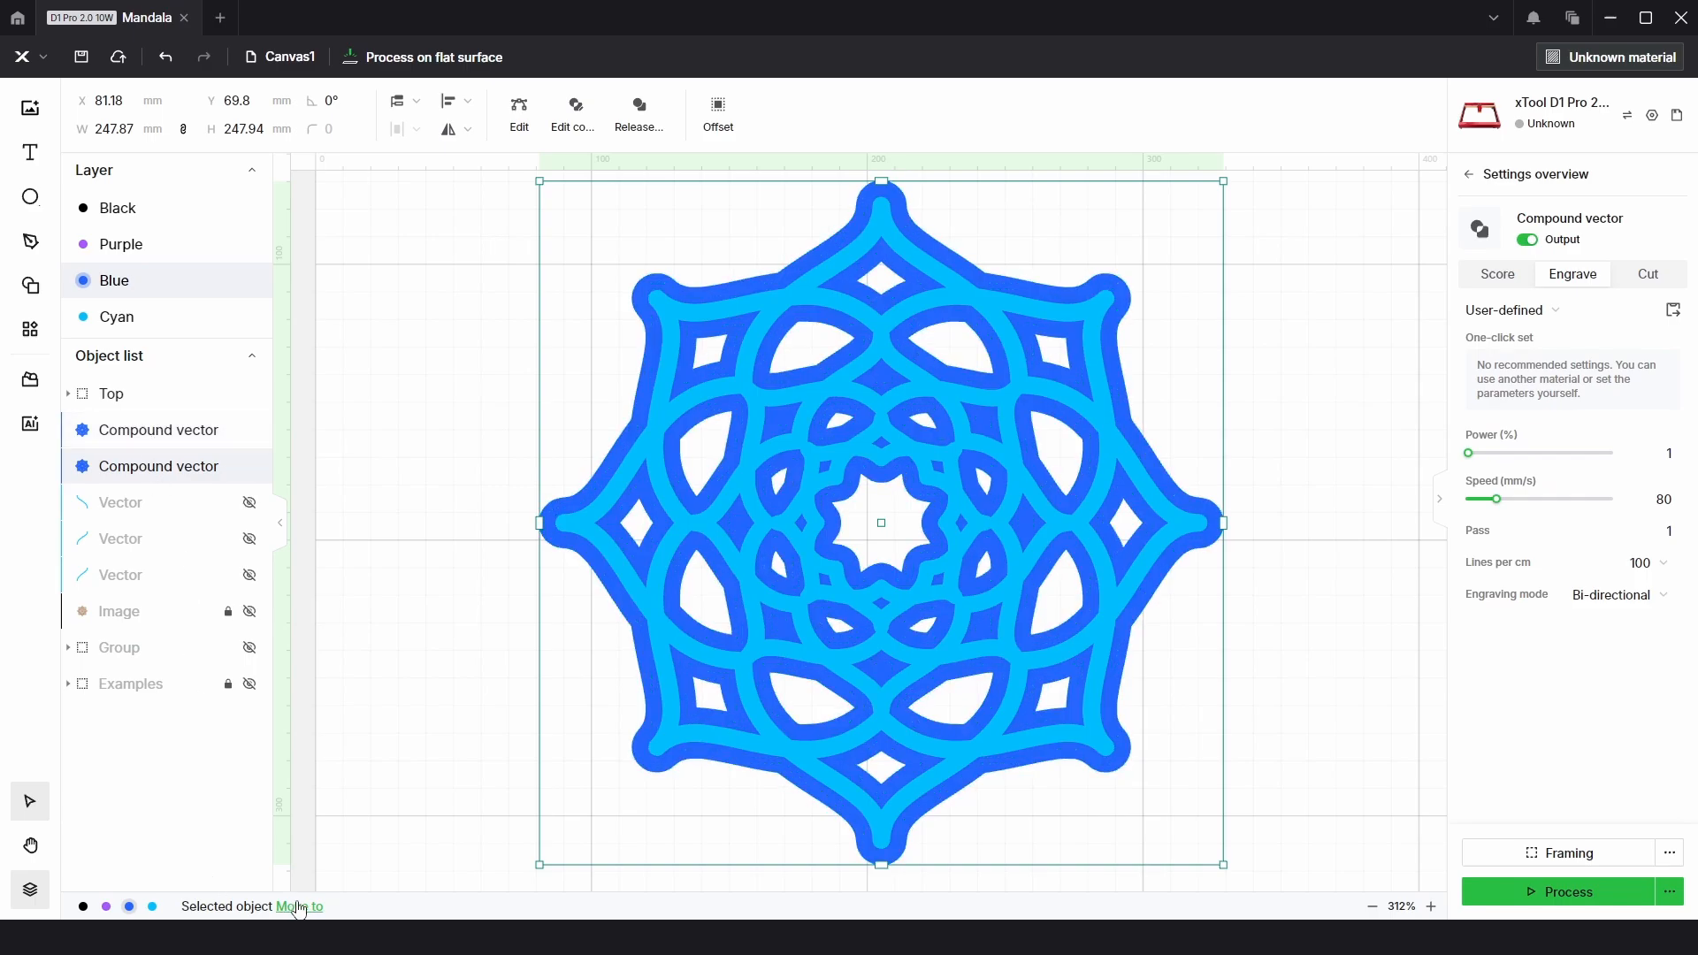
pyautogui.click(121, 244)
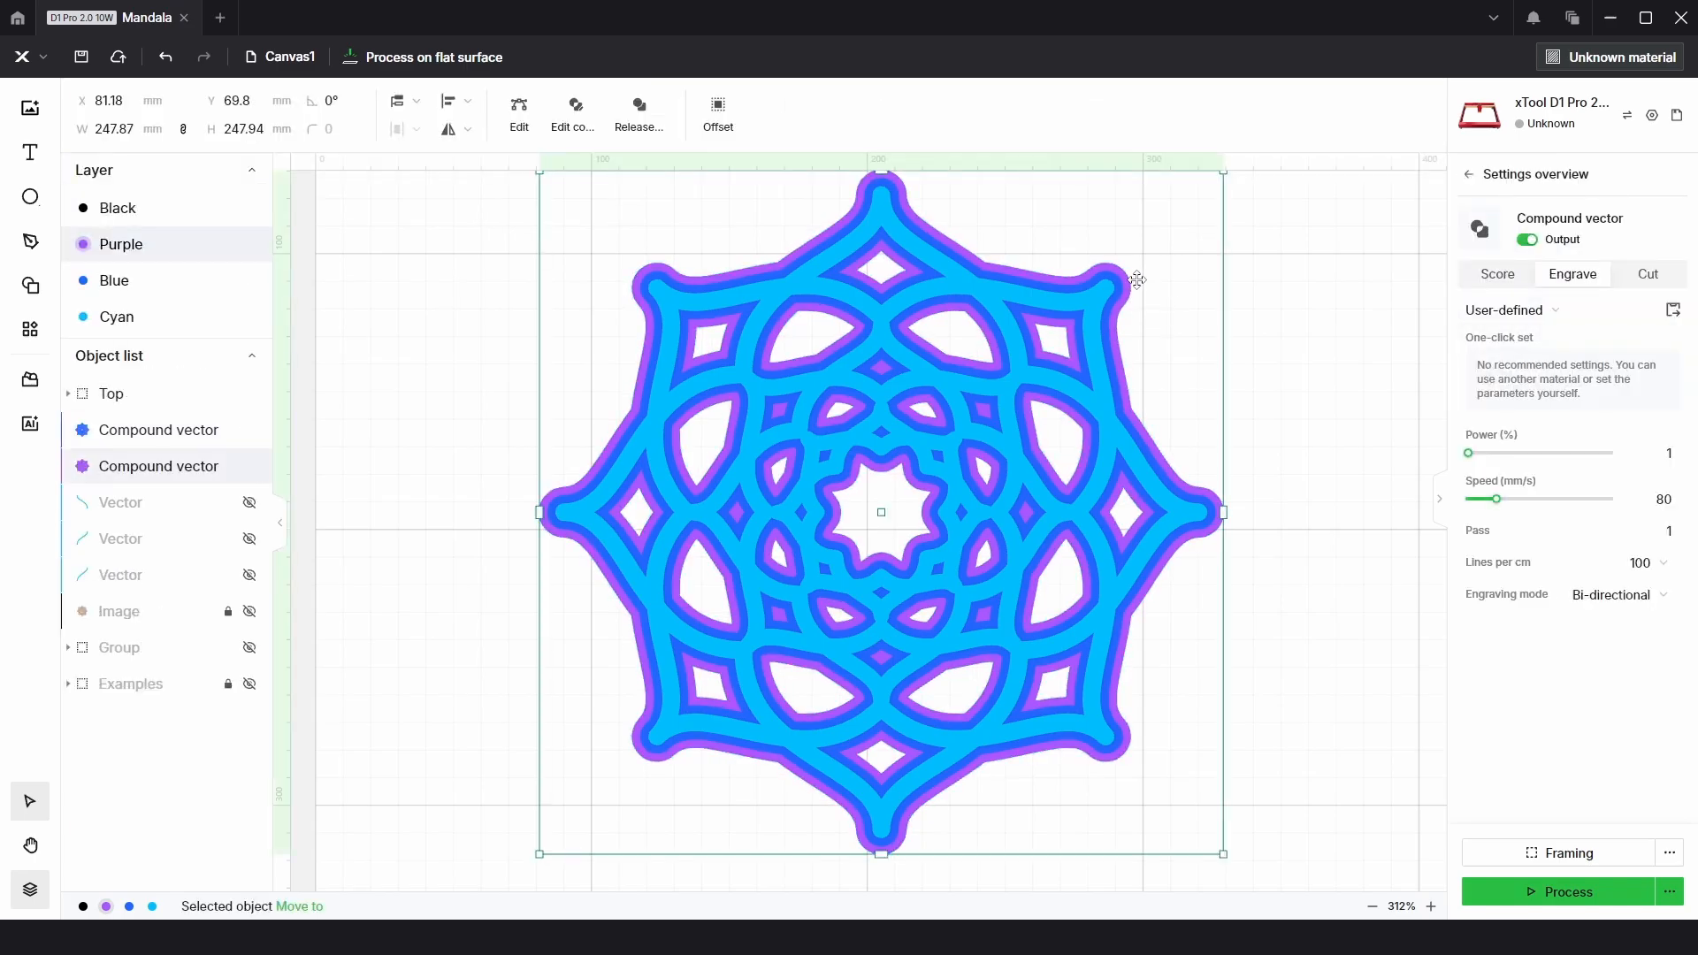
# - Offset the purple outline outward 3 mm to form the black ring
pyautogui.click(718, 108)
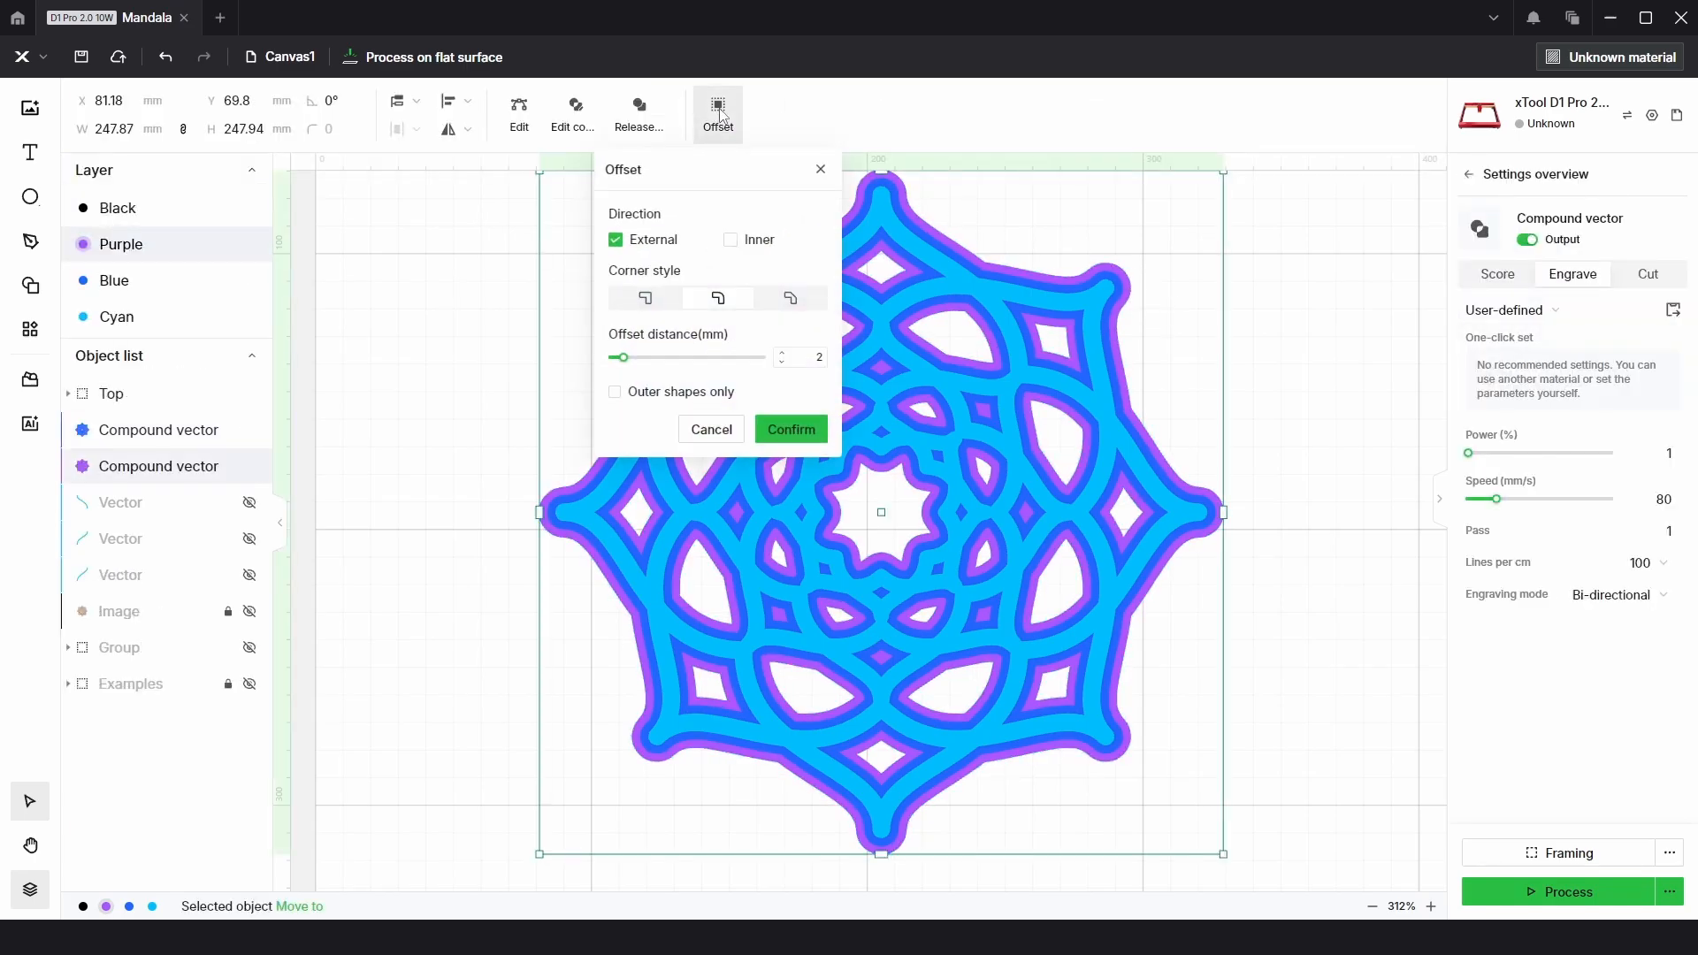
pyautogui.moveTo(785, 359)
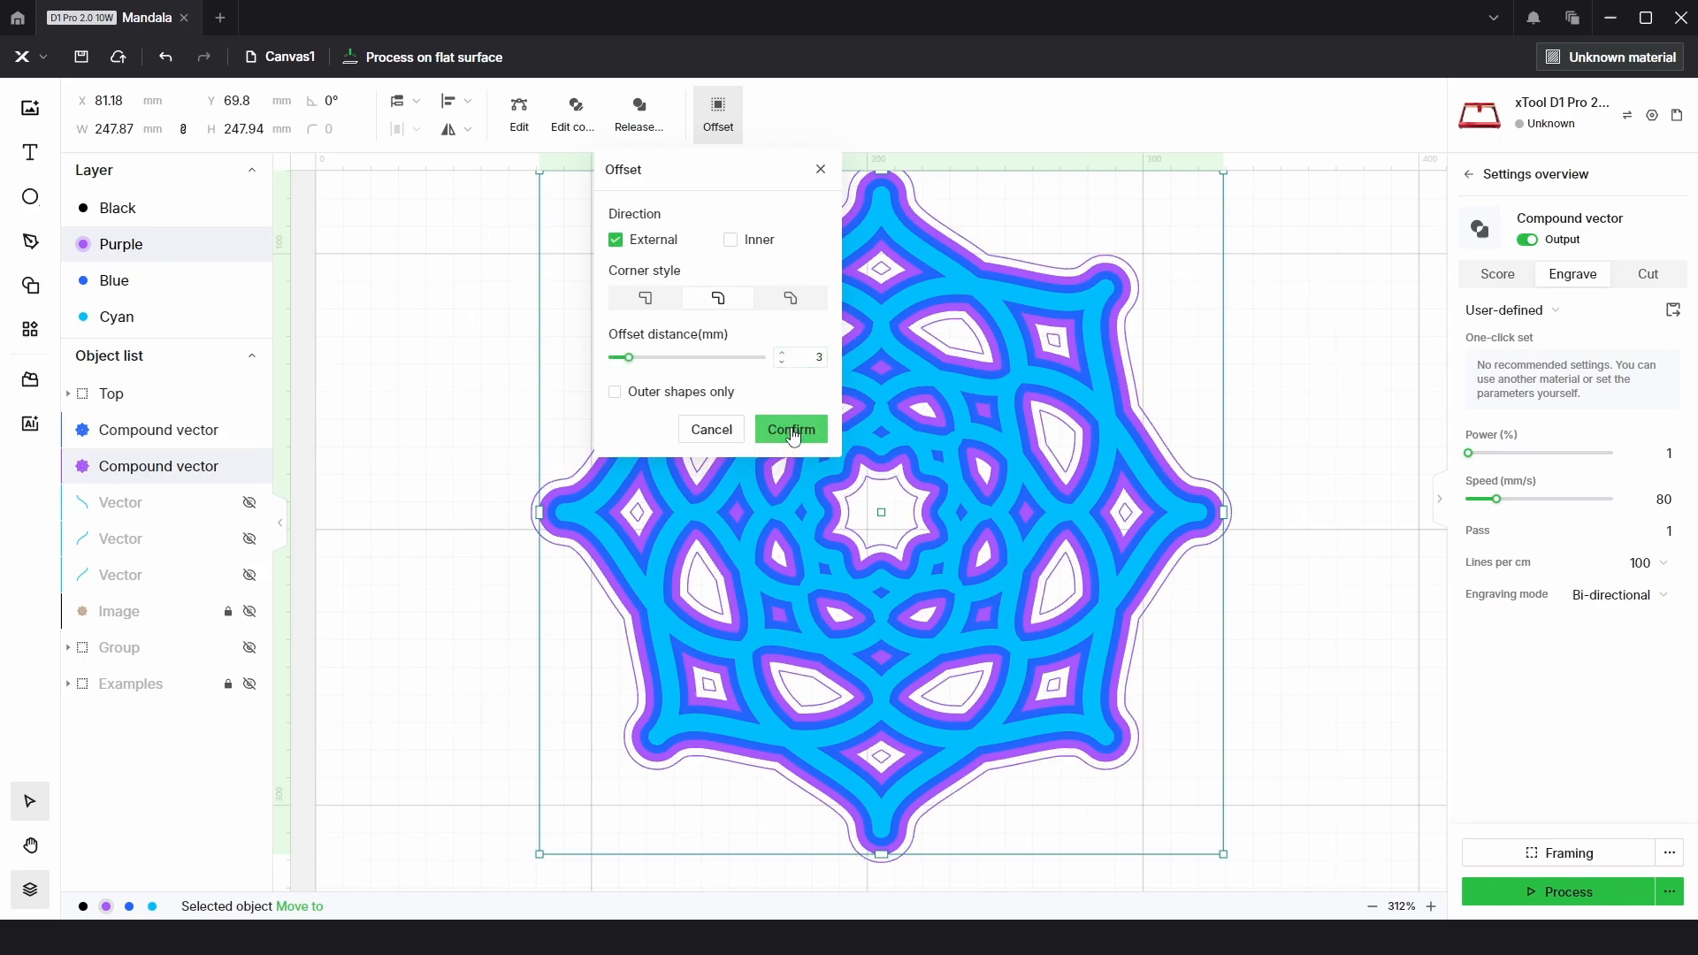
pyautogui.click(791, 429)
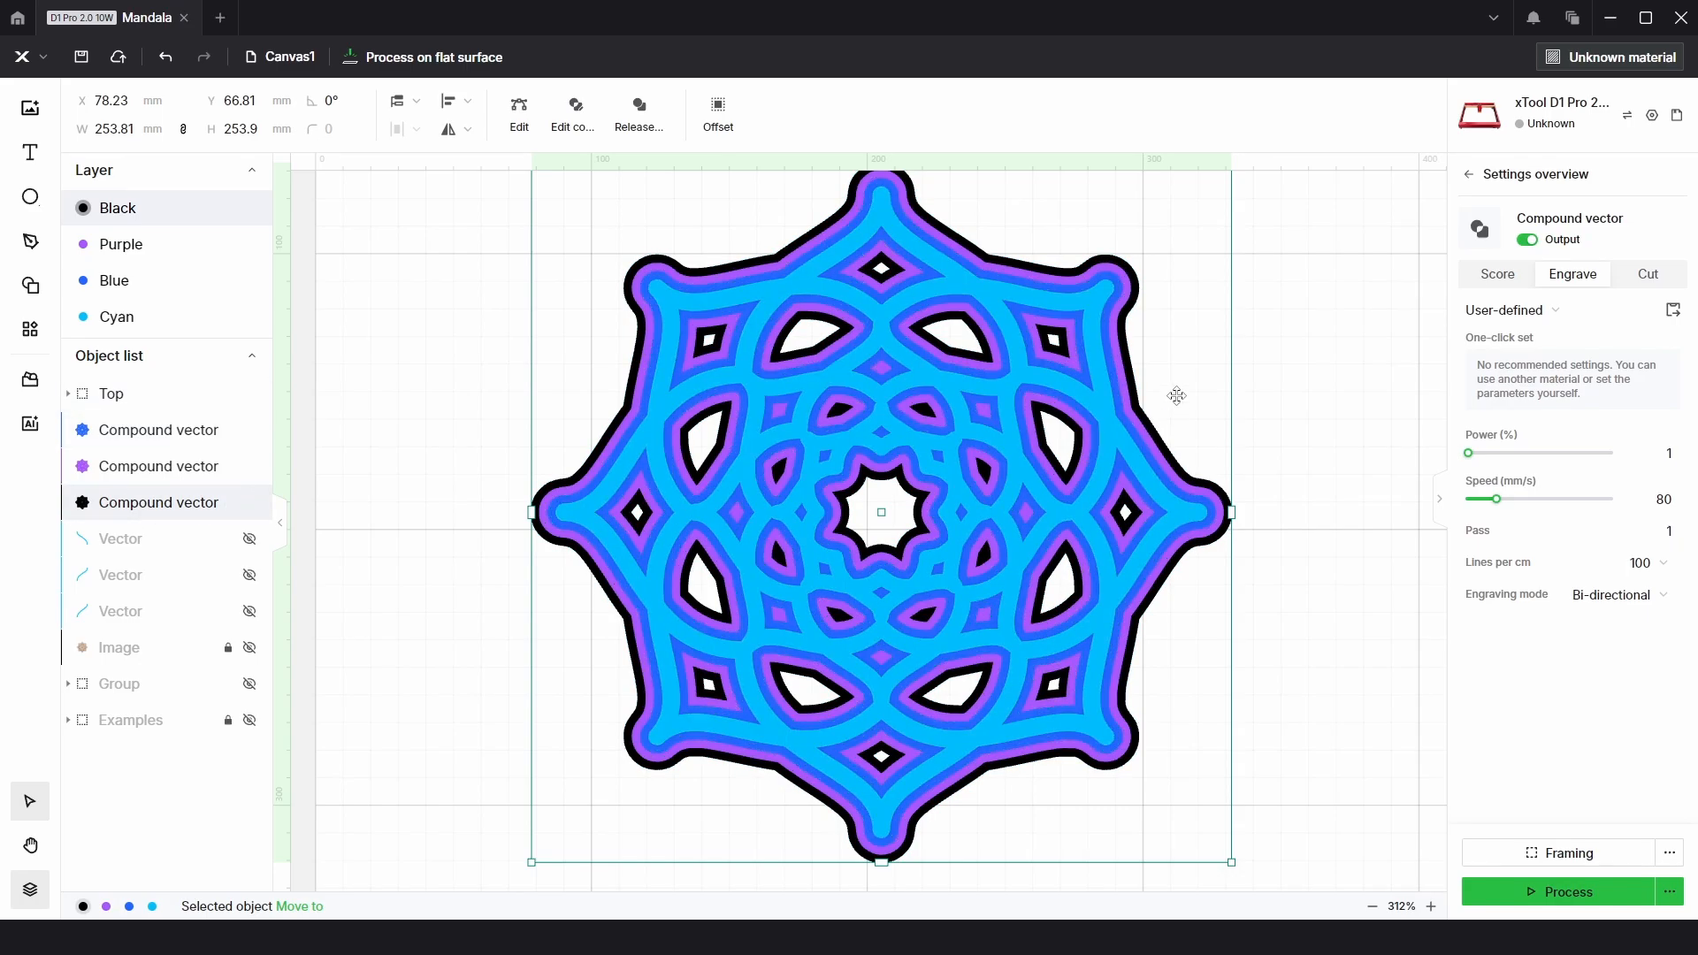
pyautogui.moveTo(1230, 413)
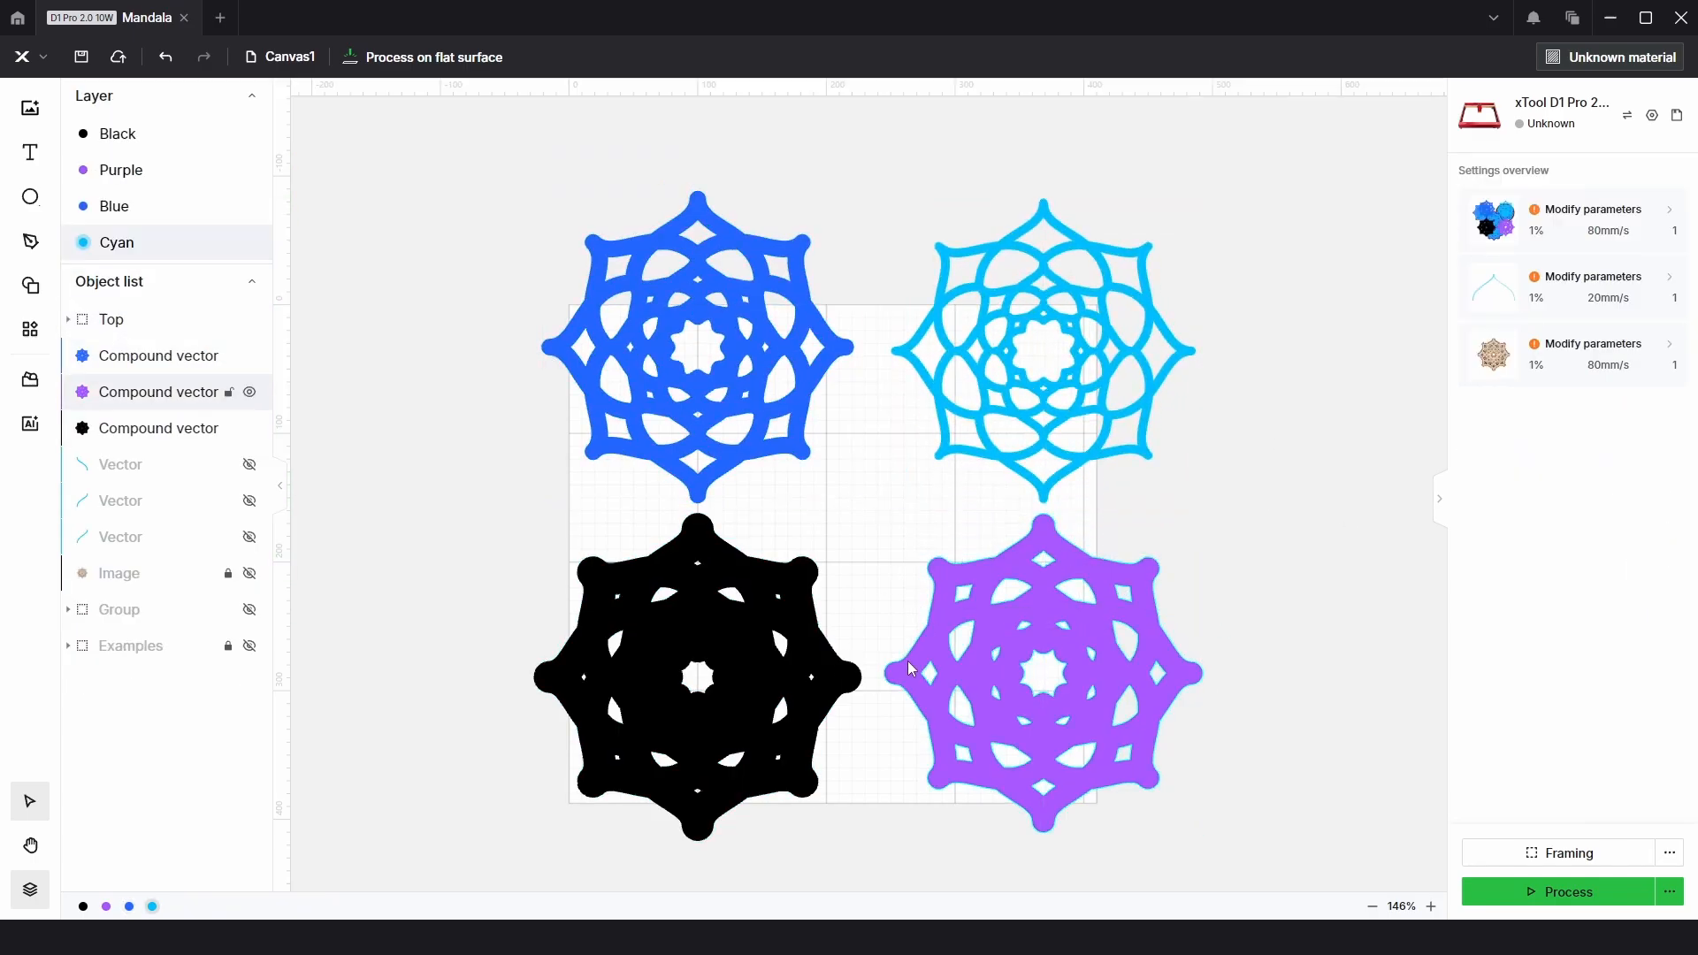
# - Spread the blue, cyan, black and purple compound vectors apart to compare them
pyautogui.click(780, 368)
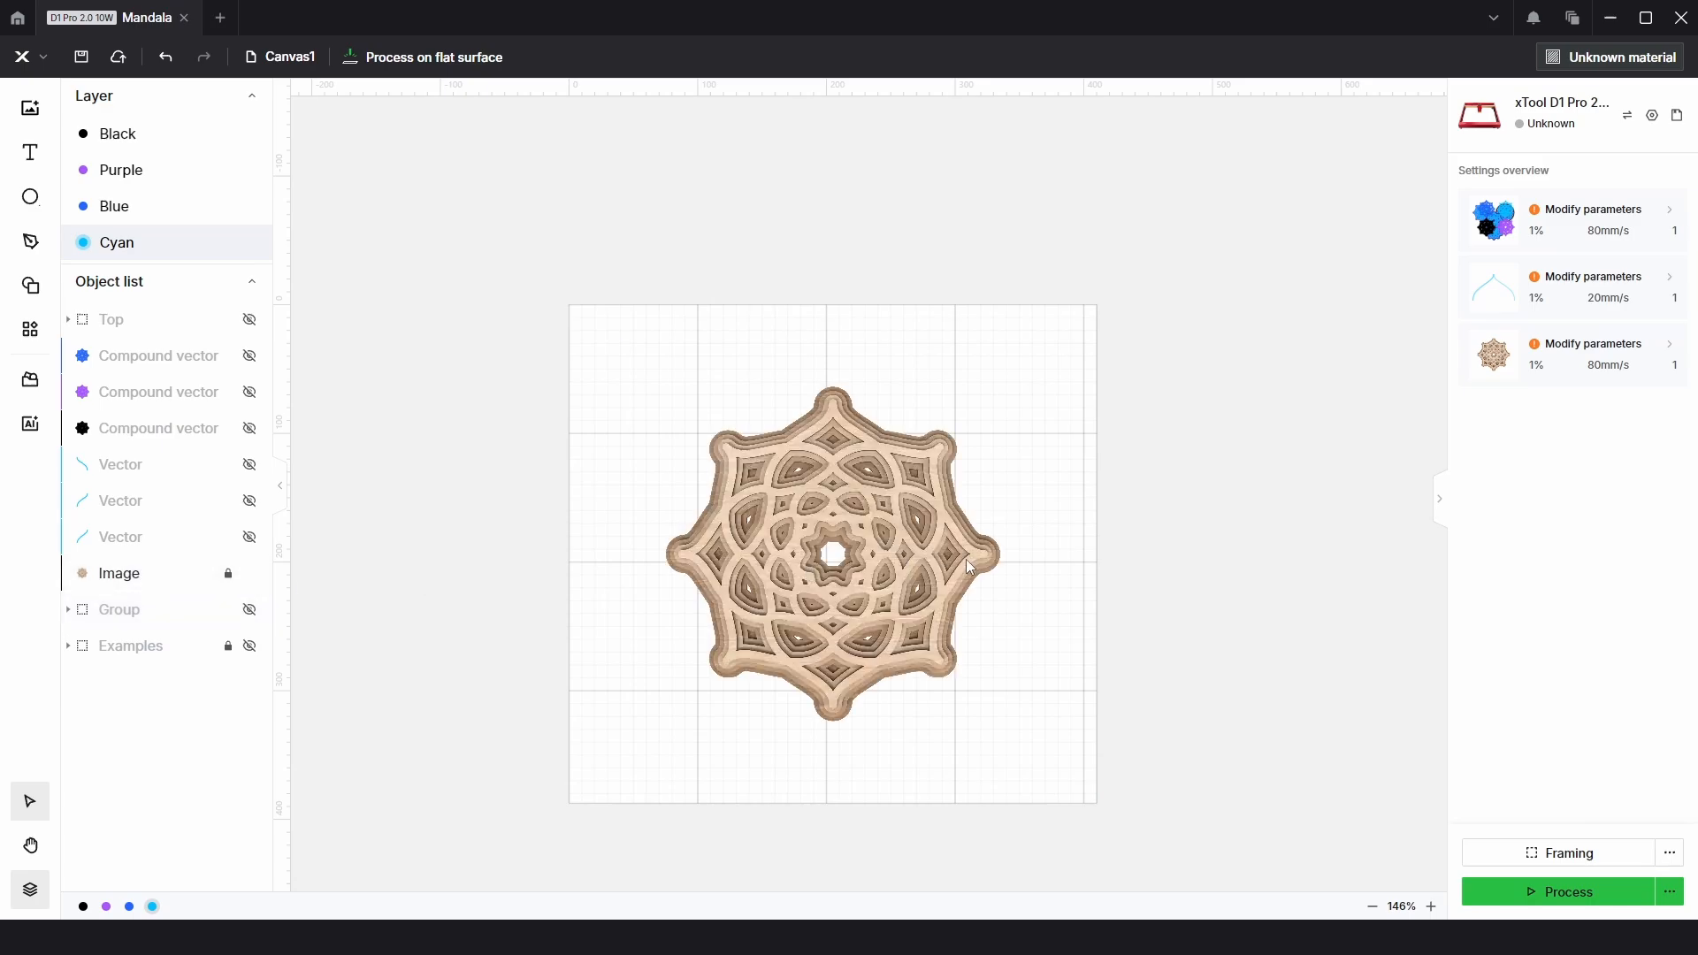
# - Zoom in on the wood-textured Image preview, then hide it with its eye icon
pyautogui.scroll(3)
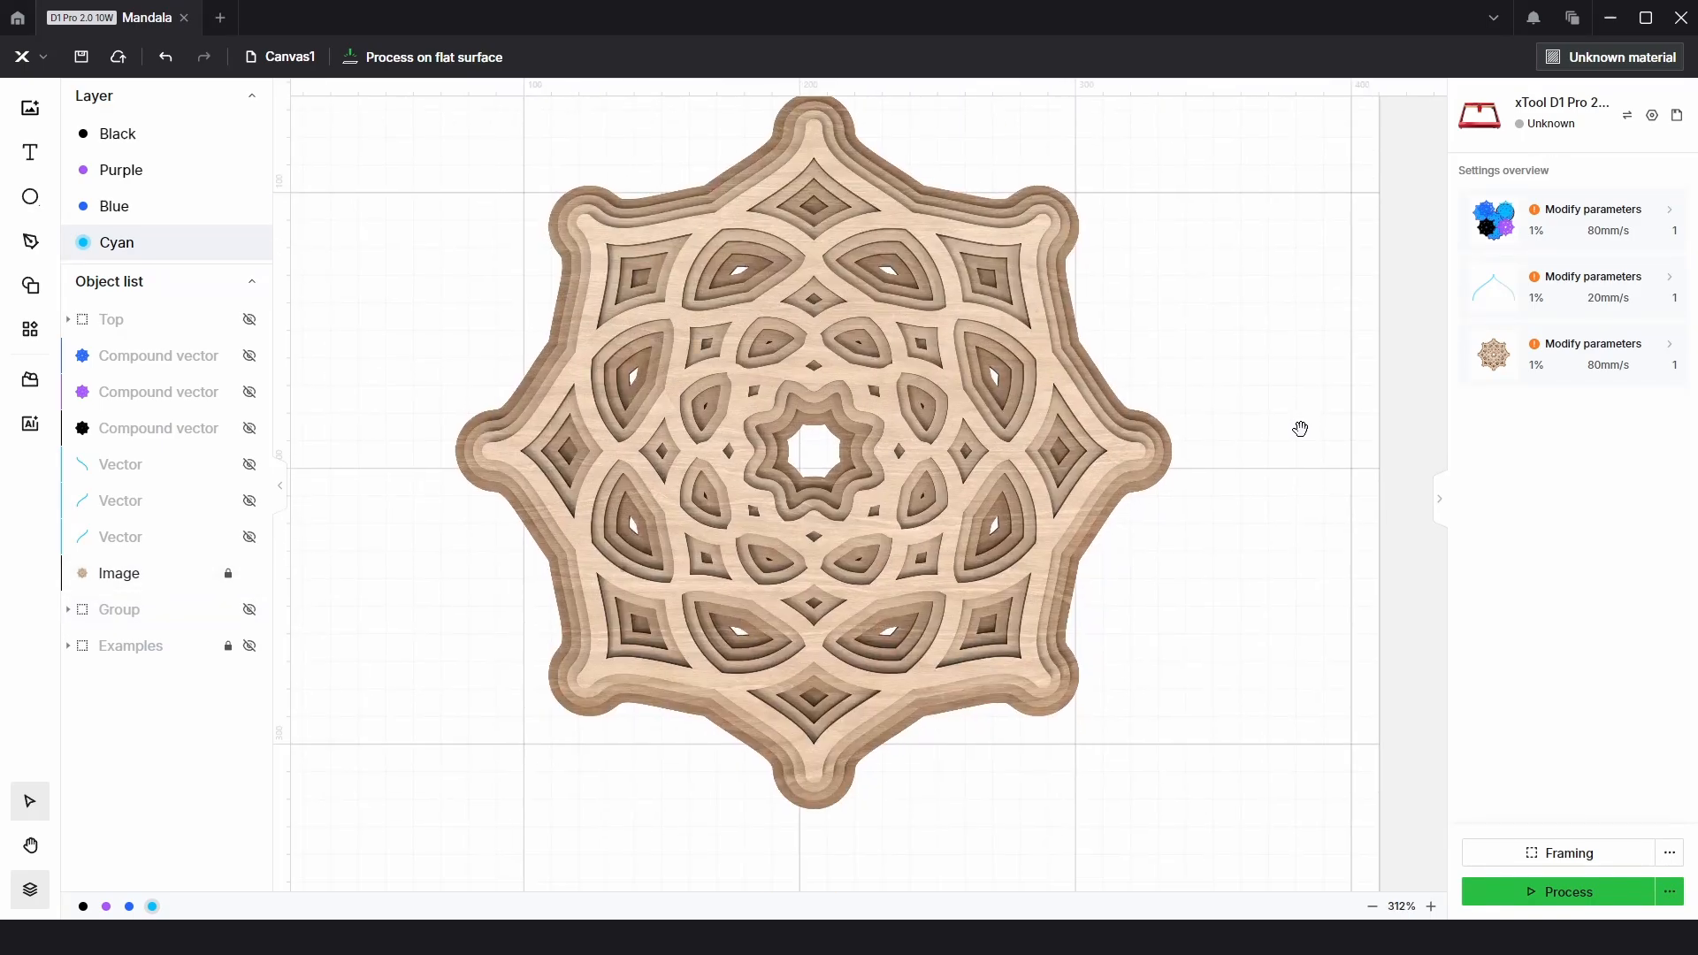
pyautogui.moveTo(1067, 252)
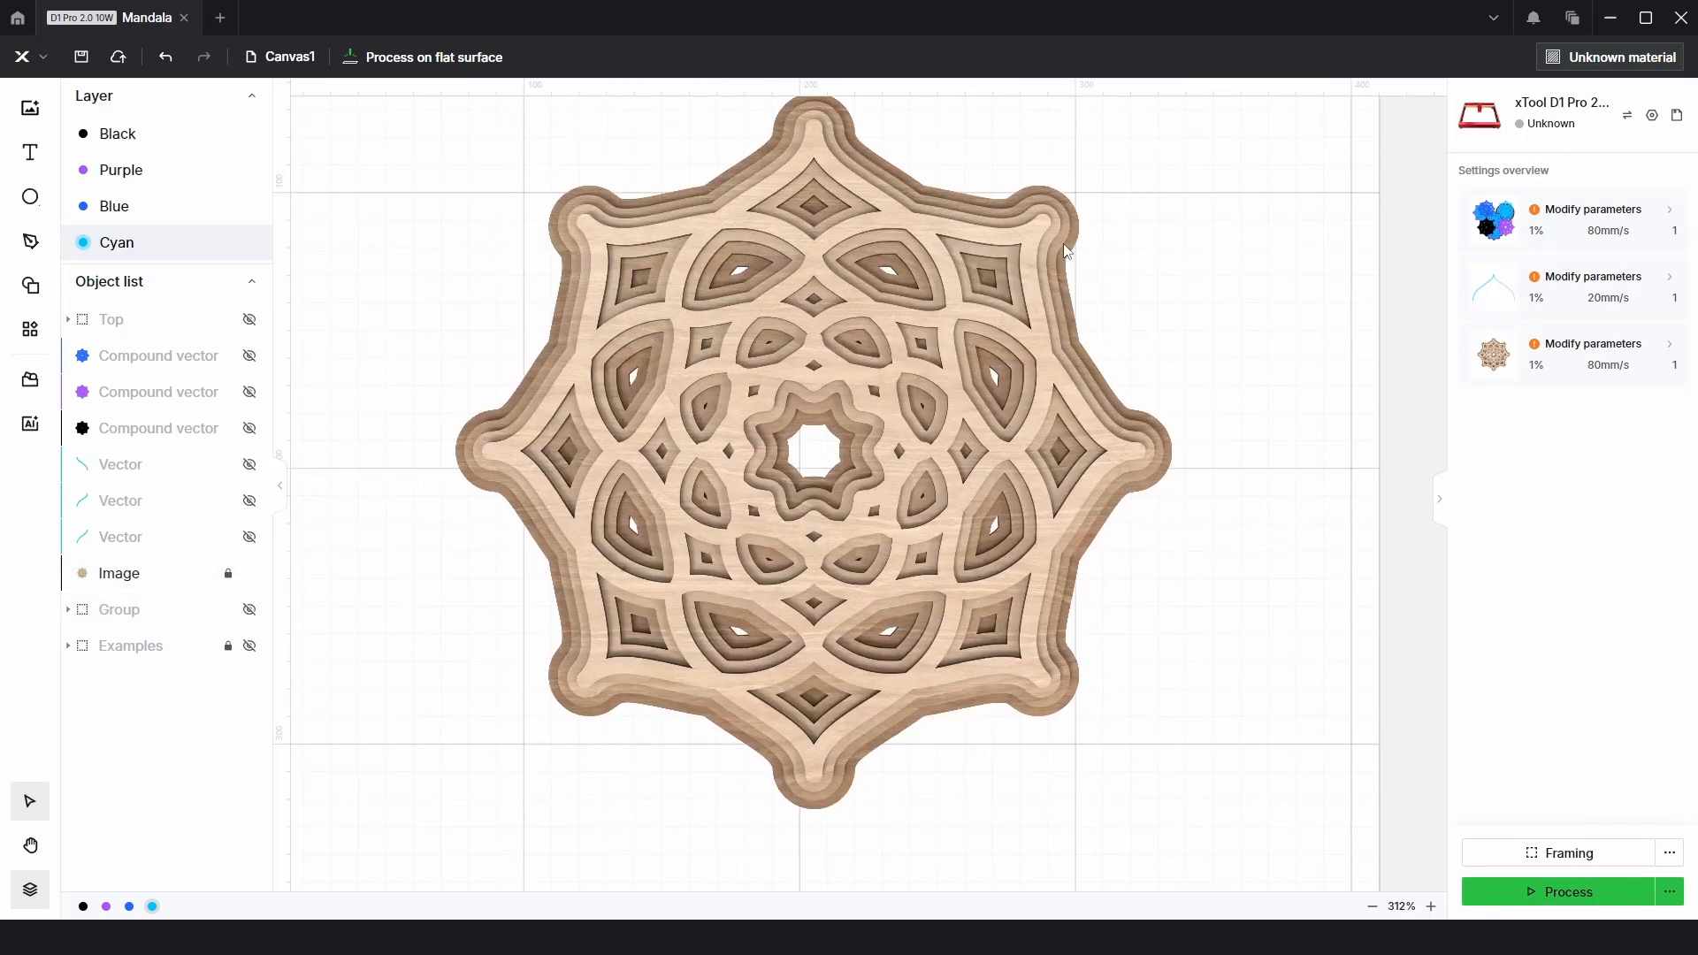
pyautogui.moveTo(897, 460)
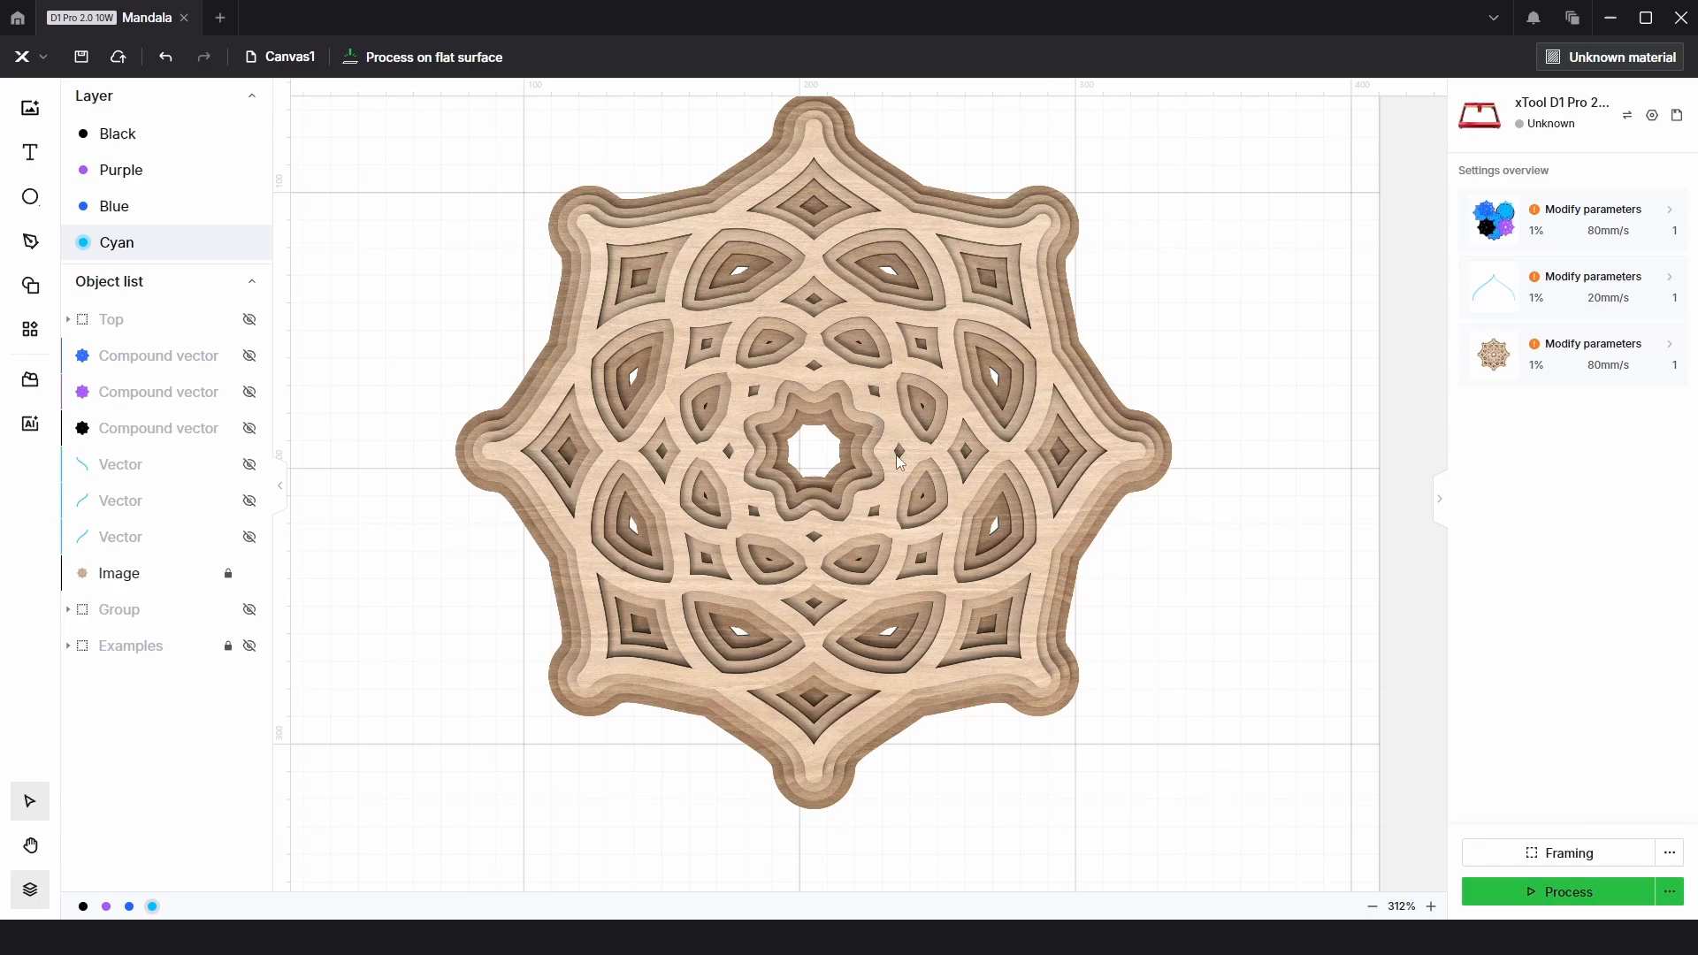
pyautogui.moveTo(917, 468)
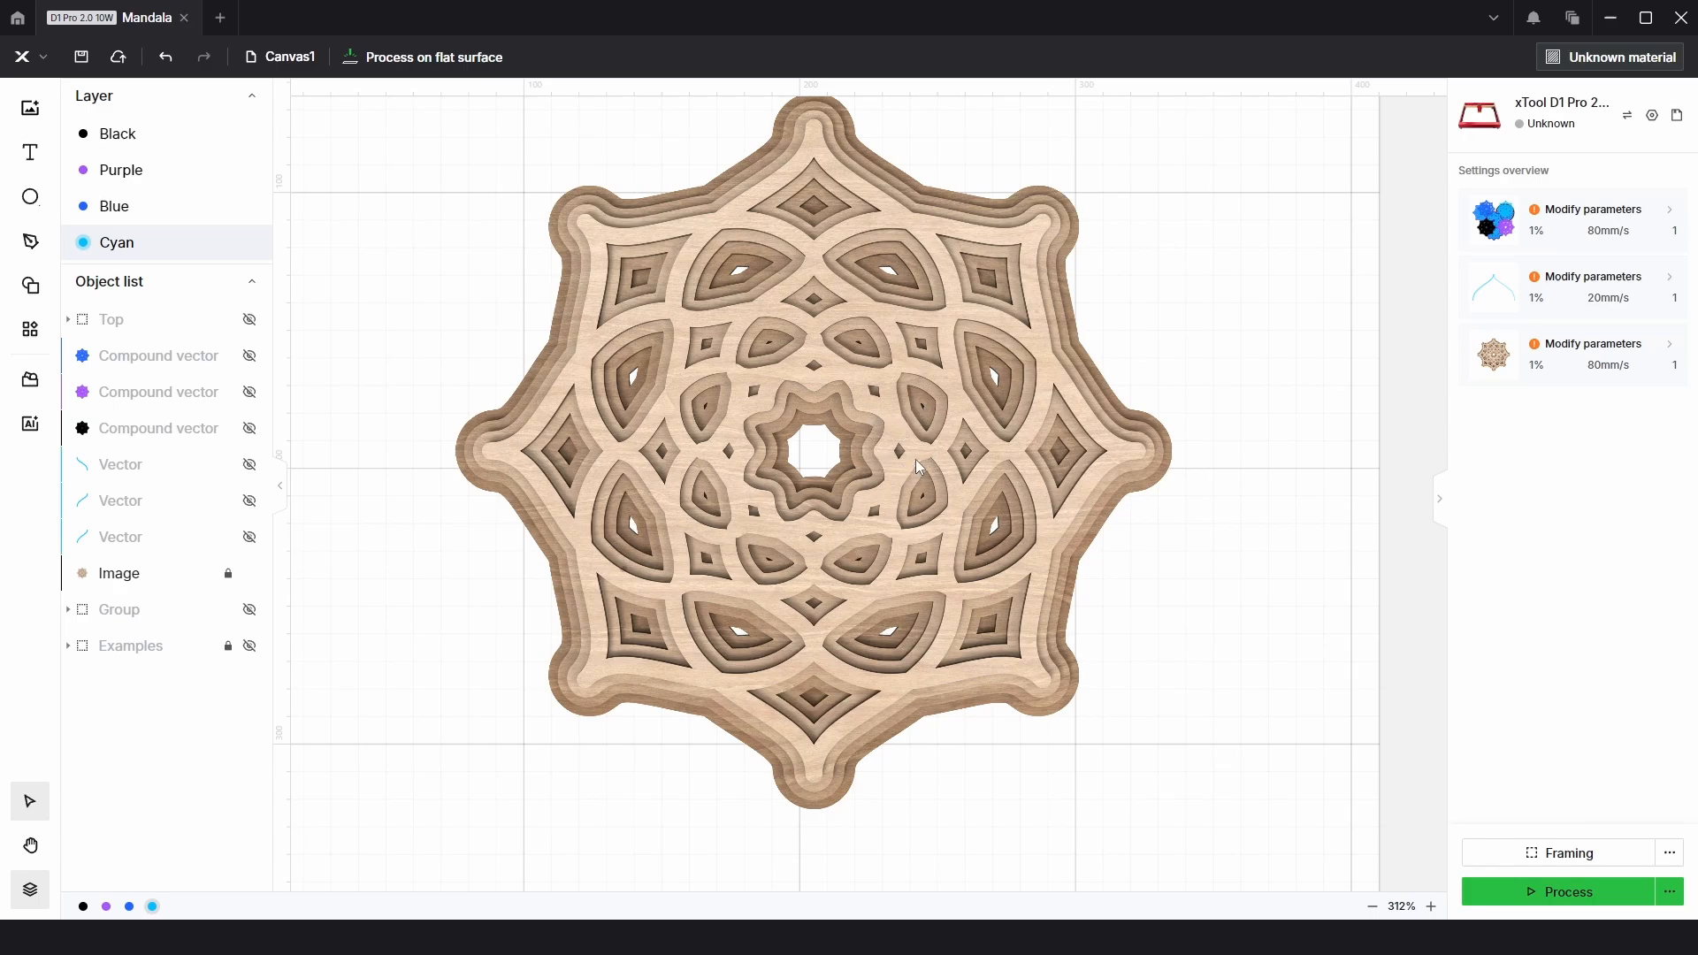
pyautogui.click(250, 573)
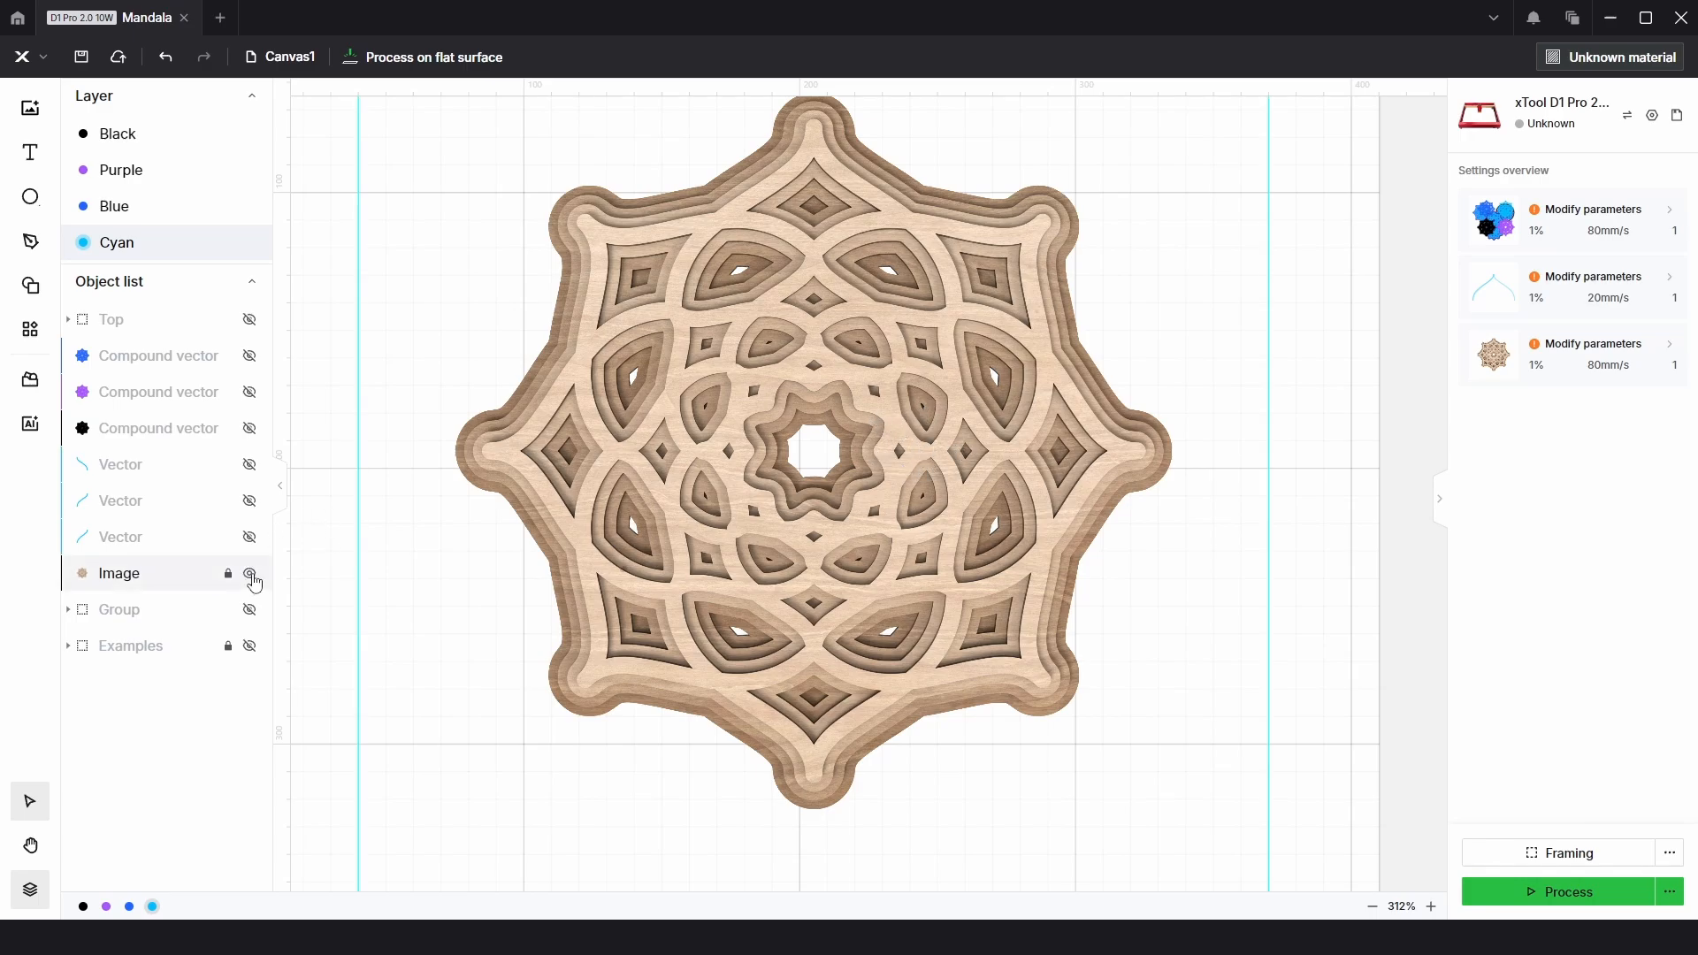
pyautogui.click(251, 574)
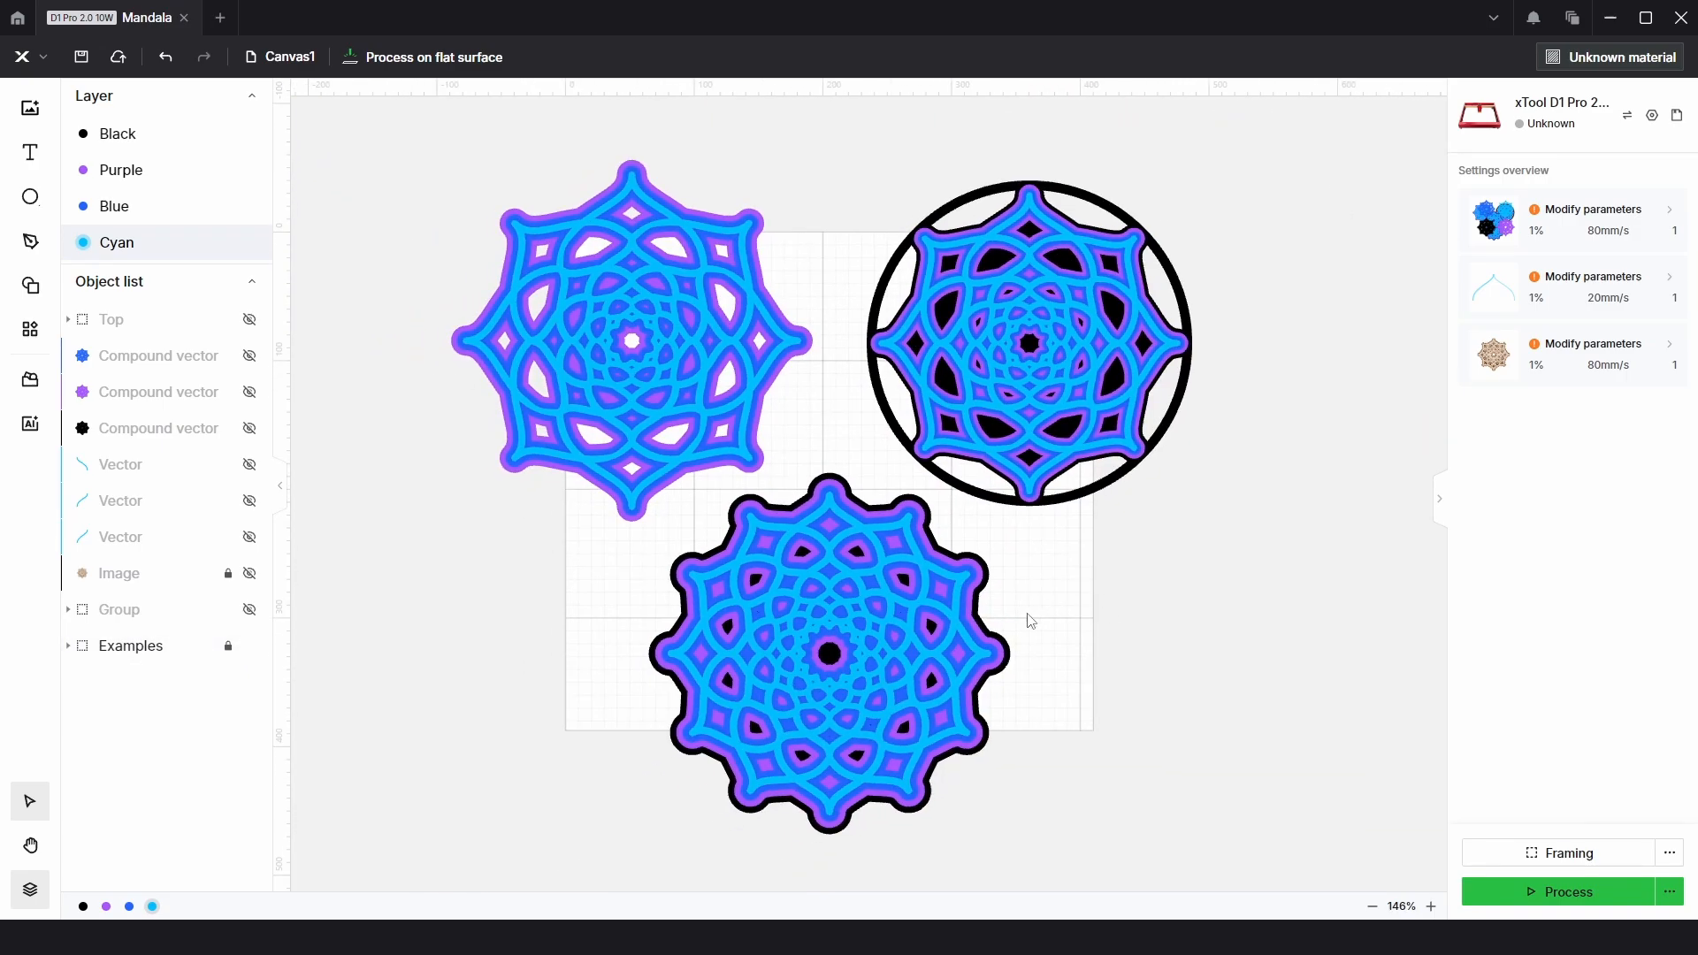
pyautogui.moveTo(1182, 556)
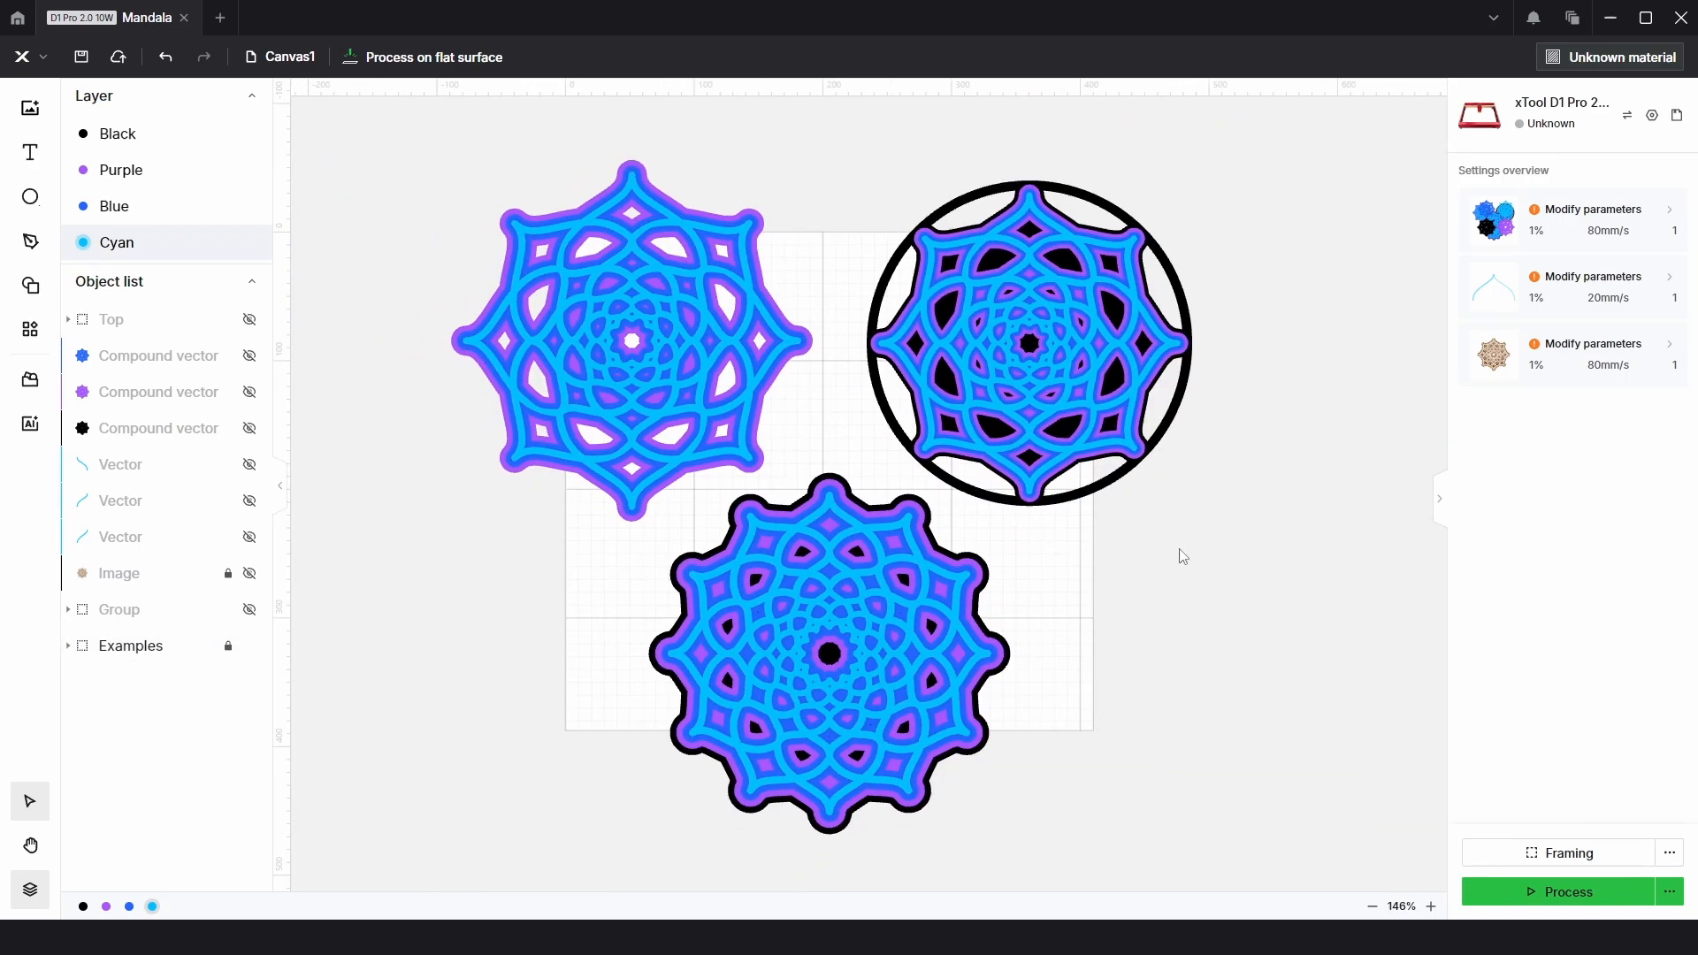
pyautogui.moveTo(1181, 564)
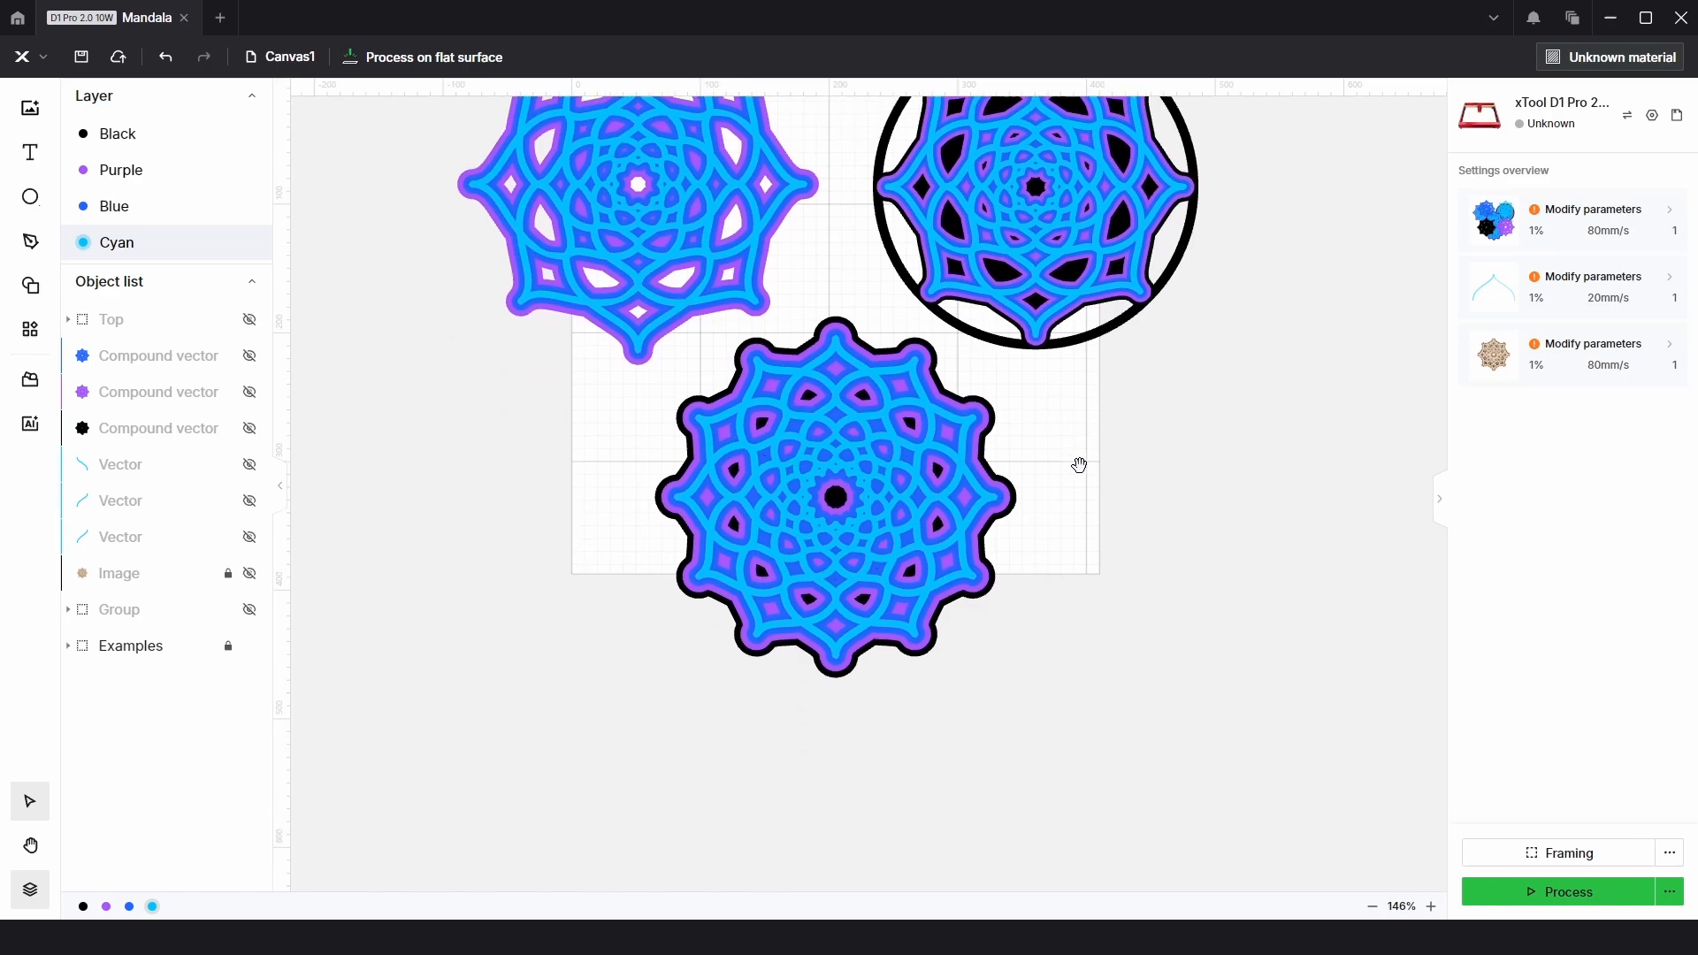
pyautogui.scroll(3)
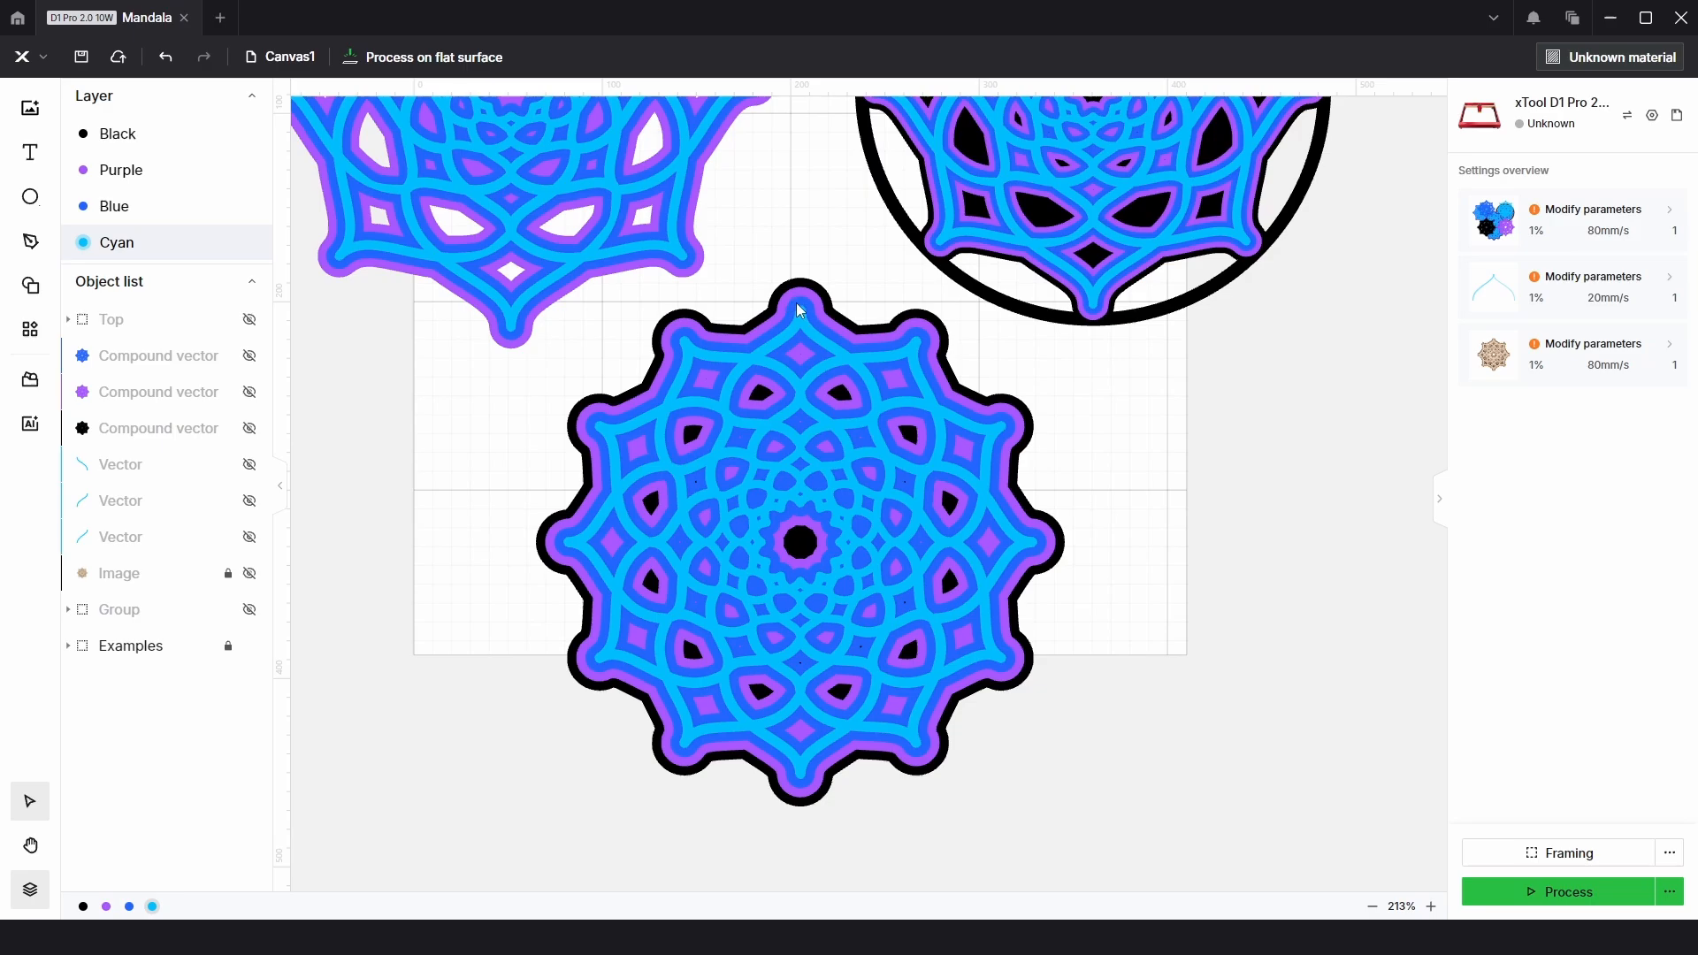
pyautogui.moveTo(961, 411)
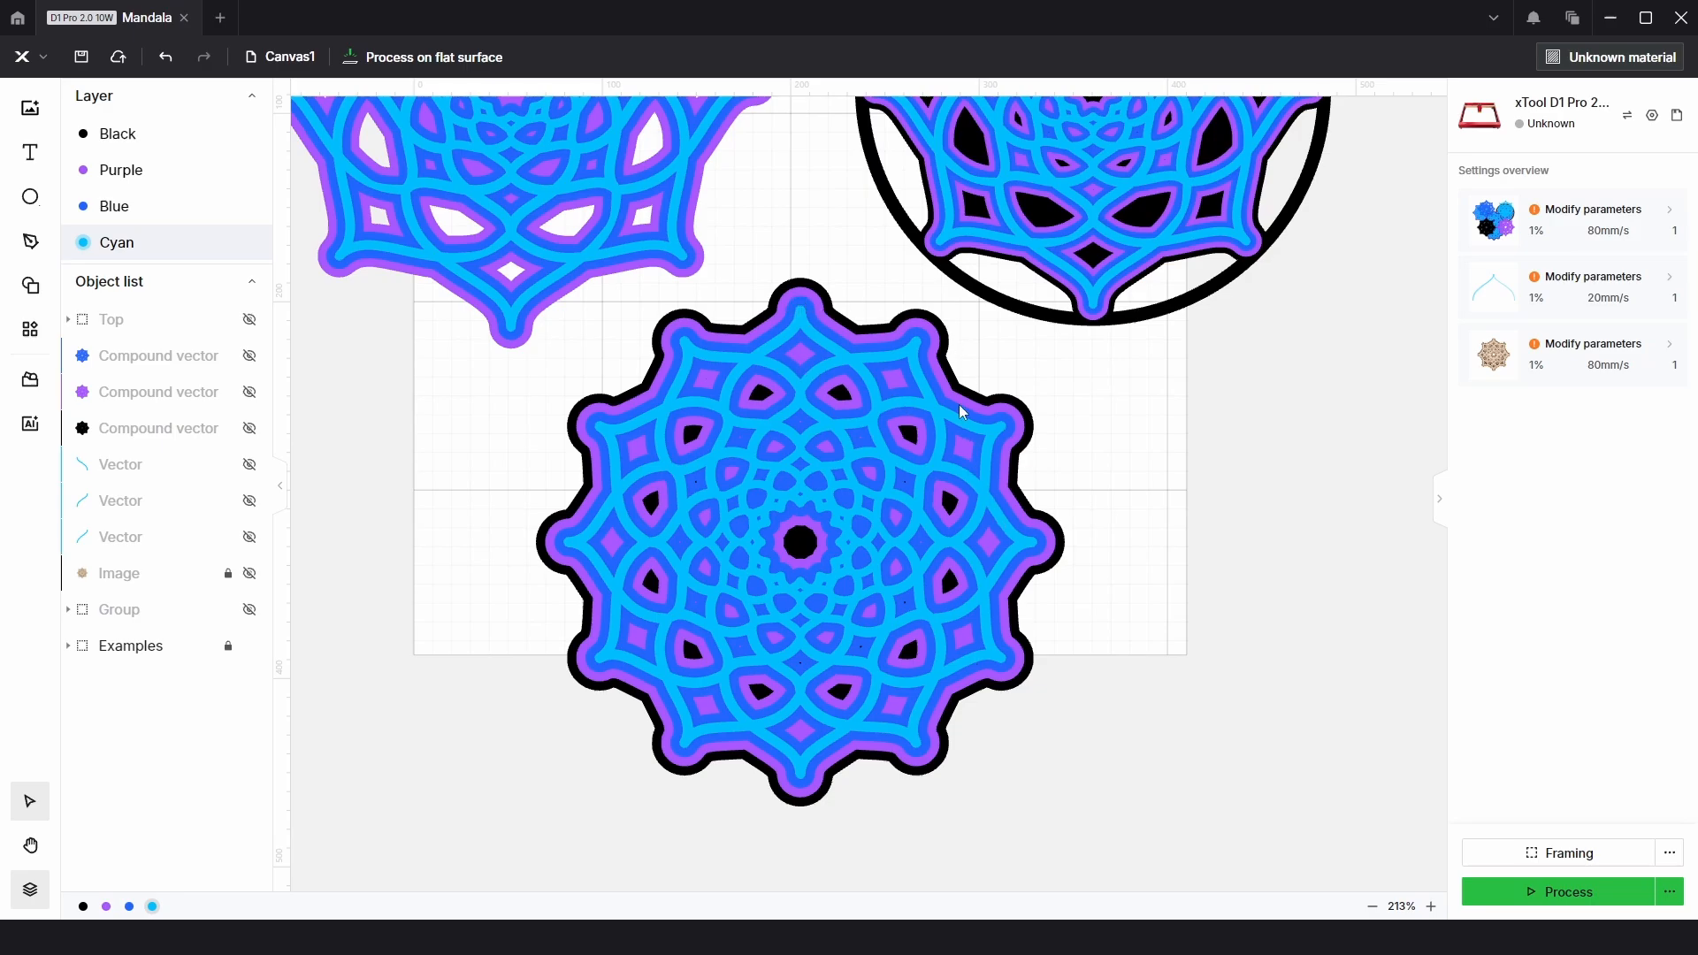
pyautogui.moveTo(840, 297)
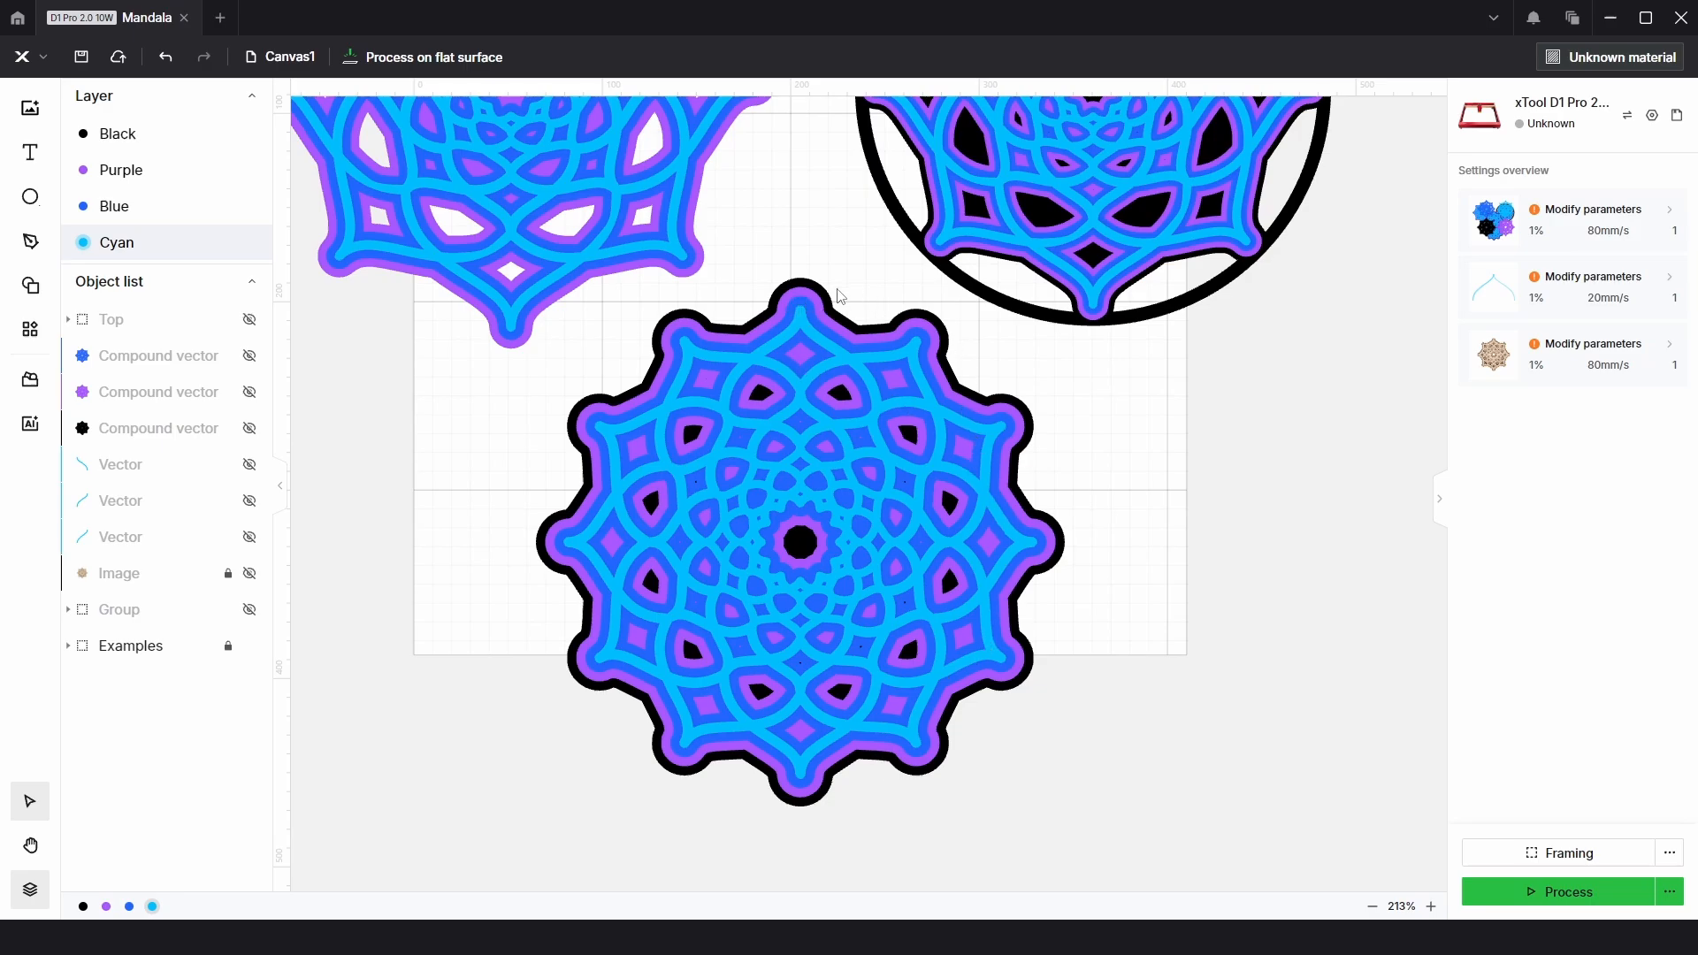
pyautogui.moveTo(801, 545)
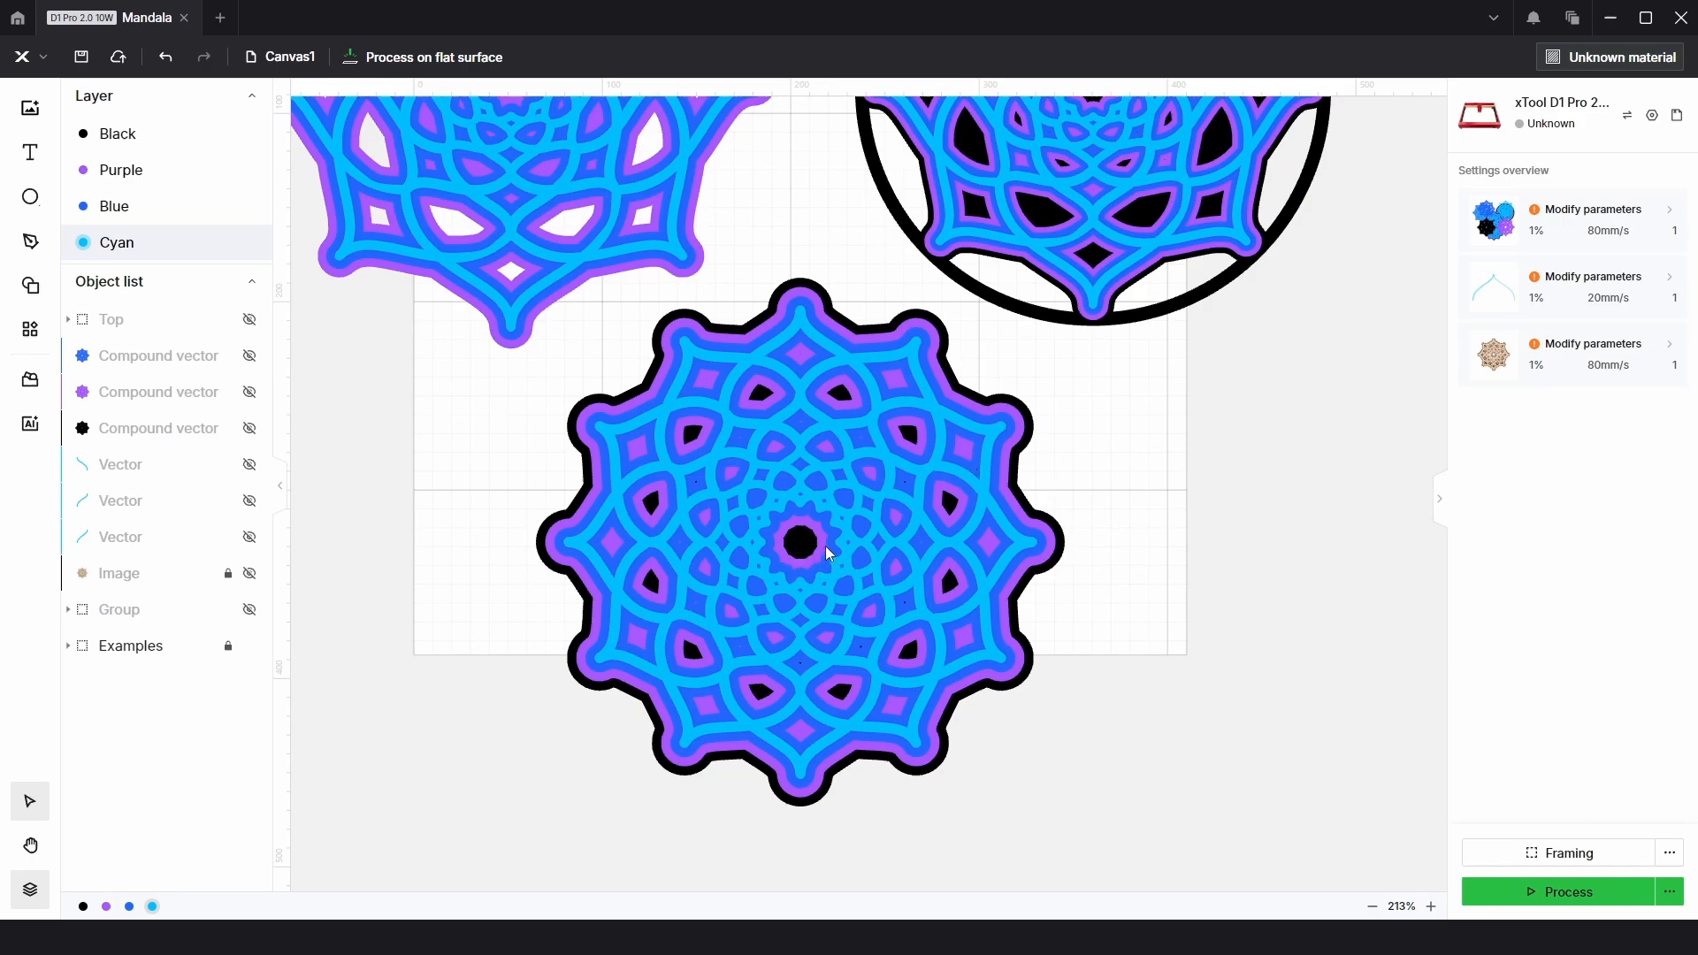
pyautogui.scroll(-3)
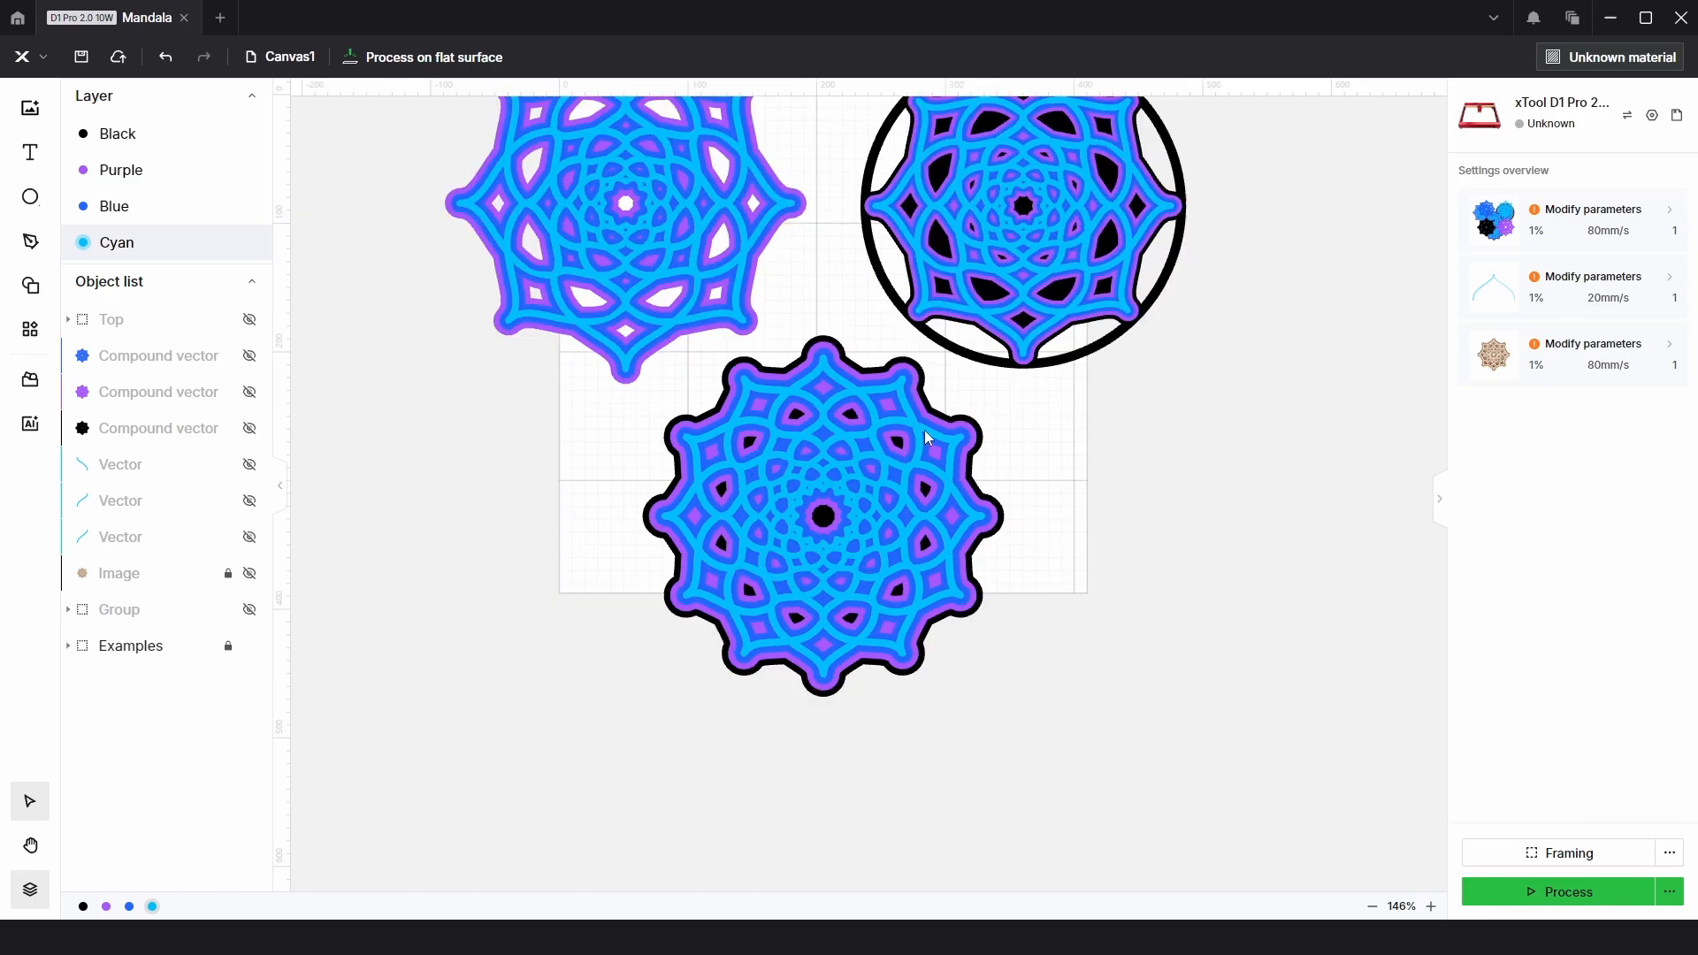